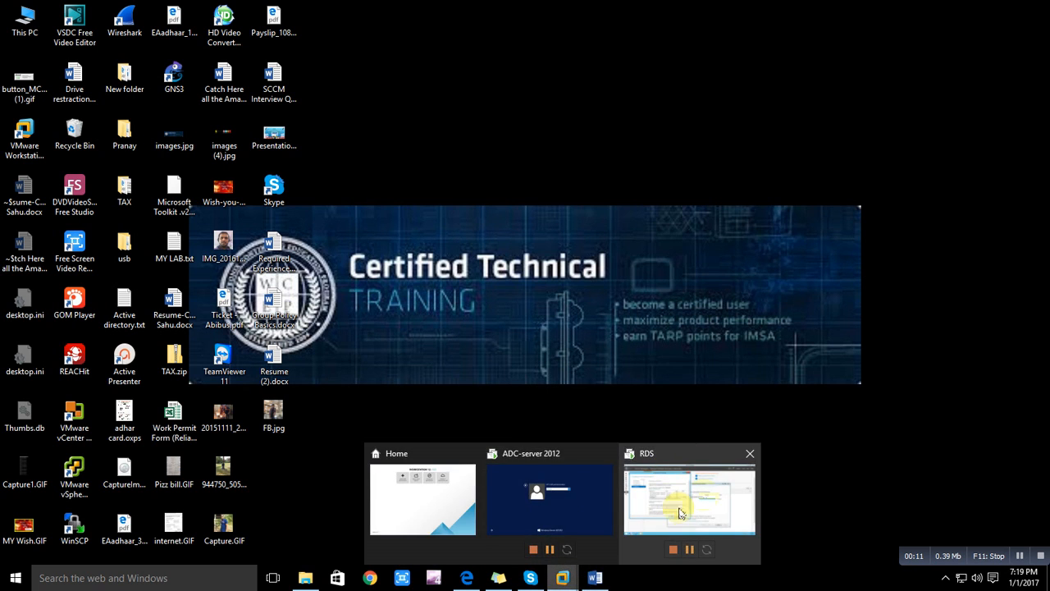
Switch to the RDS server window and accept the deployment certificate settings
left_click(690, 501)
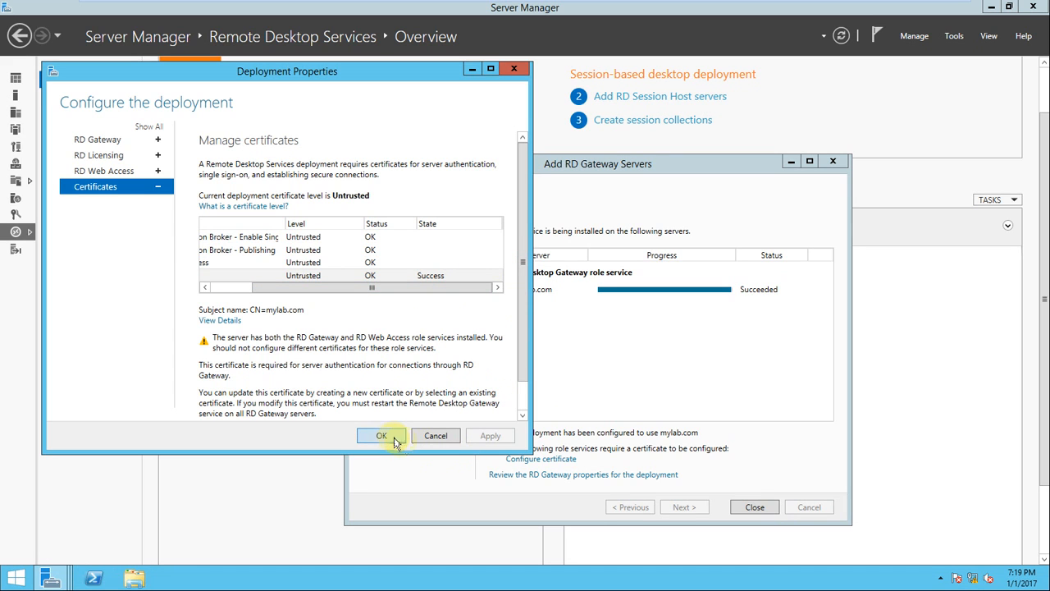
left_click(381, 435)
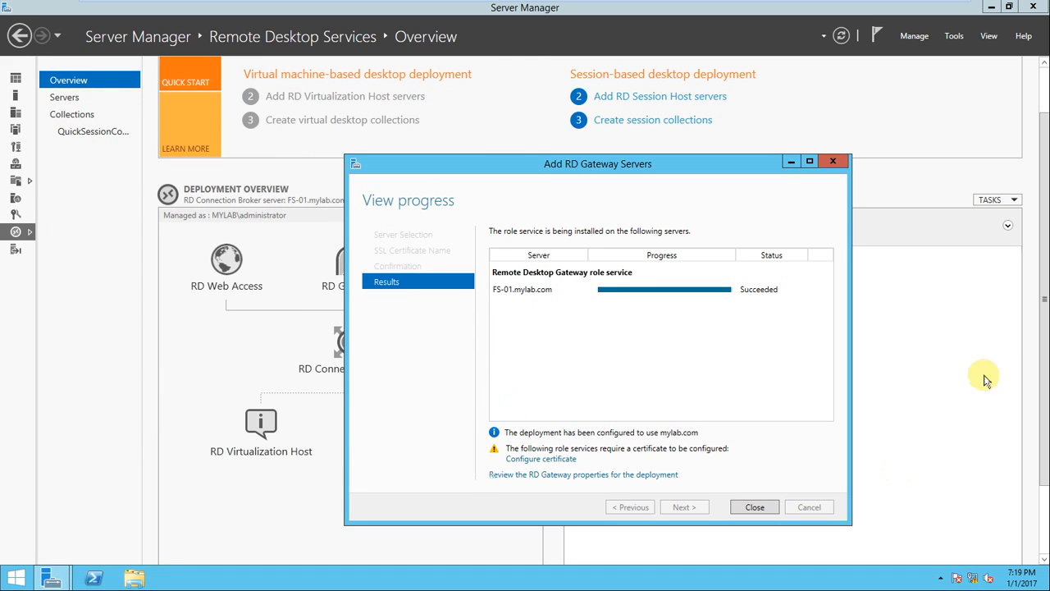
Close the Add RD Gateway Servers wizard showing FS-01's successful gateway installation
left_click(753, 507)
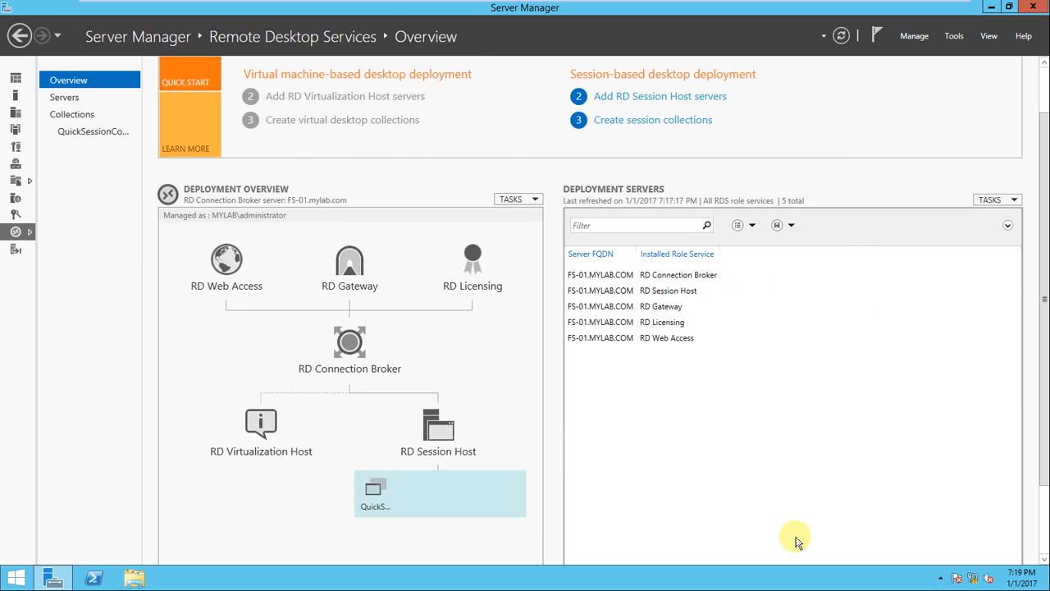
mouse_move(695, 404)
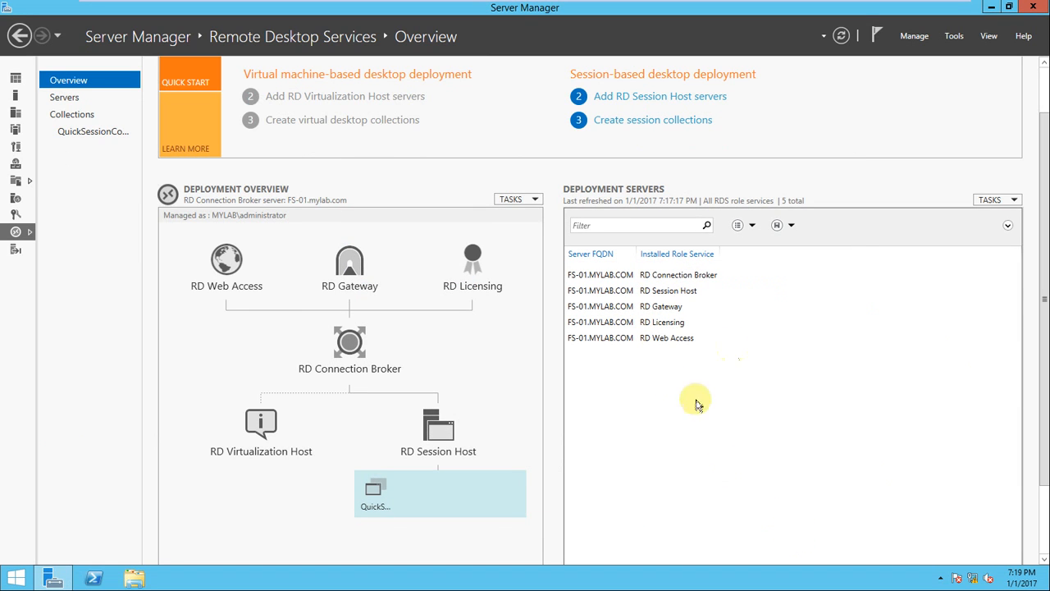
mouse_move(665, 318)
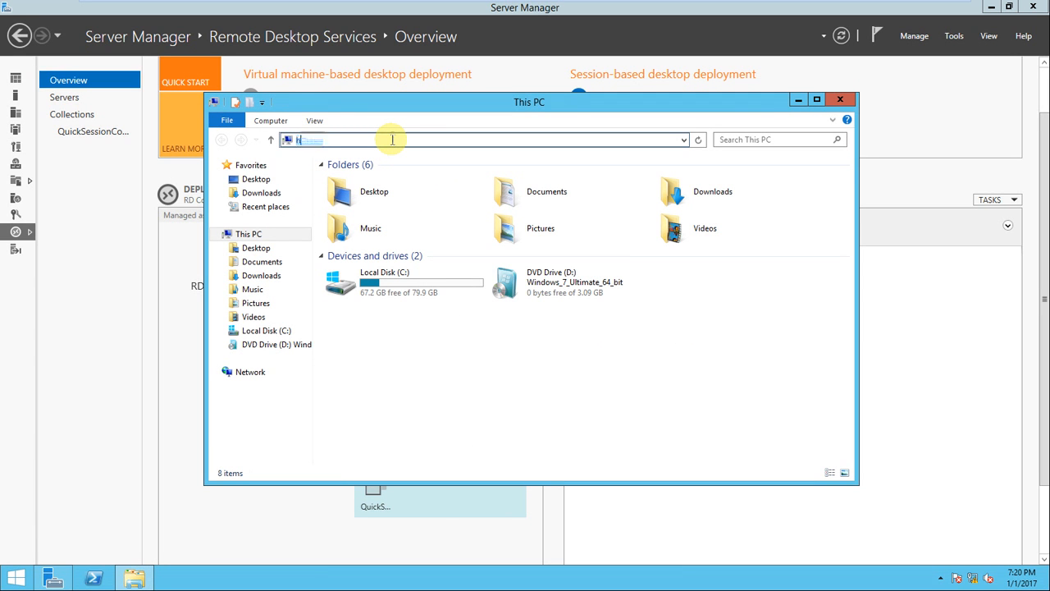
type("https:")
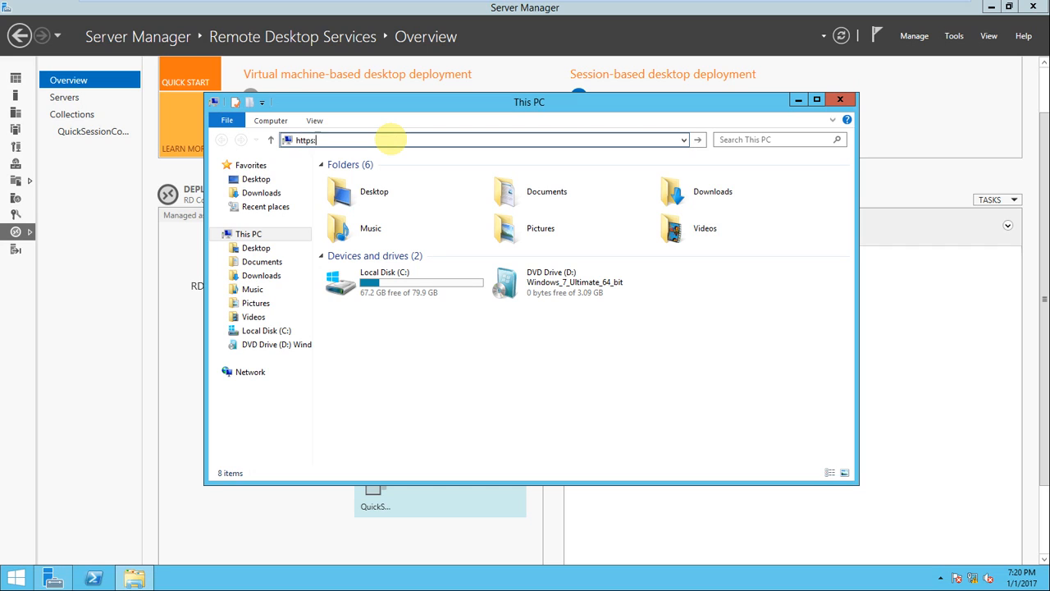
type("//")
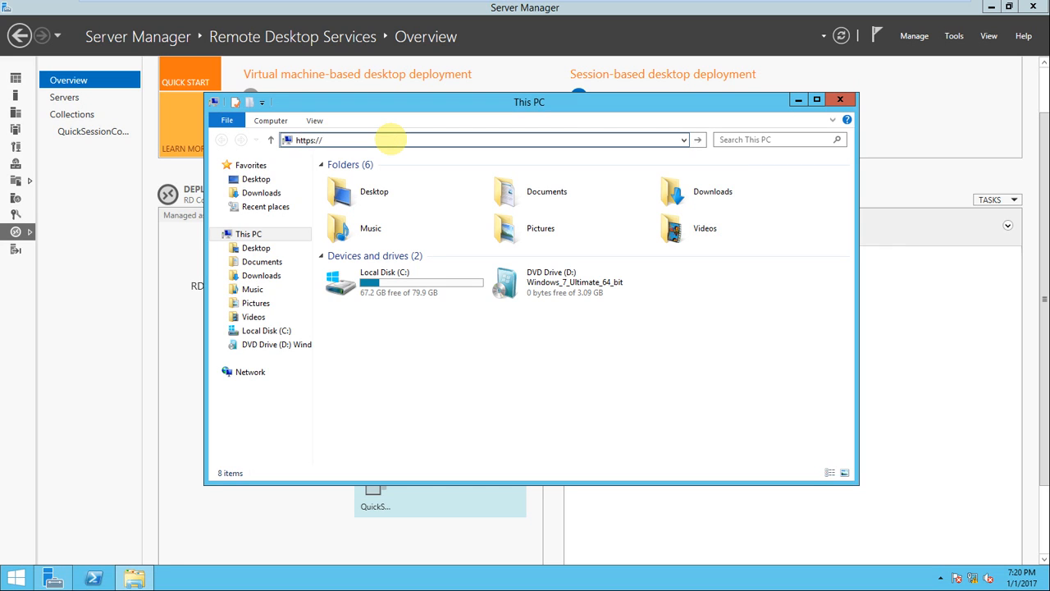
type("fs-")
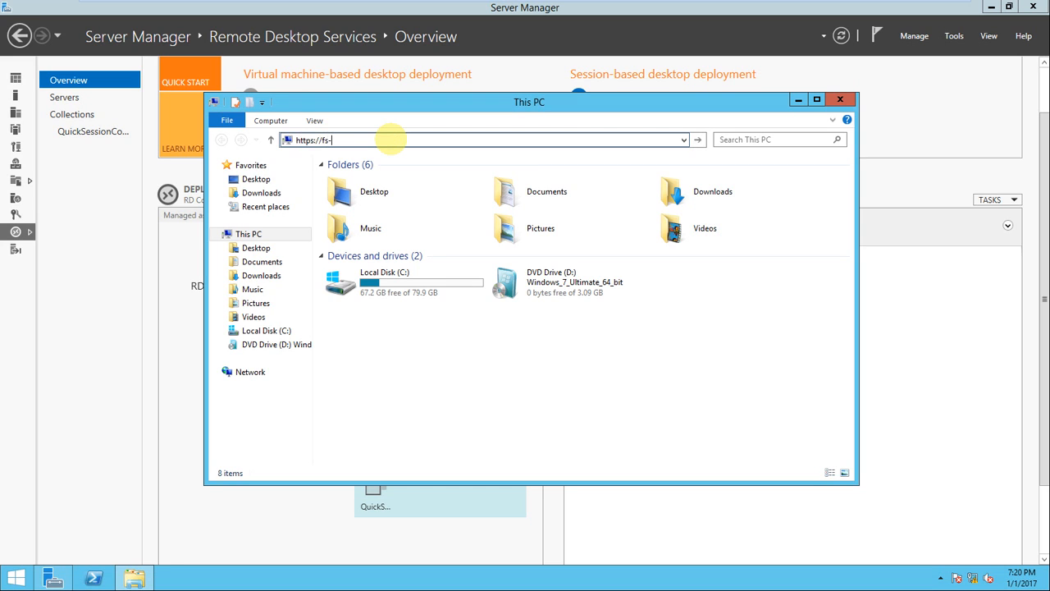
type("01.mylab.com/")
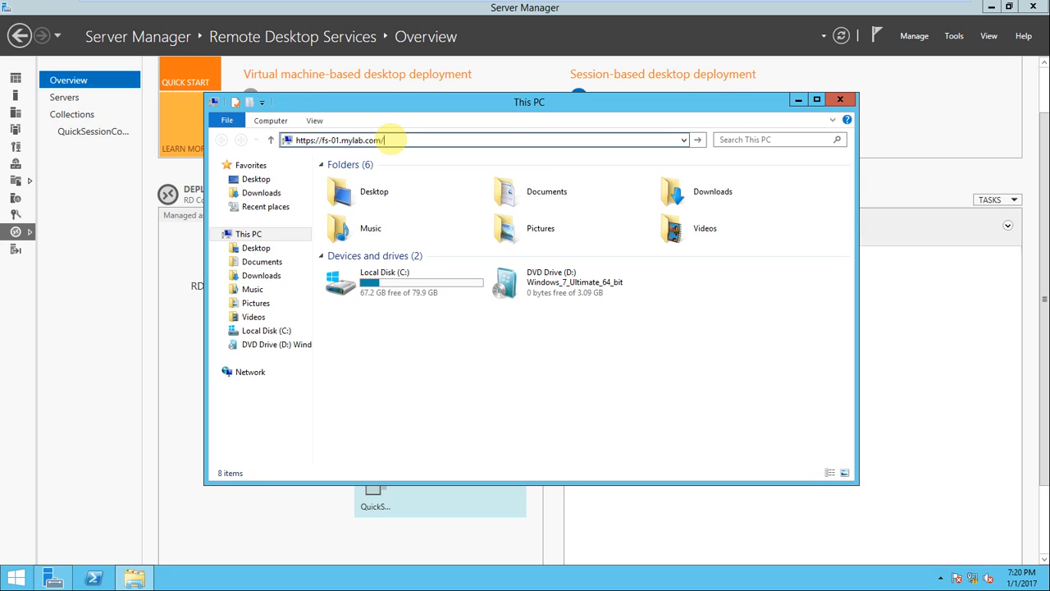
type("rdwe")
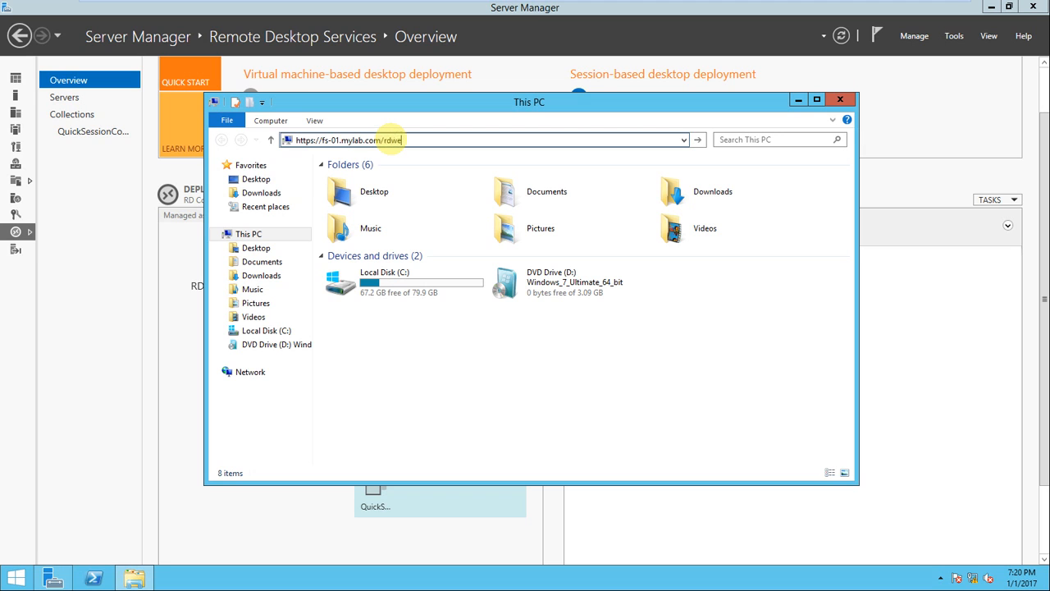
type("b")
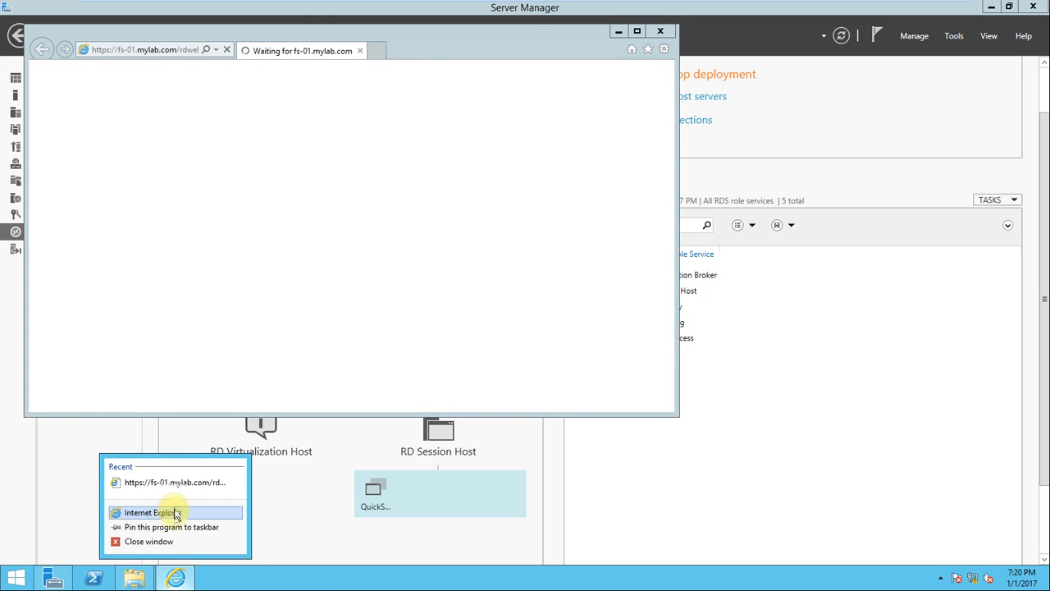
mouse_move(171, 527)
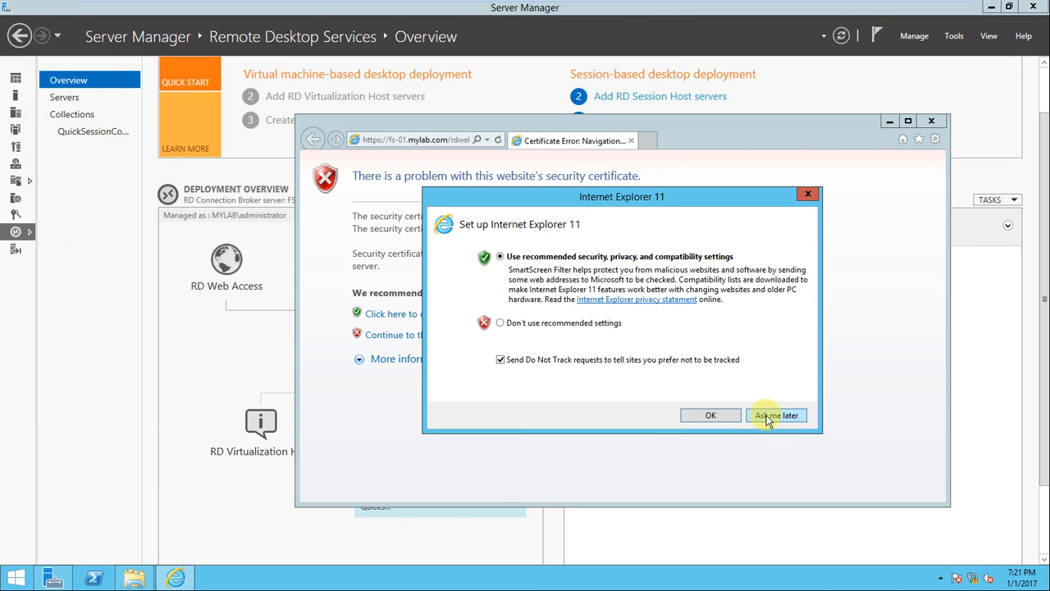
Postpone IE setup, continue past the certificate warning, and reach the RD Web sign-in page
left_click(776, 415)
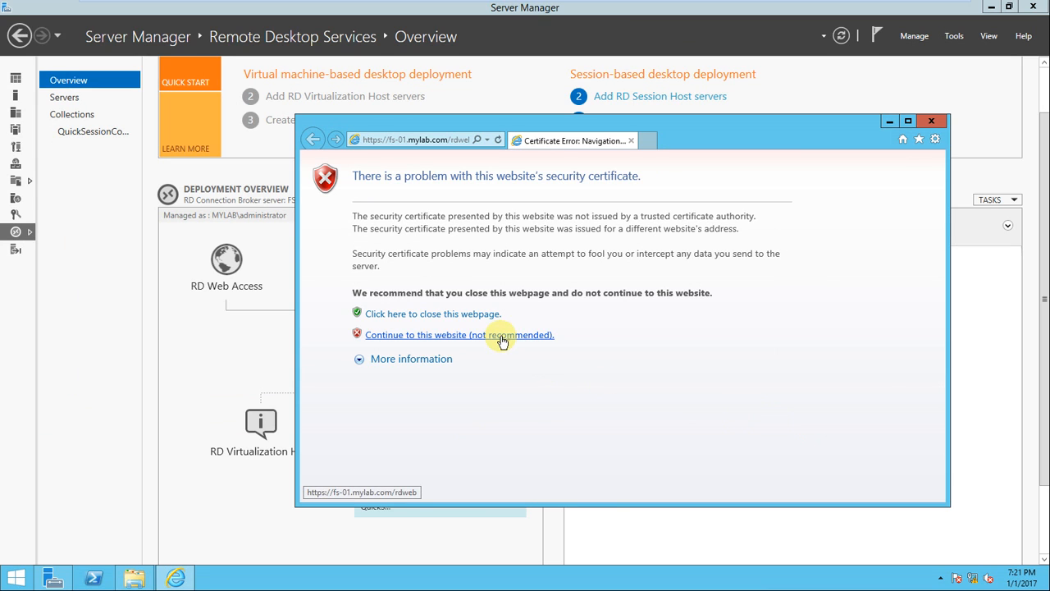
left_click(458, 335)
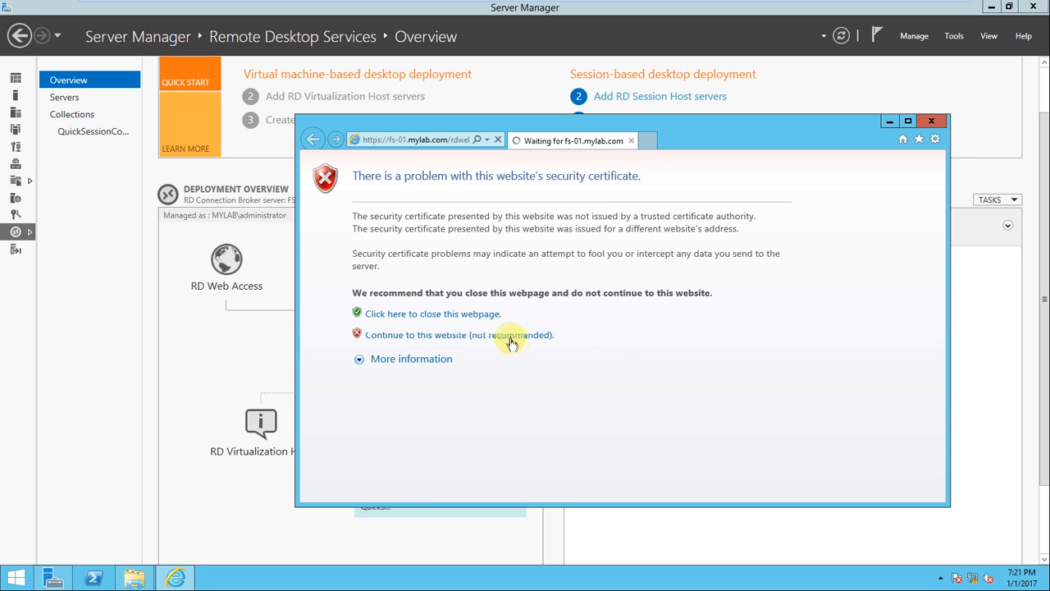
mouse_move(460, 335)
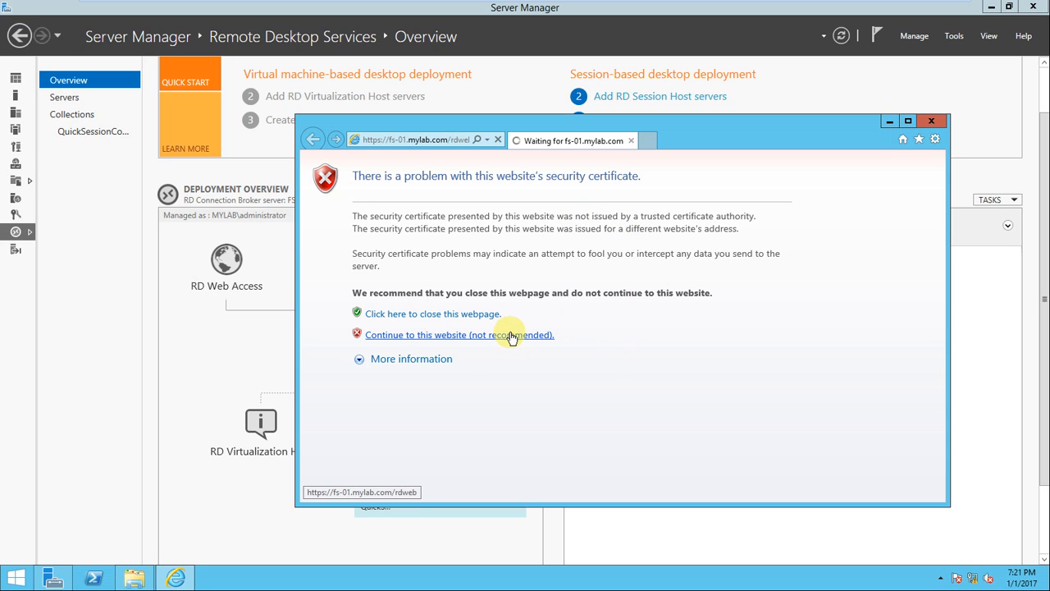
mouse_move(516, 339)
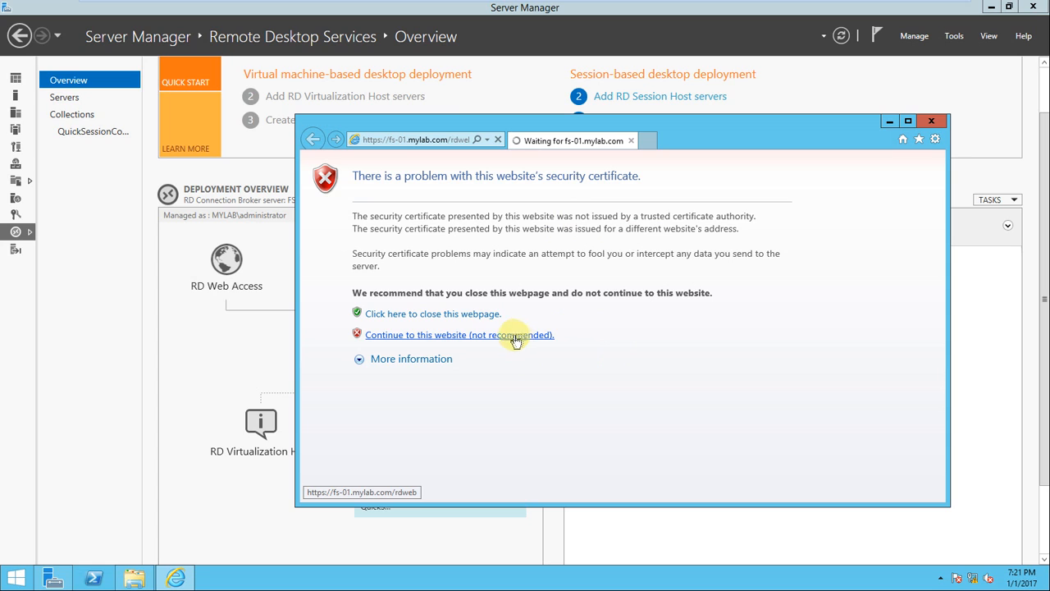
left_click(460, 335)
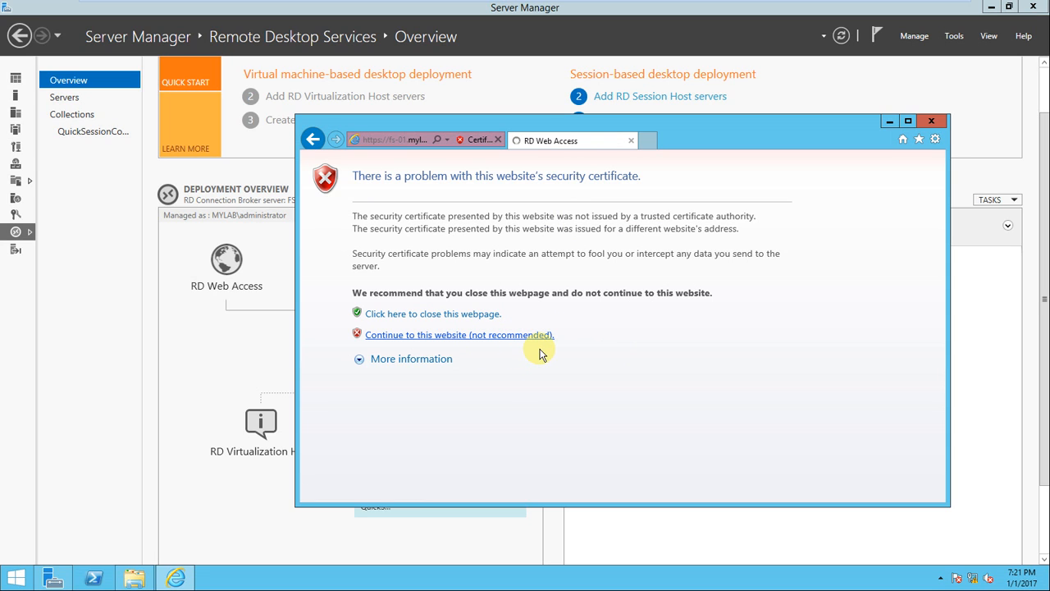
mouse_move(558, 264)
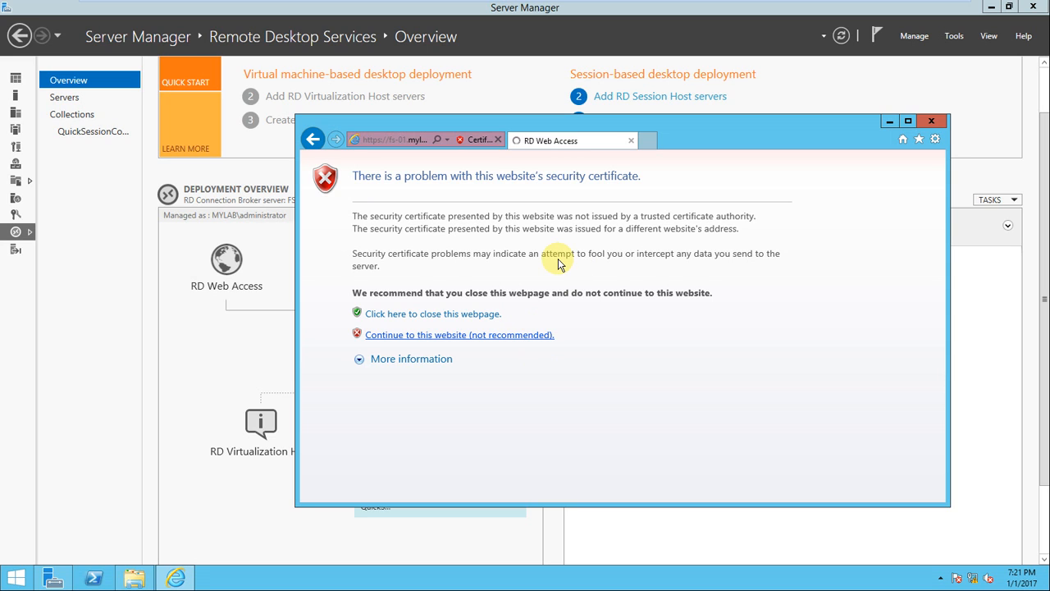
mouse_move(504, 339)
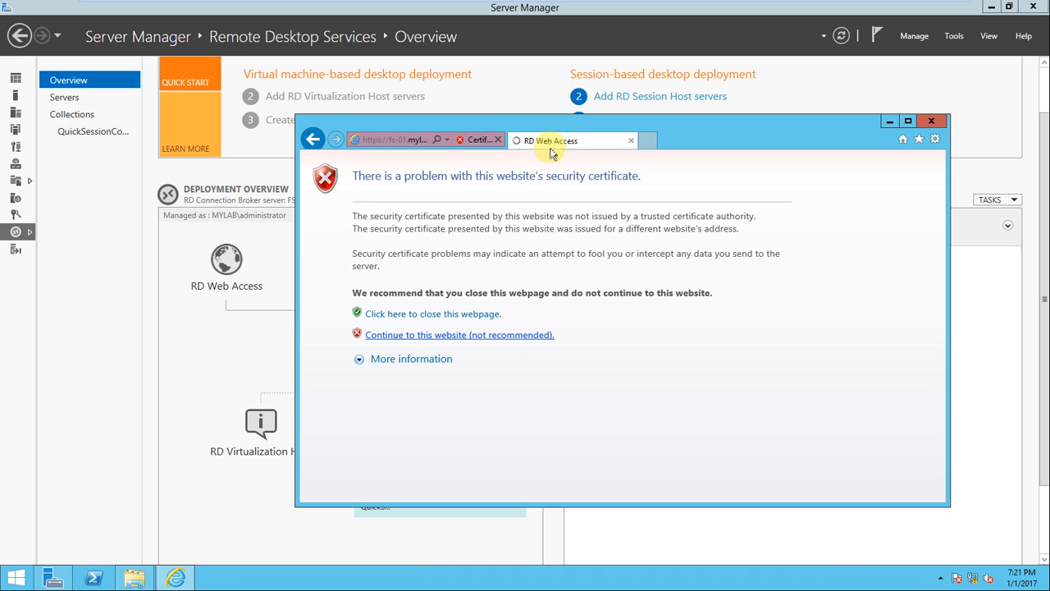
left_click(459, 335)
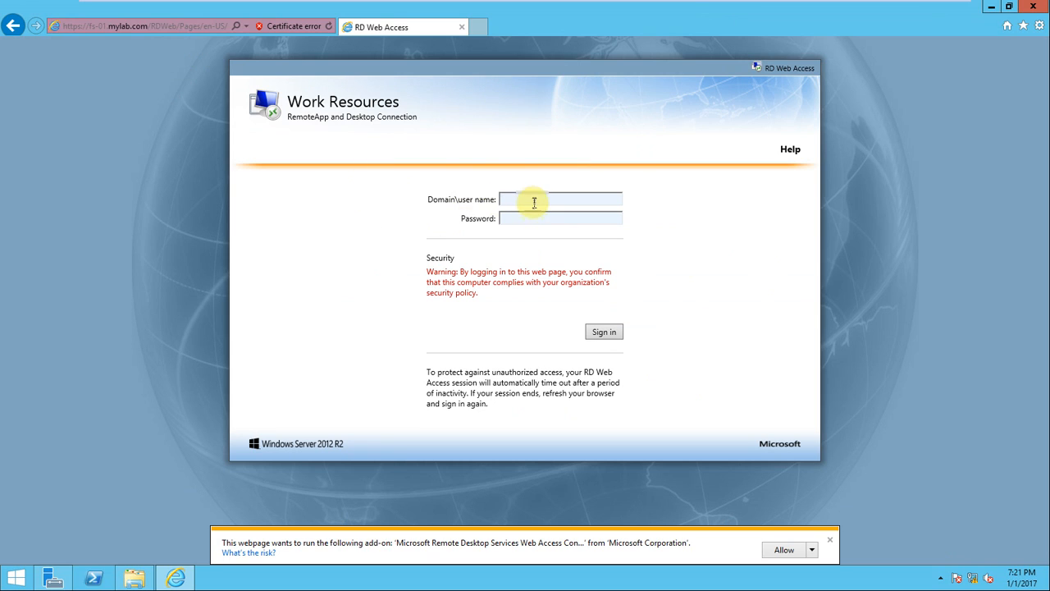
Sign in to RD Web Access as administrator to list Calculator, Paint and WordPad
type("mylab\\a")
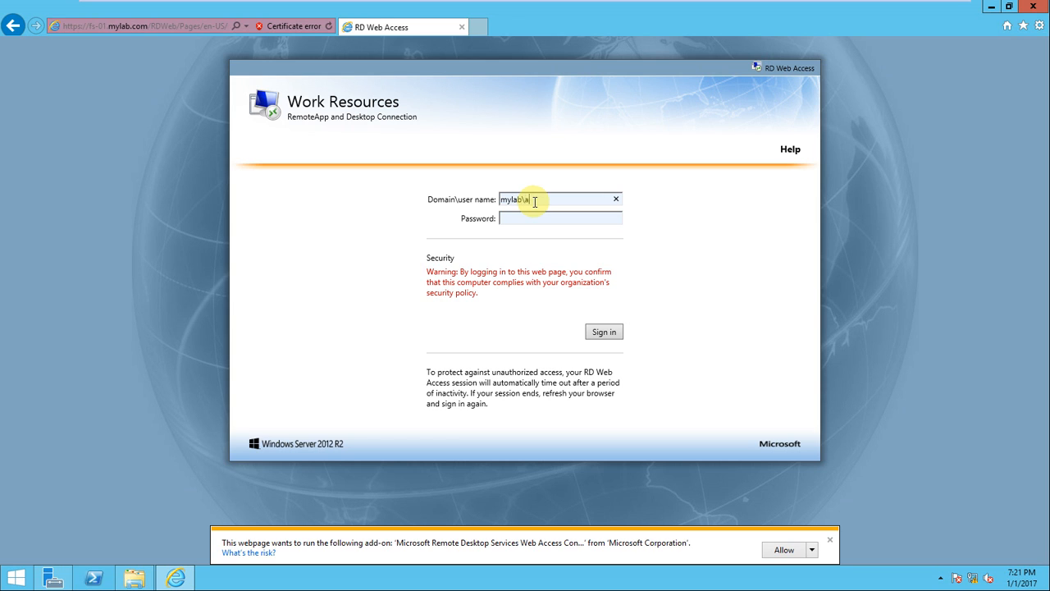
type("dministrator")
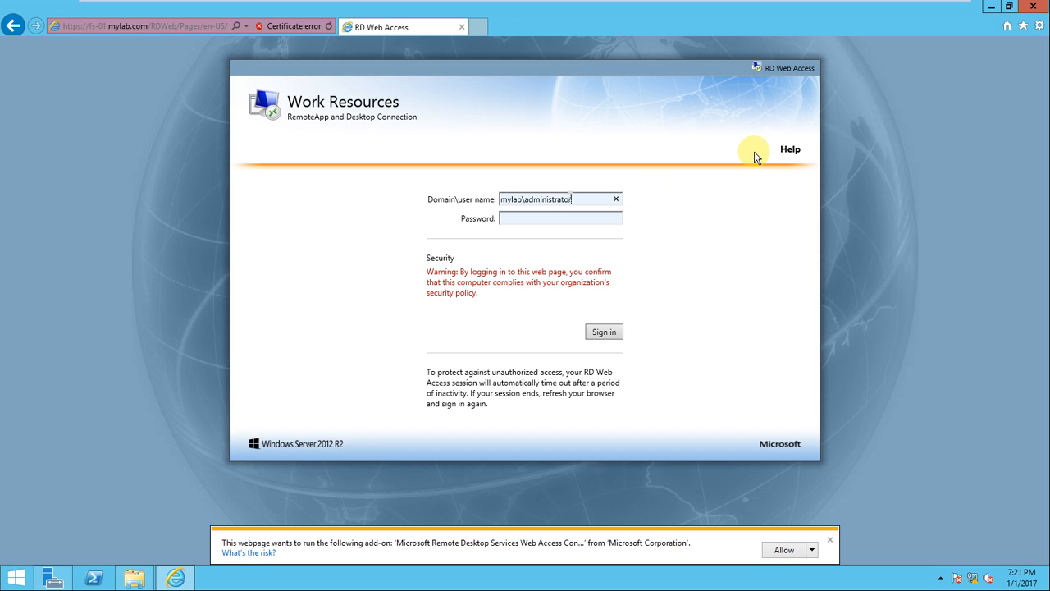
type("••")
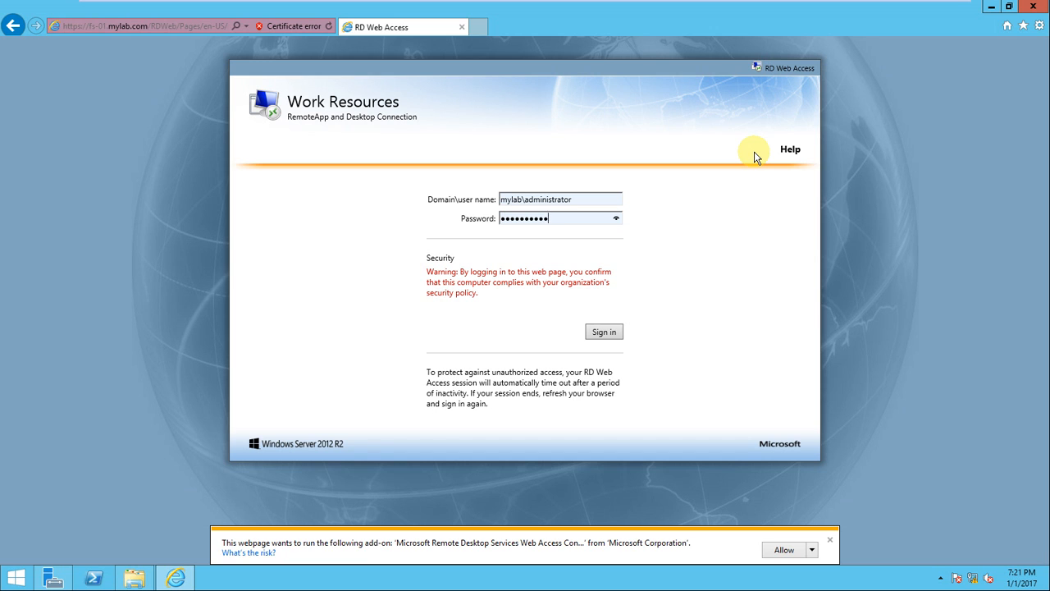
left_click(604, 332)
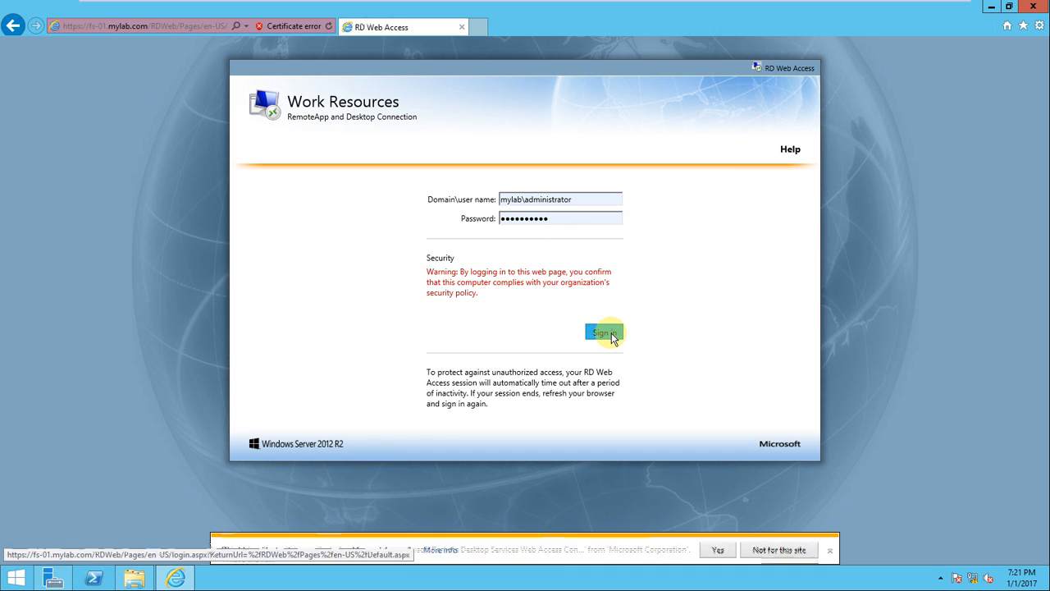
left_click(604, 332)
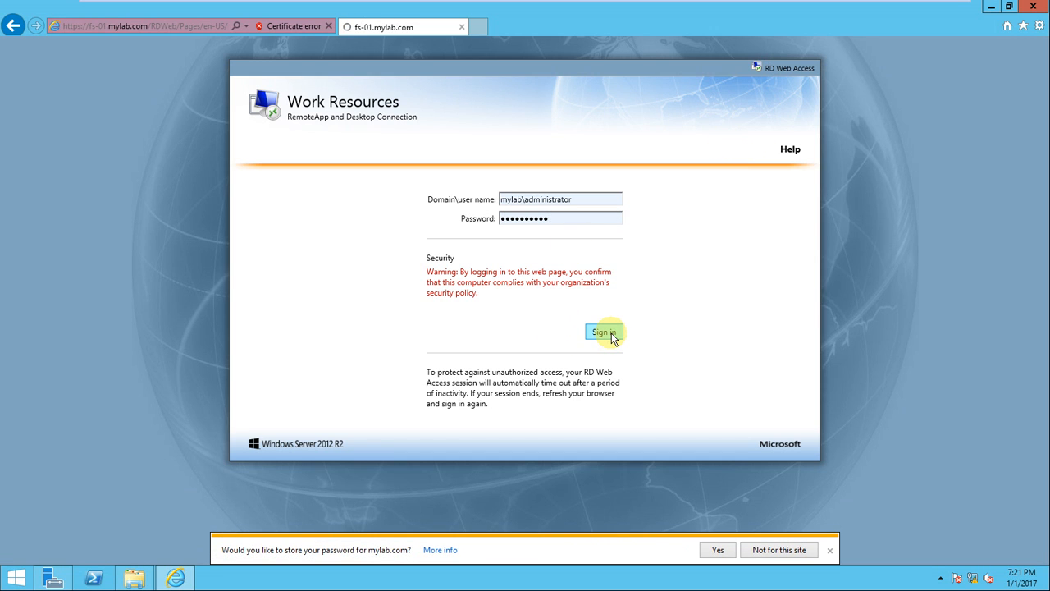
left_click(604, 333)
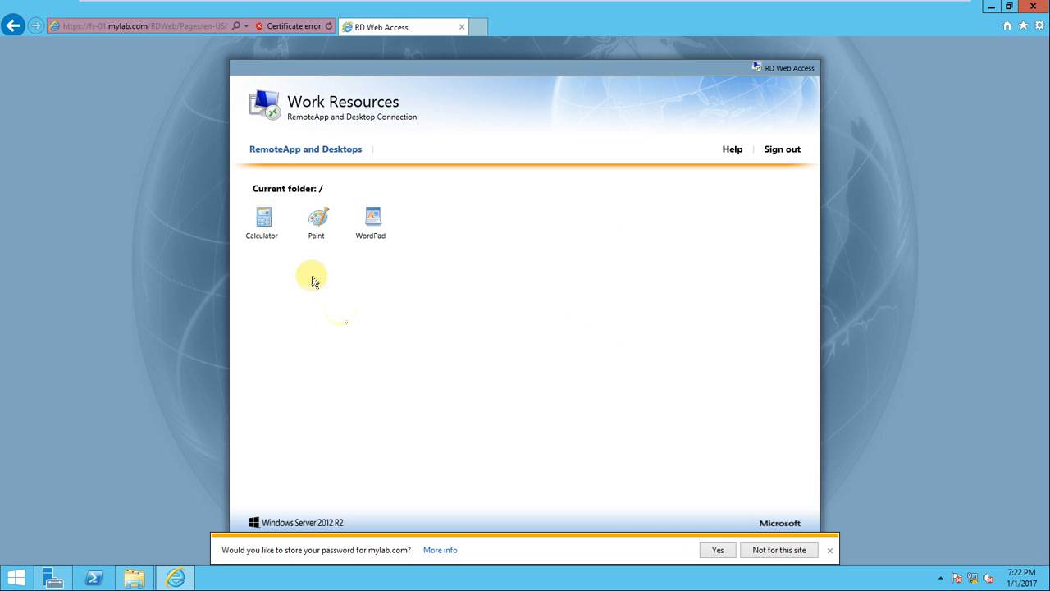
left_click(316, 221)
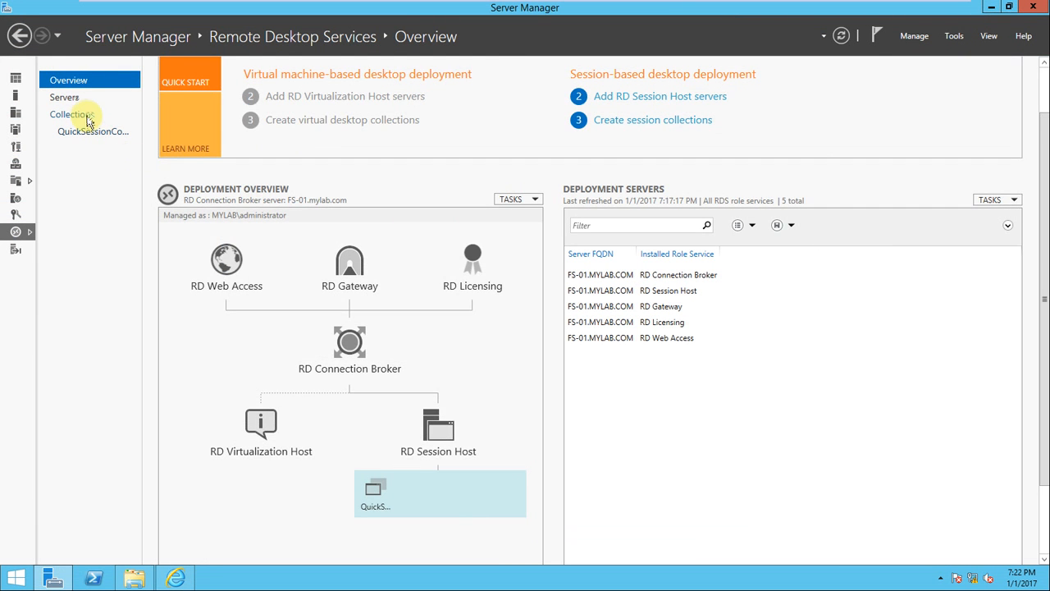
Open the QuickSessionCollection details page from the Collections list
left_click(71, 114)
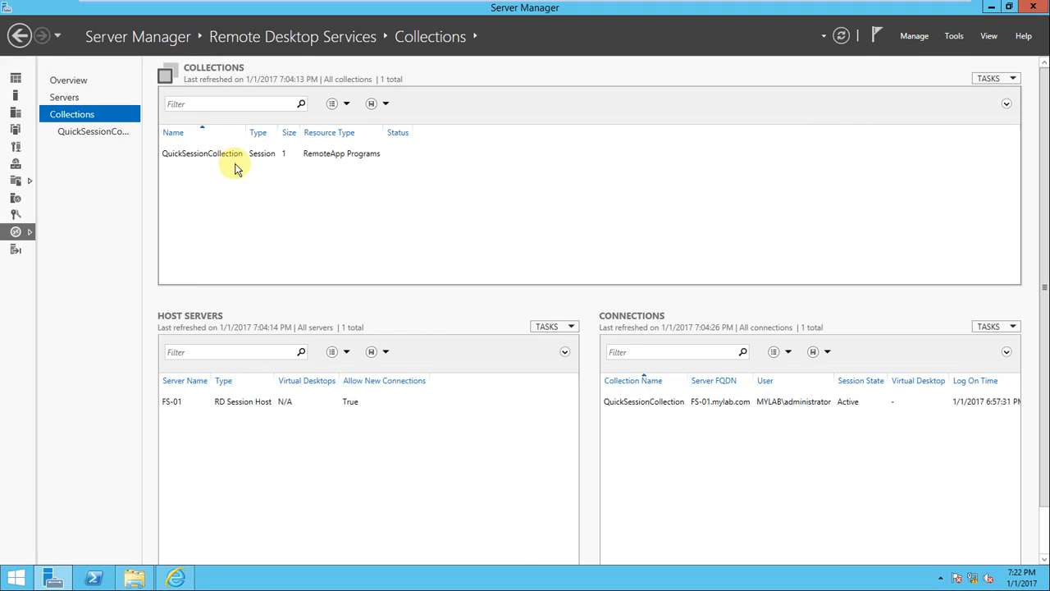
left_click(202, 154)
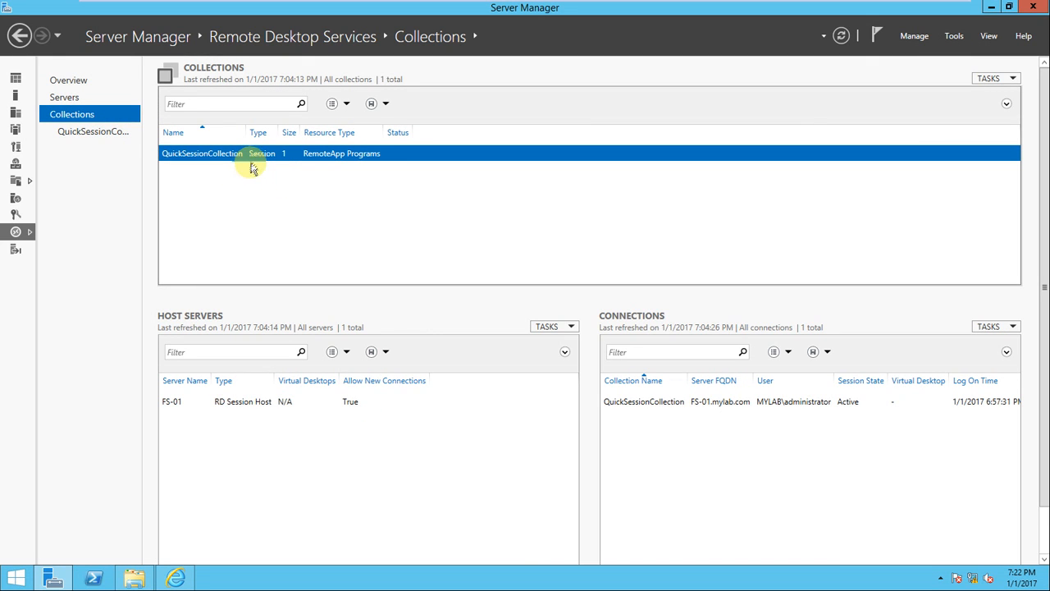
mouse_move(259, 164)
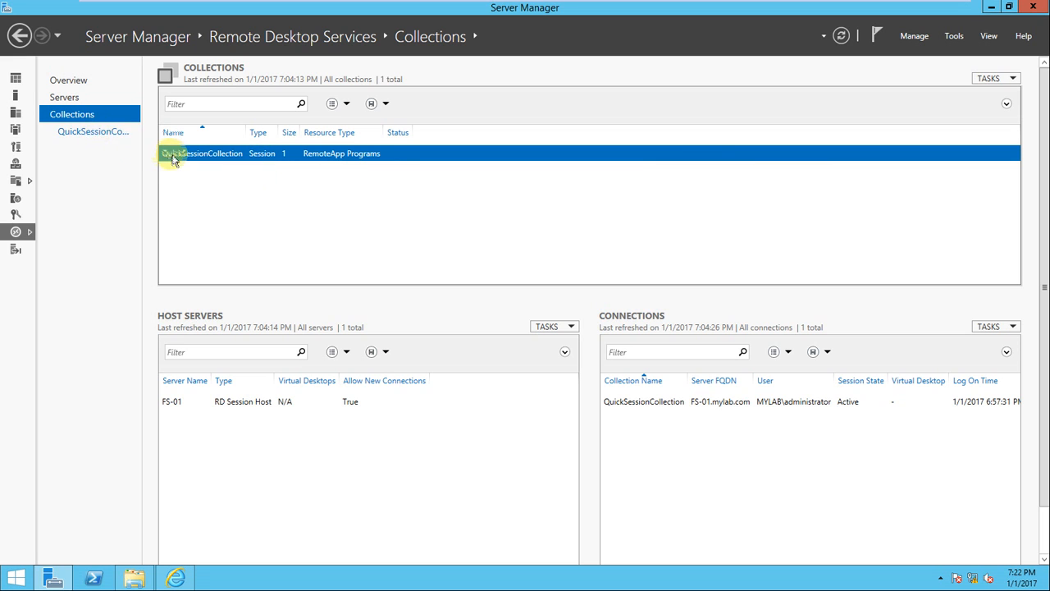
double_click(201, 154)
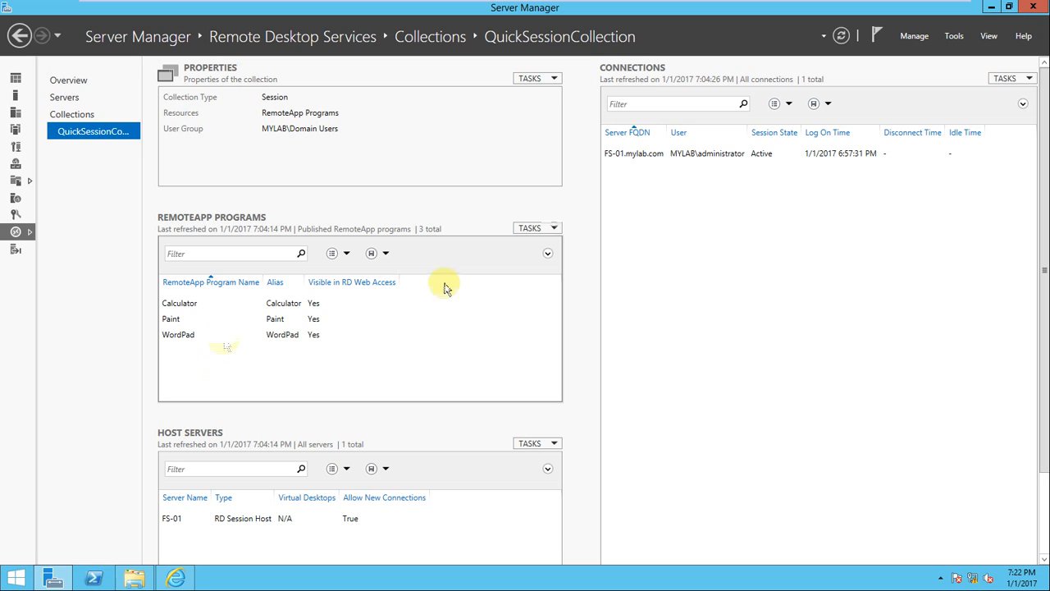
Briefly open the Publish RemoteApp Programs wizard and close it again
left_click(537, 227)
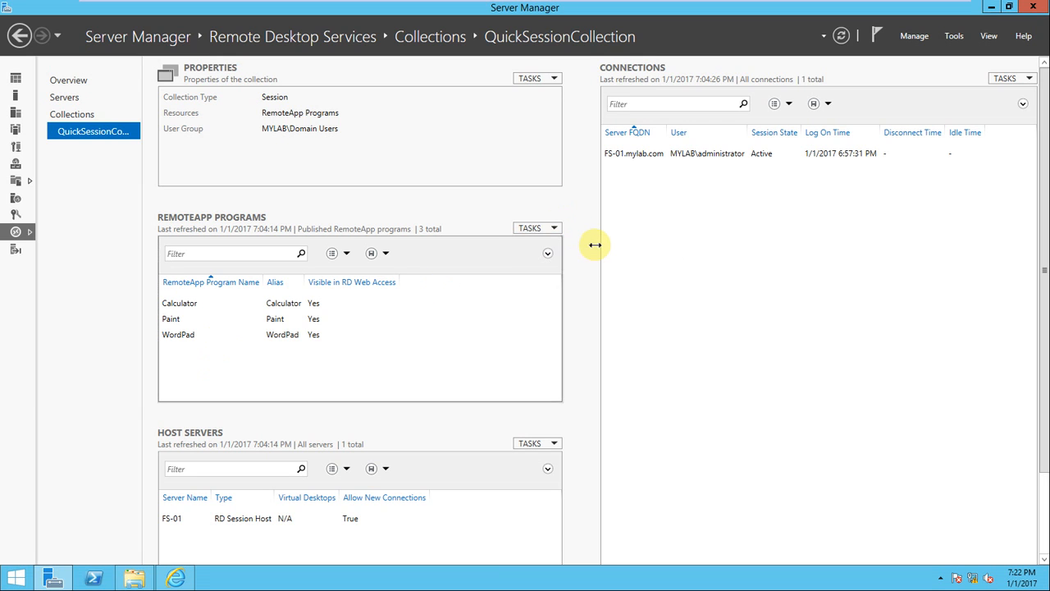
left_click(538, 227)
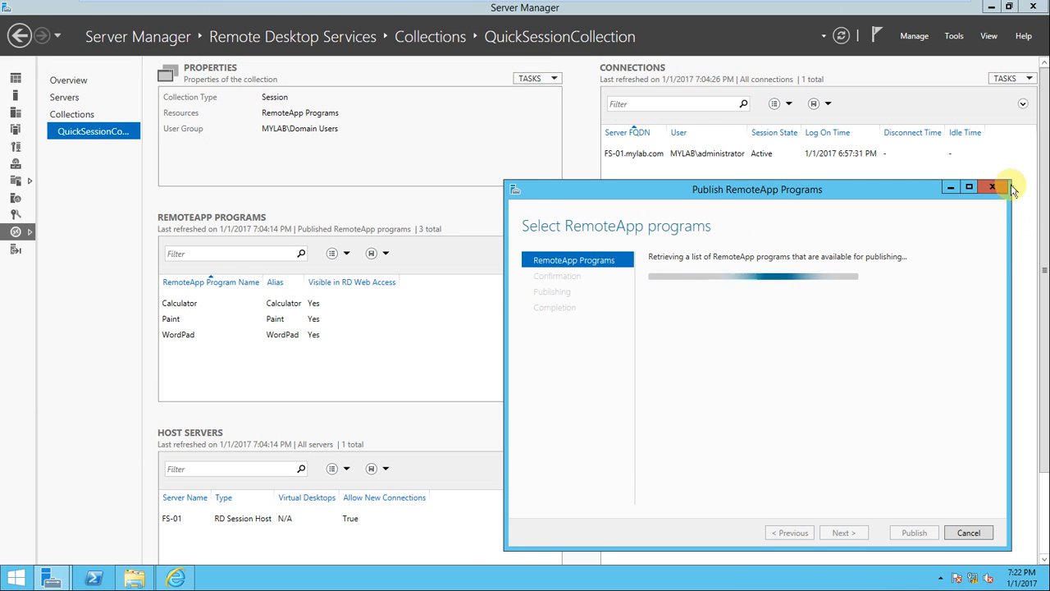
left_click(992, 187)
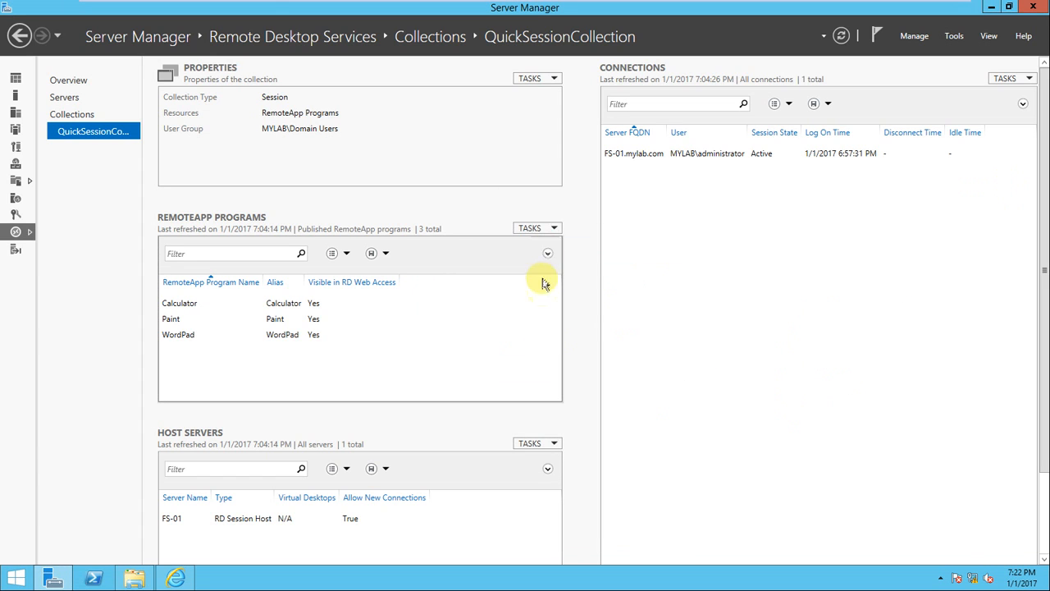
Publish Server Manager and Steps Recorder through the Publish RemoteApp Programs wizard
left_click(538, 227)
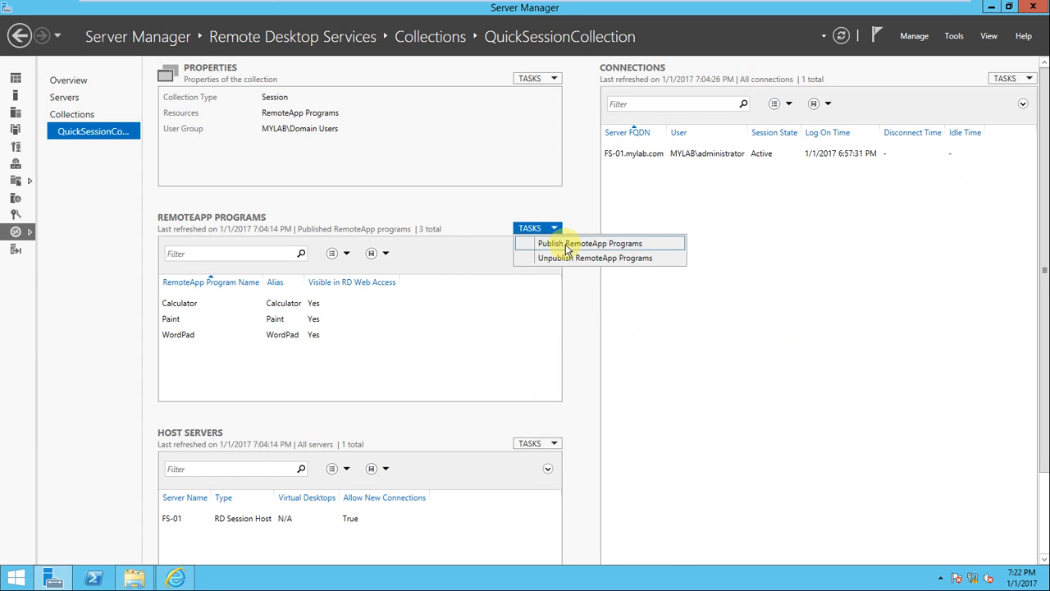
left_click(587, 243)
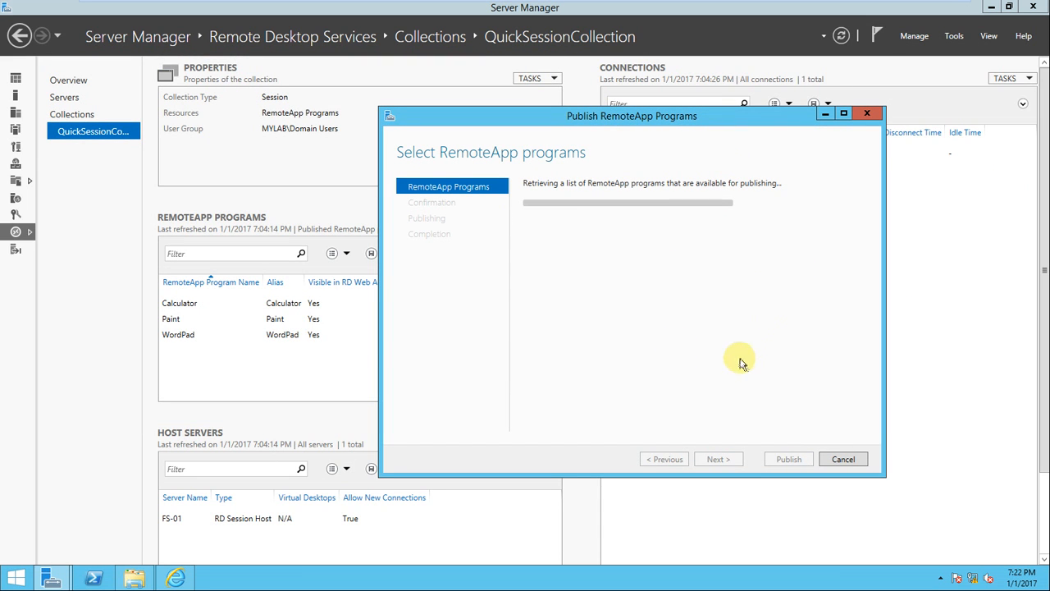
mouse_move(616, 365)
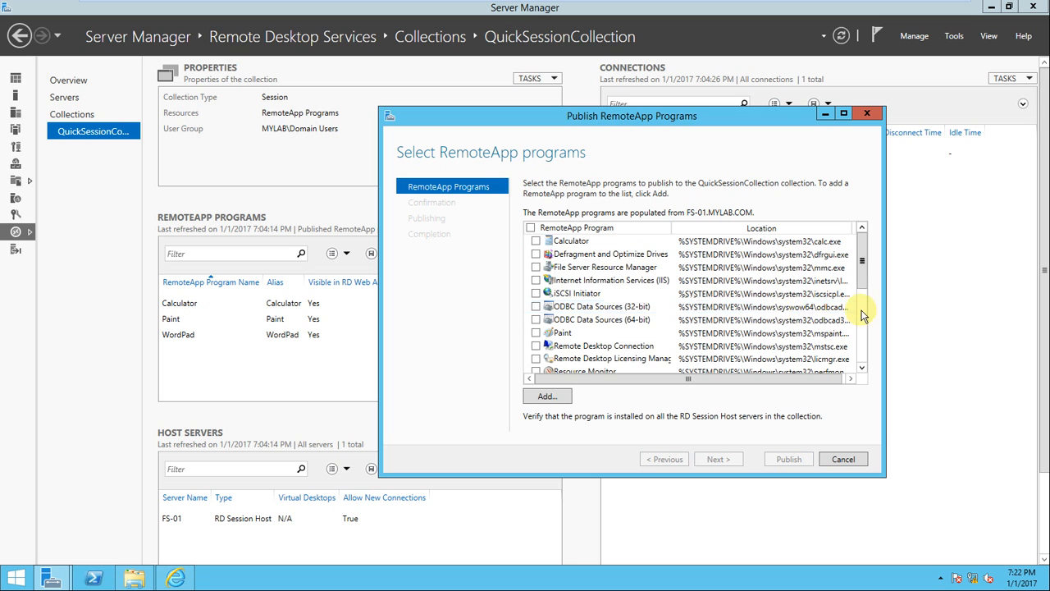
scroll("down", 3)
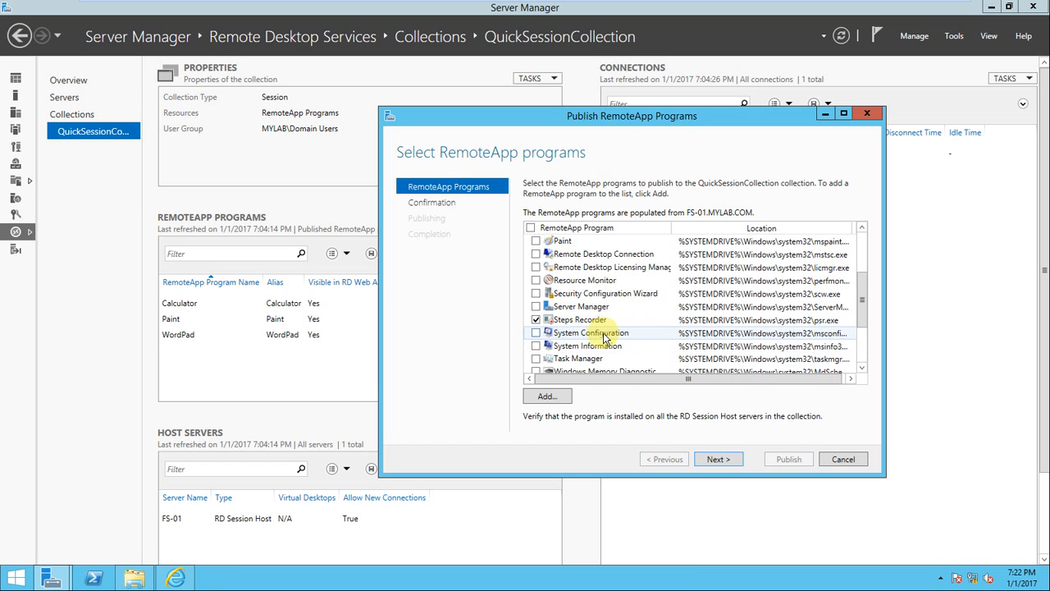
left_click(577, 320)
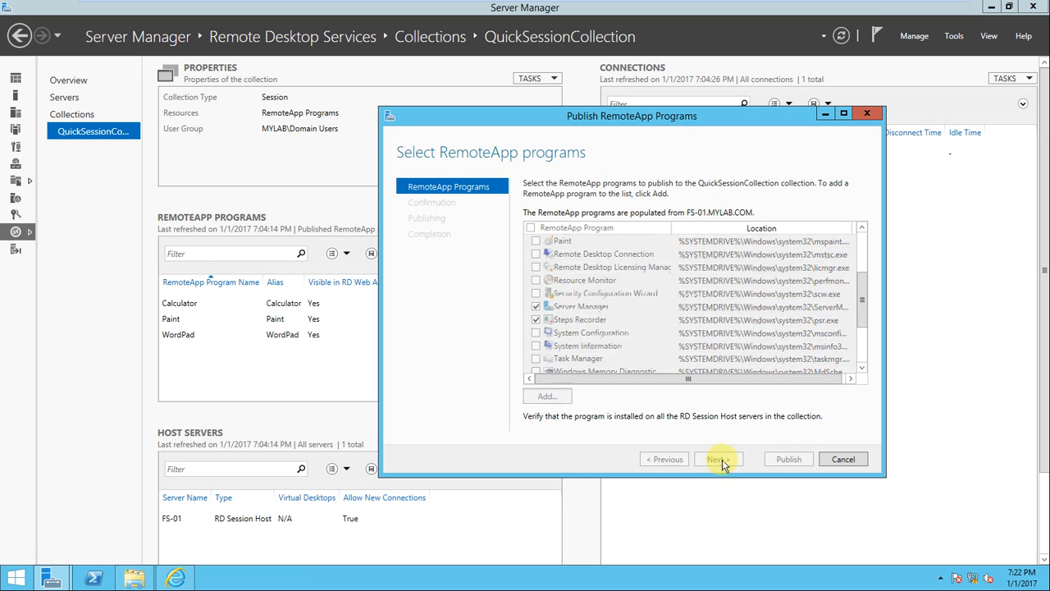
left_click(718, 459)
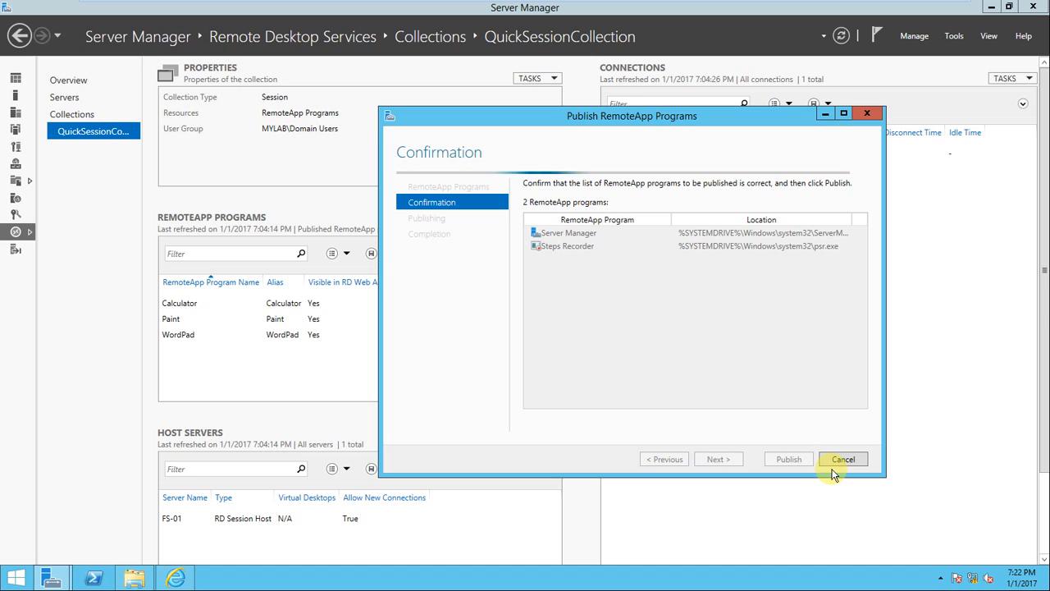
left_click(787, 459)
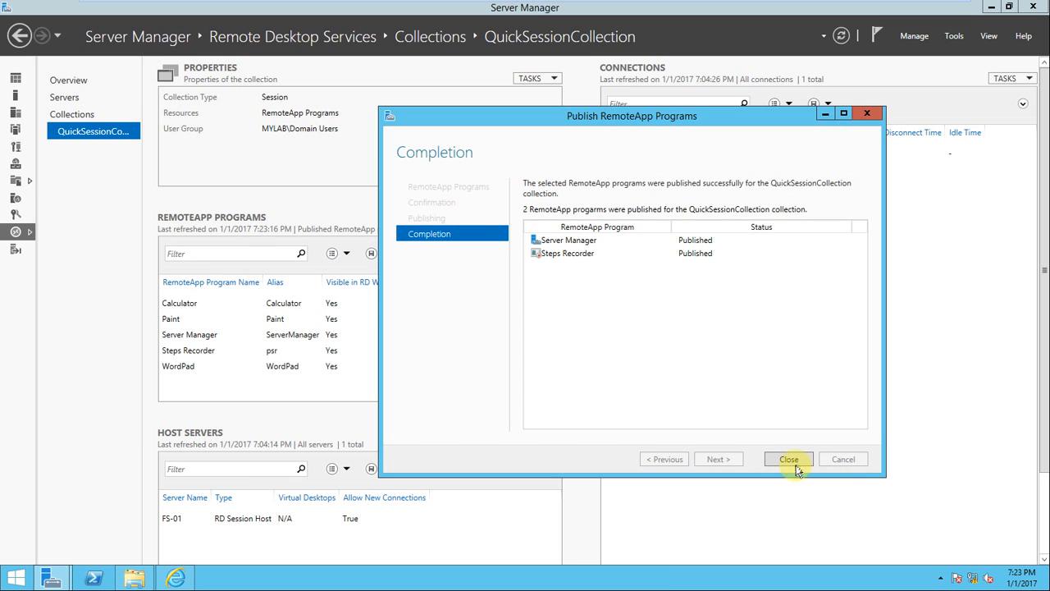
left_click(788, 459)
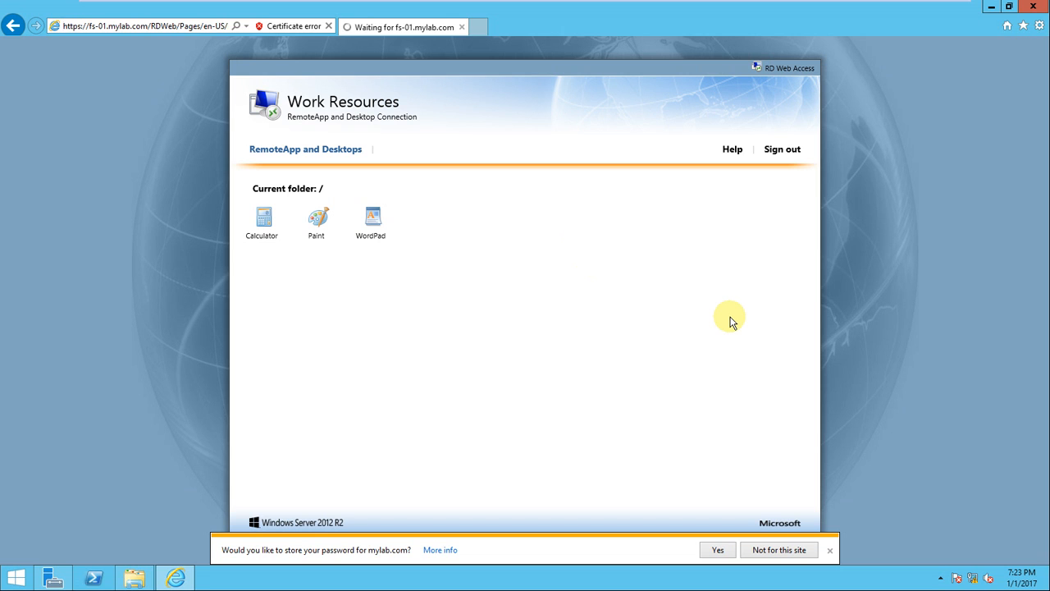
mouse_move(424, 148)
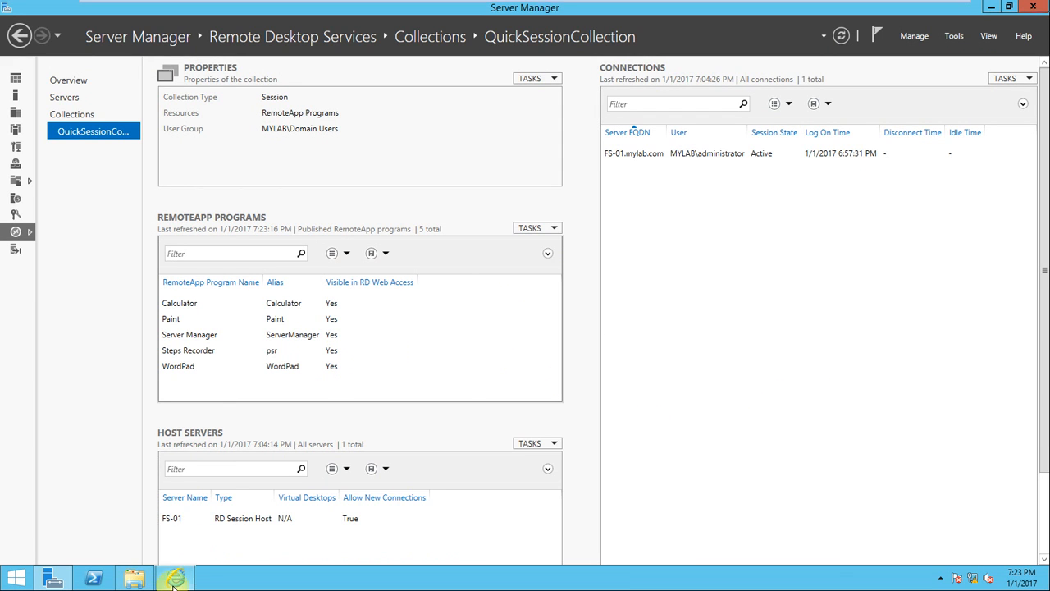
Check RD Web Access lists five RemoteApps, then minimise Internet Explorer
left_click(174, 577)
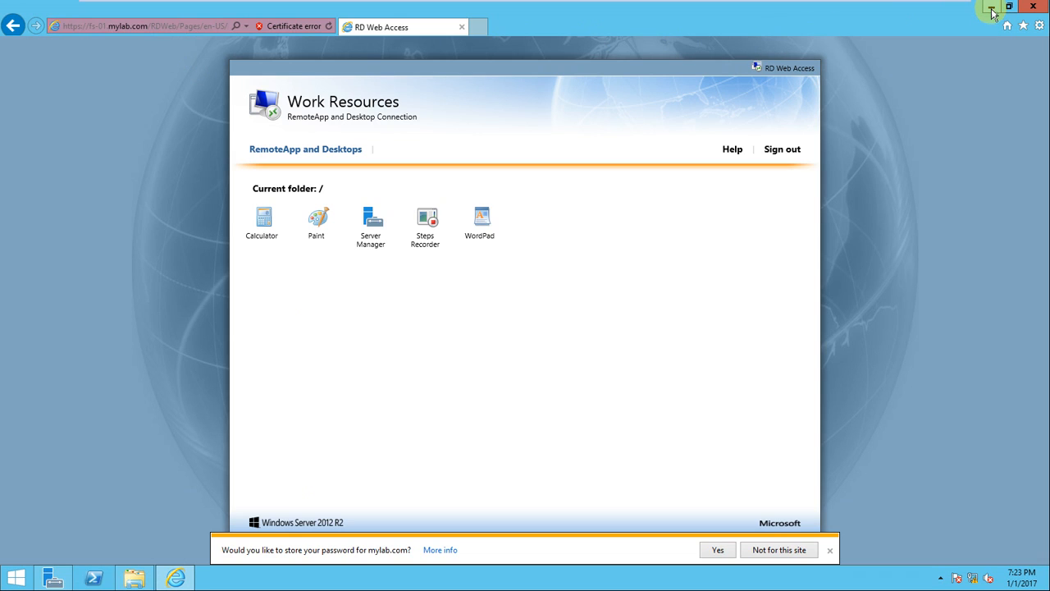
mouse_move(993, 13)
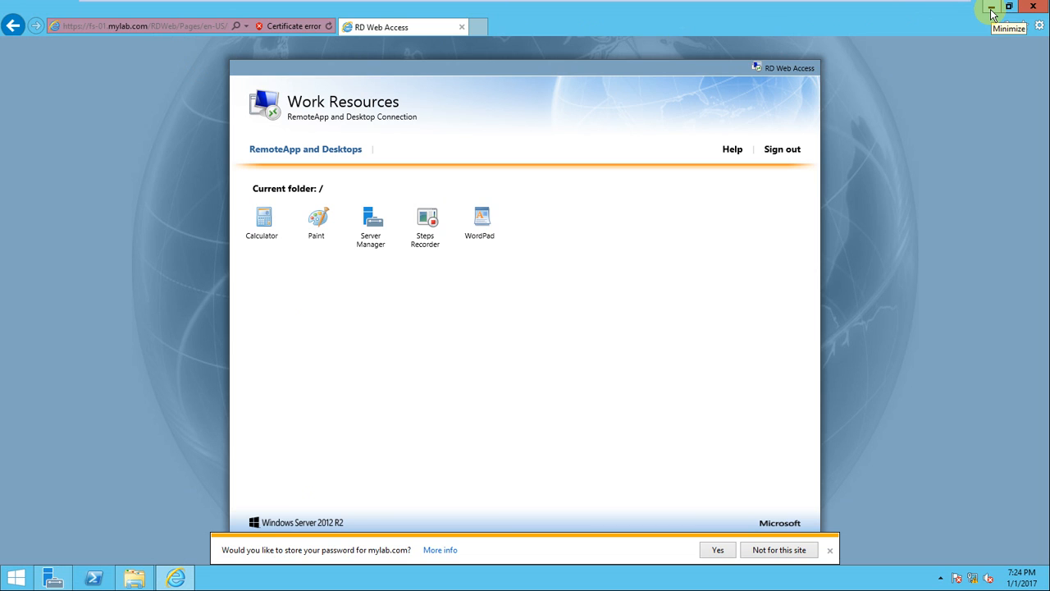
left_click(991, 9)
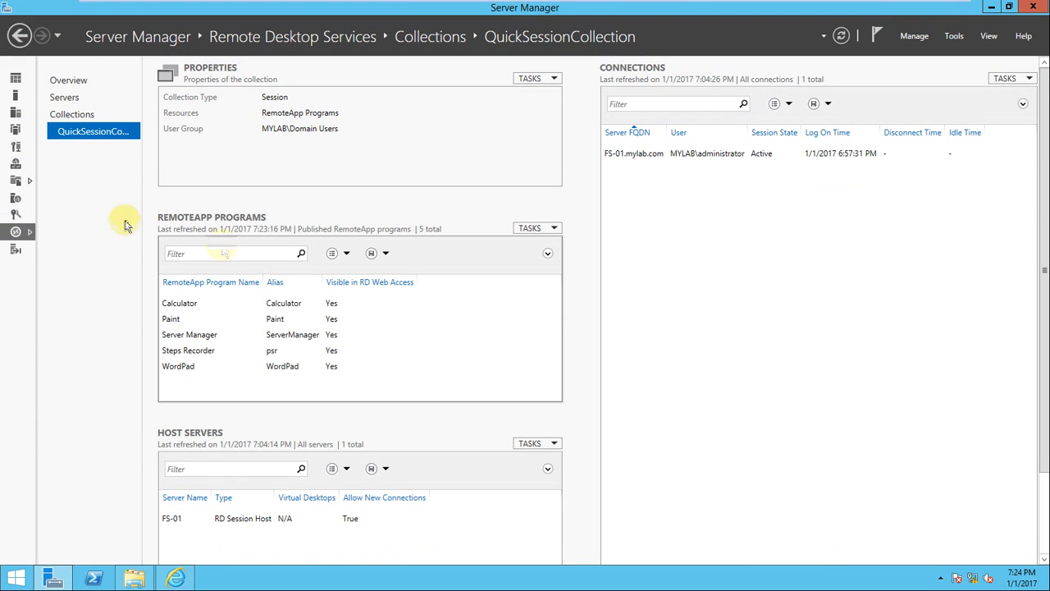
Navigate to the Collections page and launch the Create Collection wizard
left_click(64, 97)
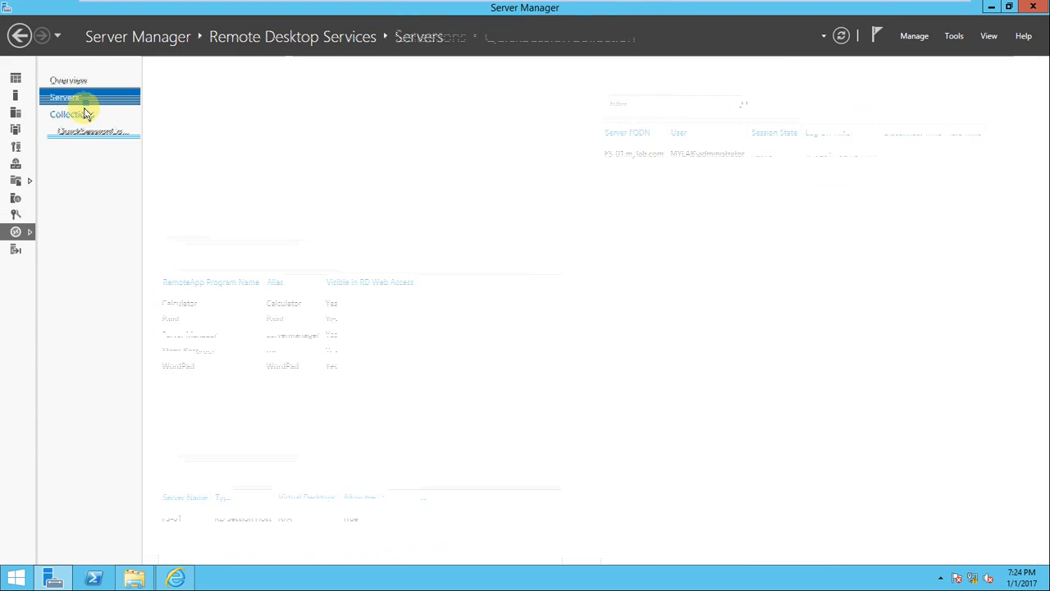
left_click(64, 97)
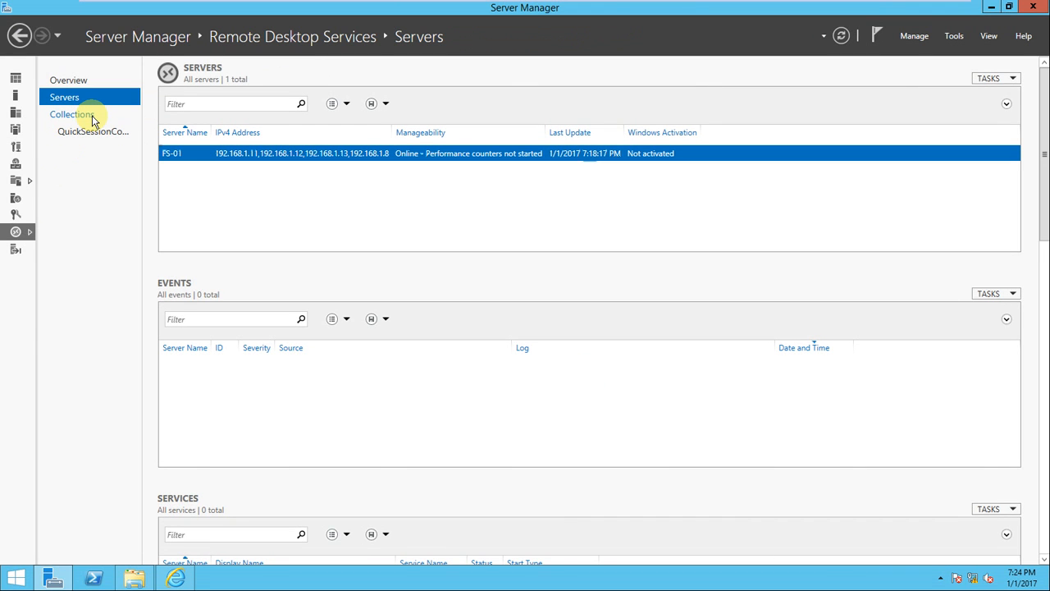
left_click(72, 113)
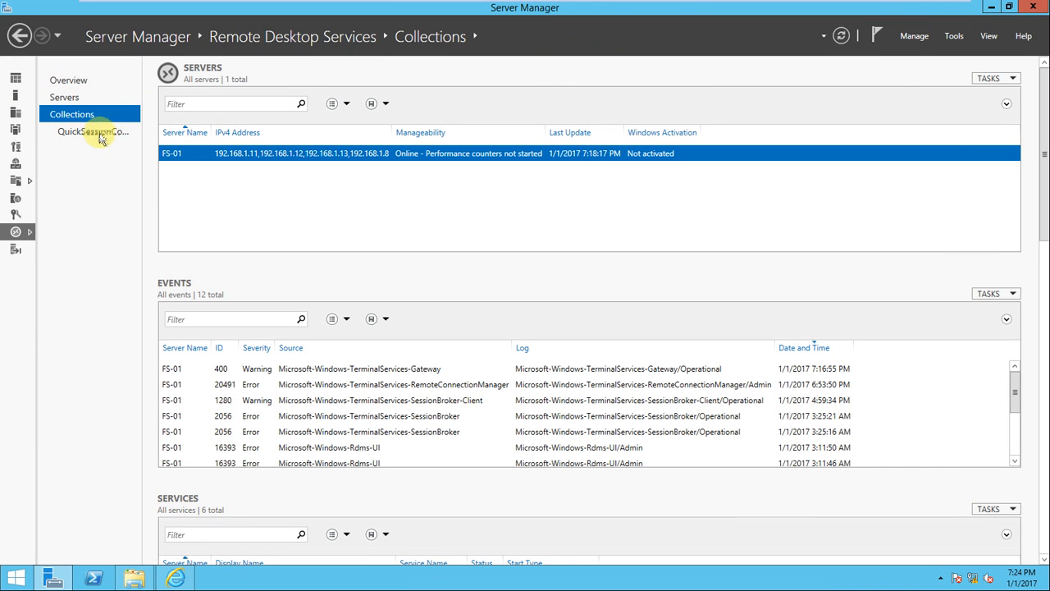
left_click(99, 134)
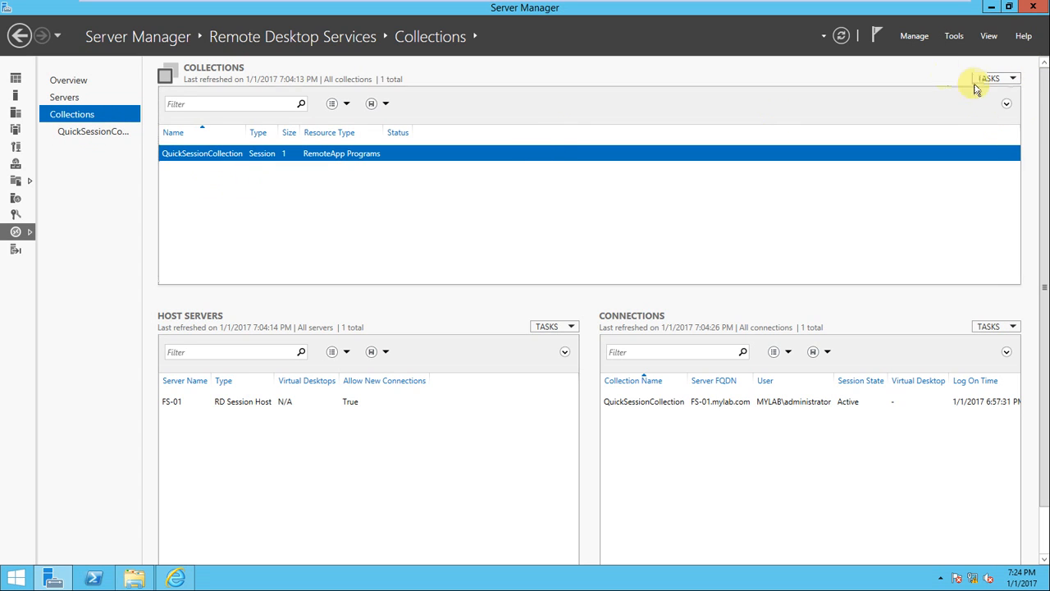
left_click(995, 78)
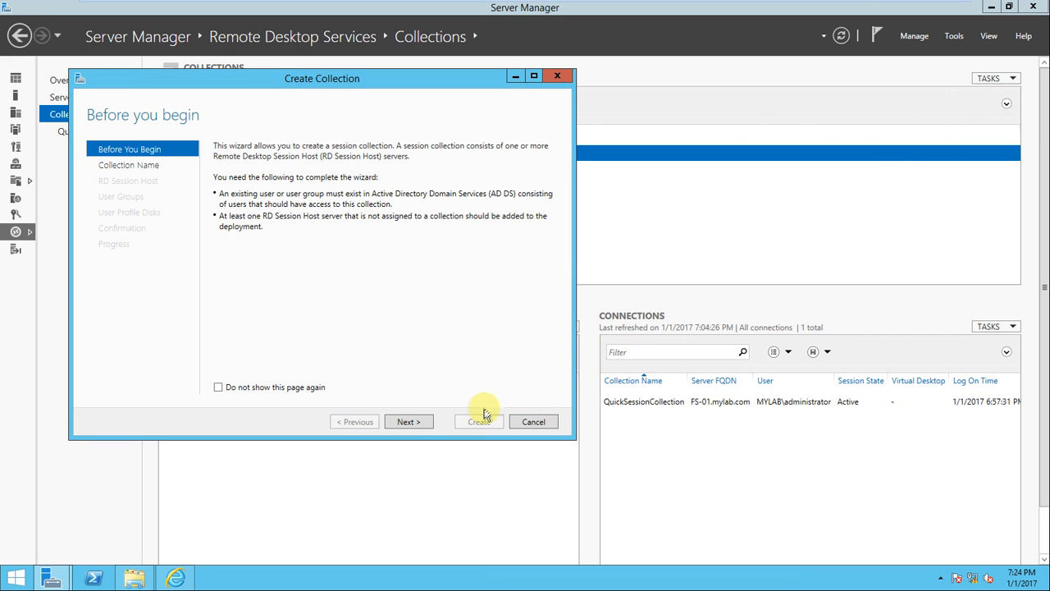
Step through Create Collection to the RD Session Host page, then cancel the wizard
left_click(409, 421)
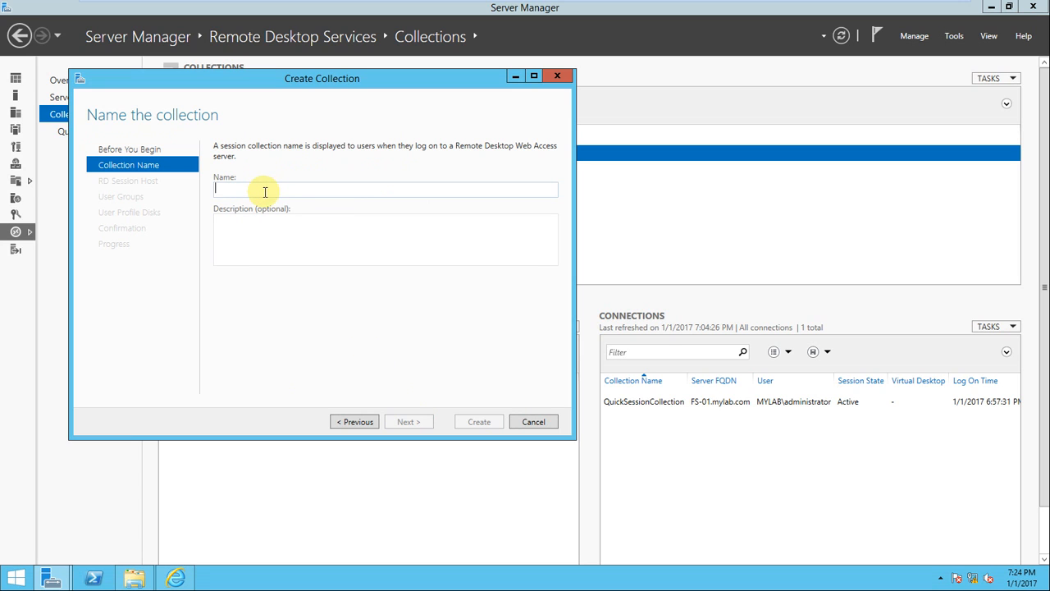
type("R")
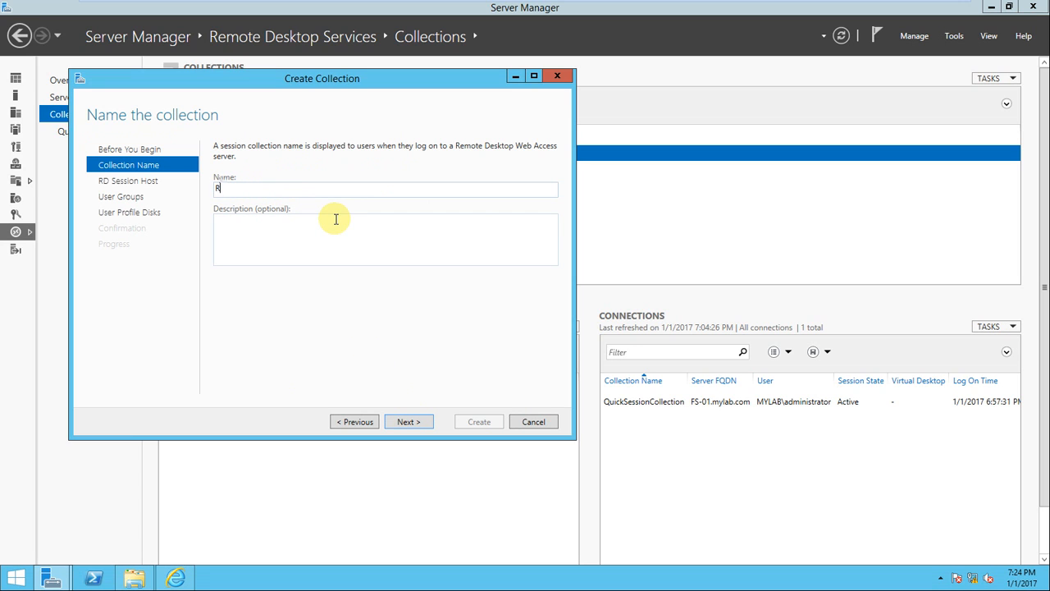
type("DP")
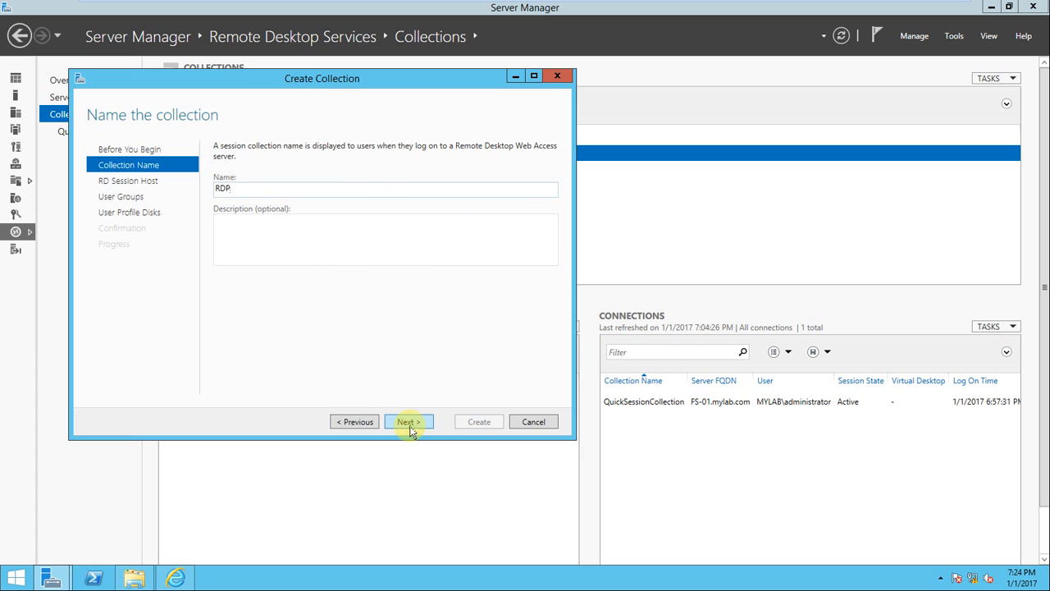
left_click(409, 421)
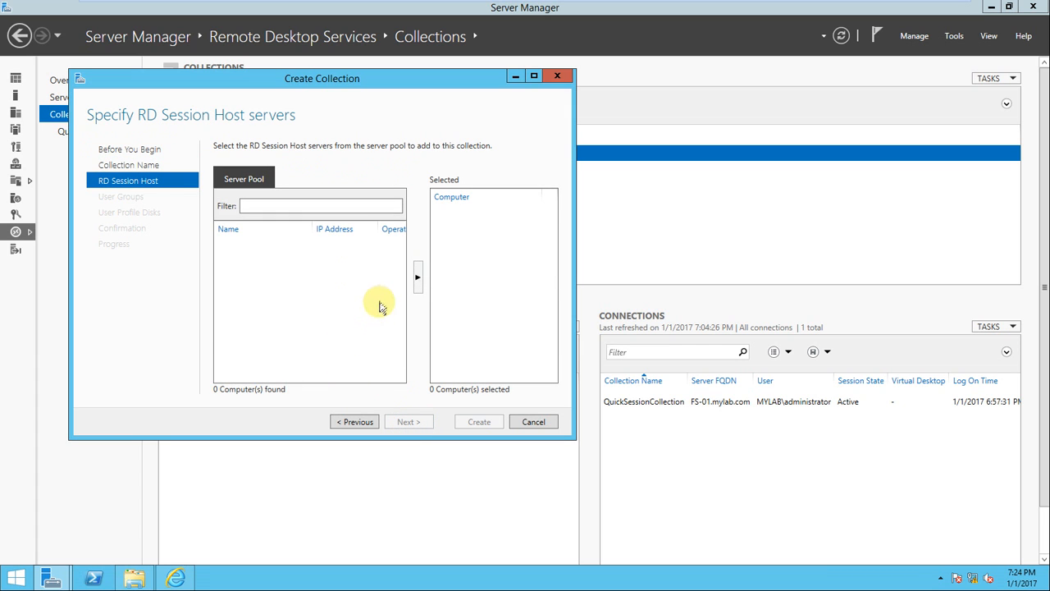
mouse_move(423, 319)
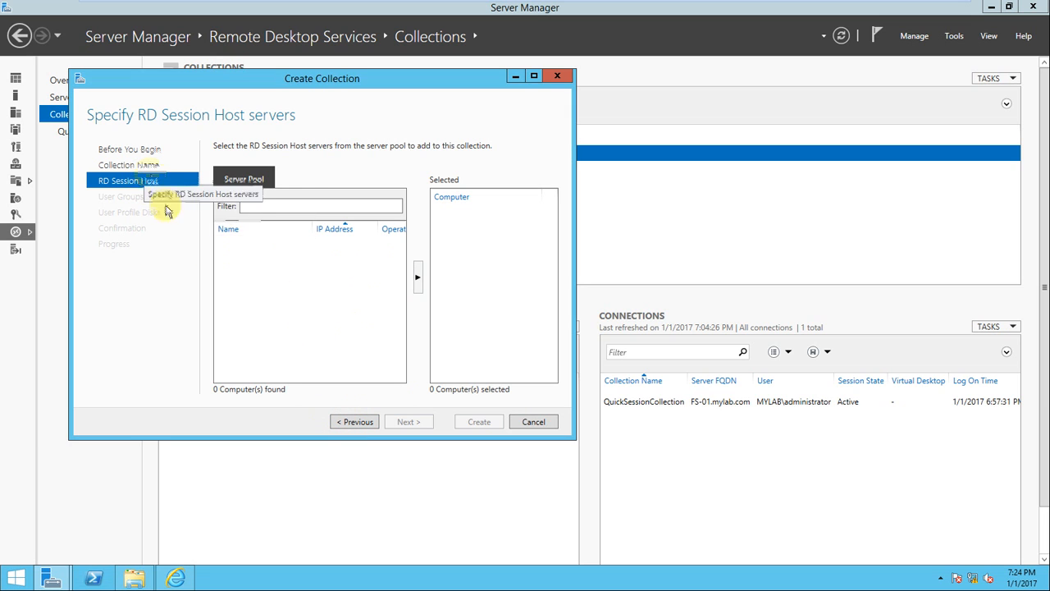
mouse_move(378, 319)
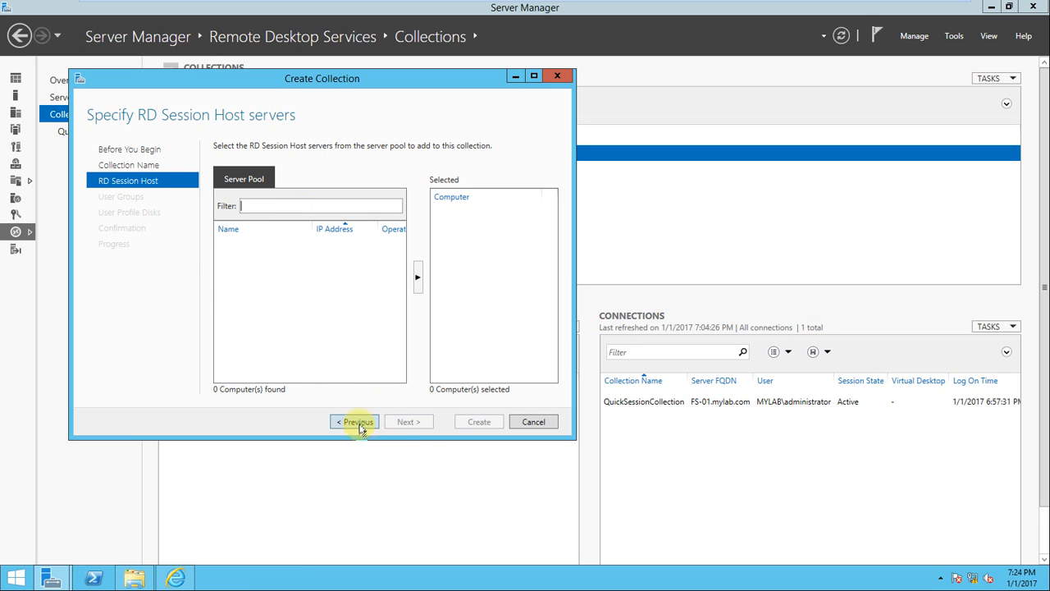
left_click(355, 421)
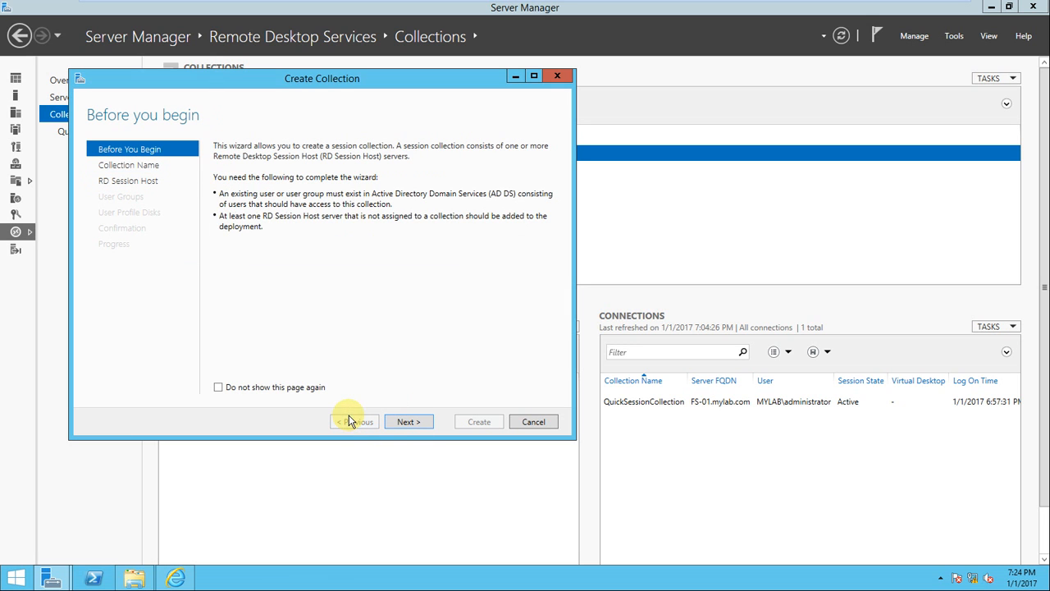
left_click(409, 421)
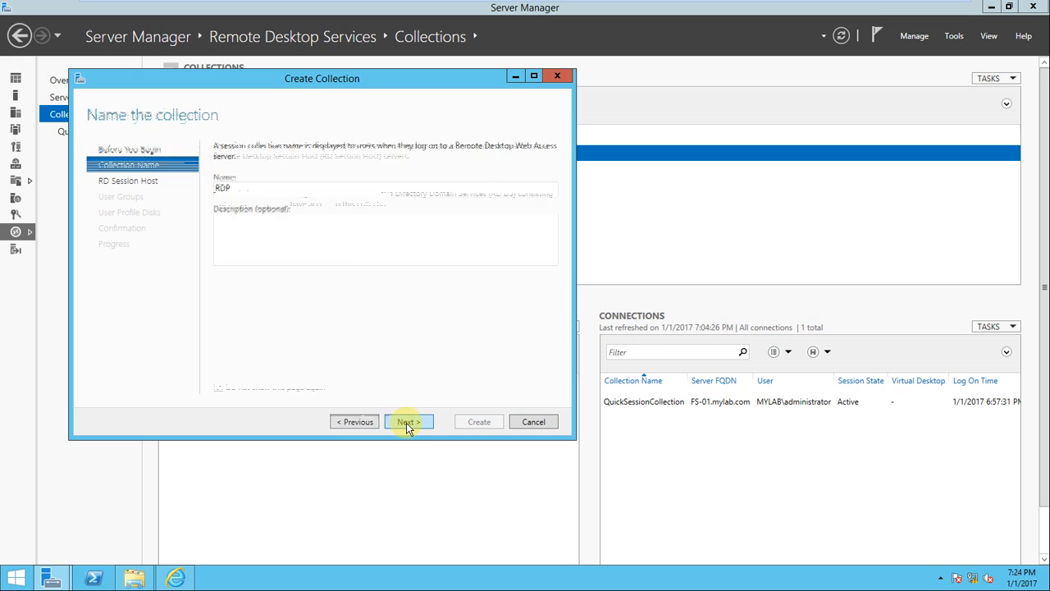
left_click(534, 422)
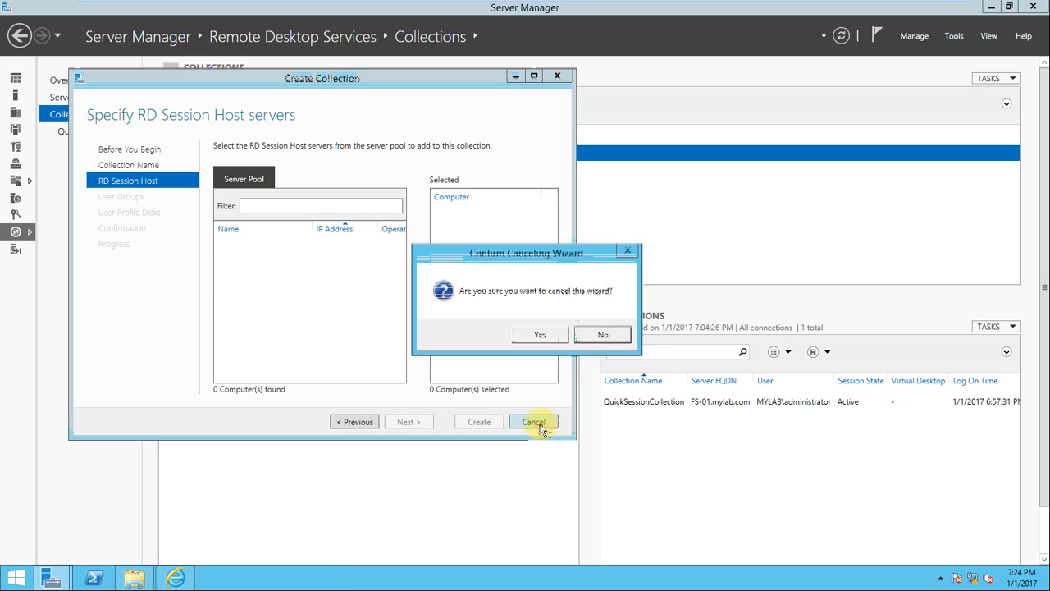
left_click(539, 334)
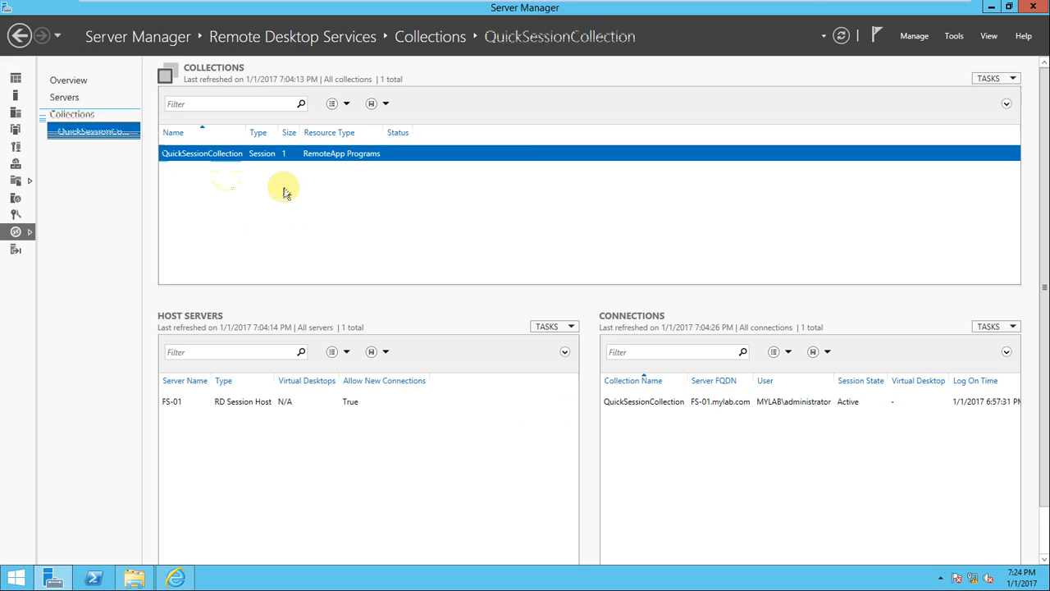
Open QuickSessionCollection's properties and check its user groups, which list only MYLAB\Domain Users
double_click(201, 153)
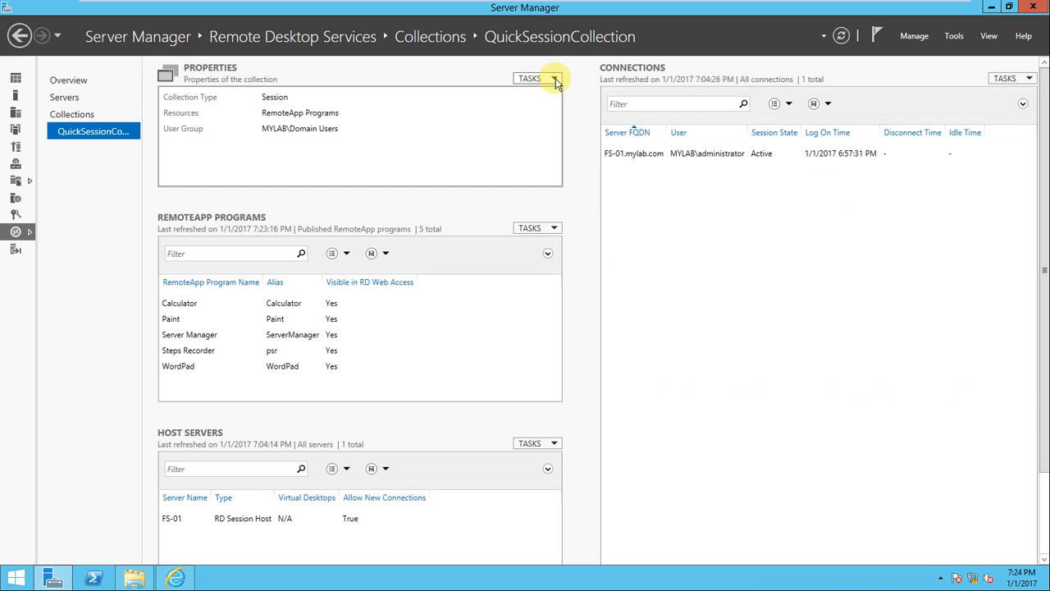
left_click(531, 78)
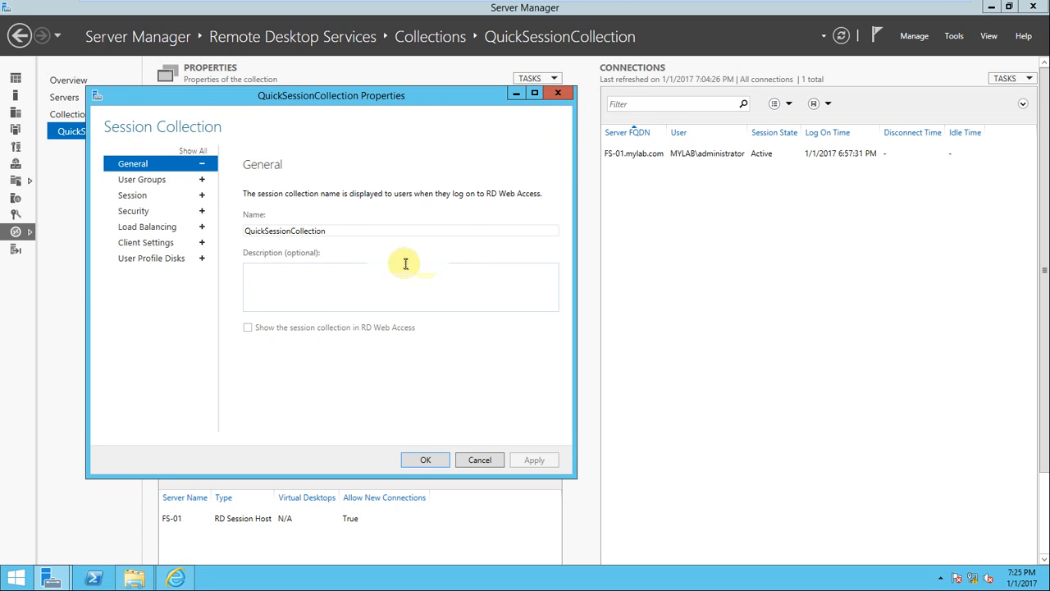
mouse_move(274, 252)
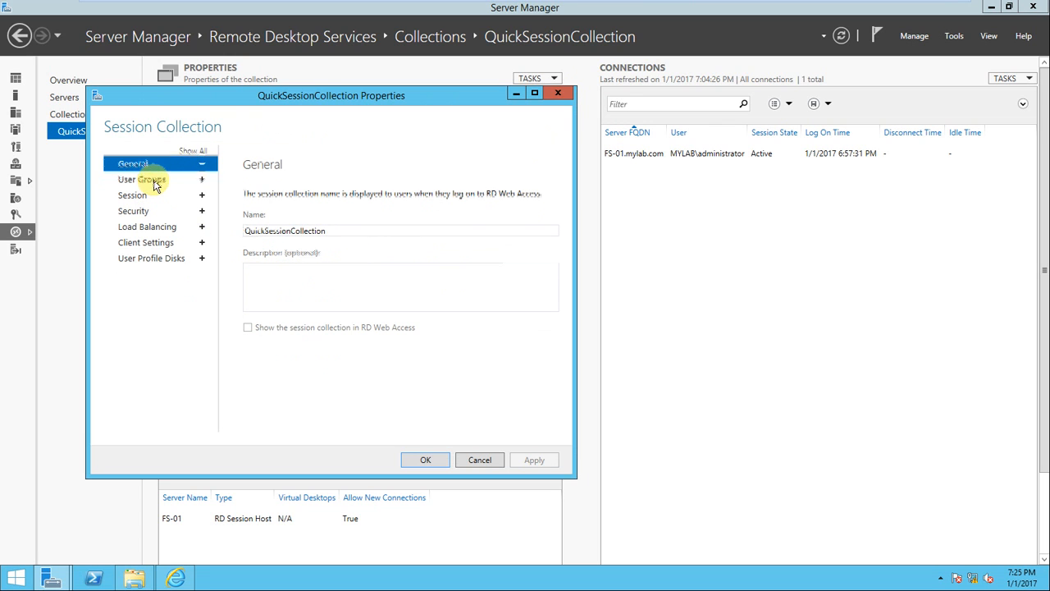
left_click(141, 179)
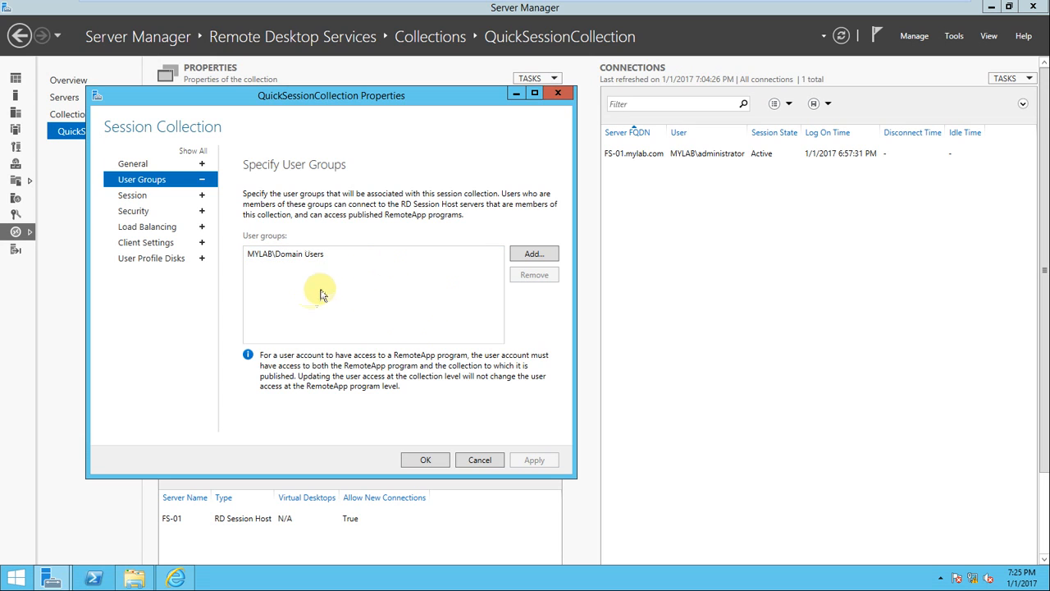
left_click(300, 254)
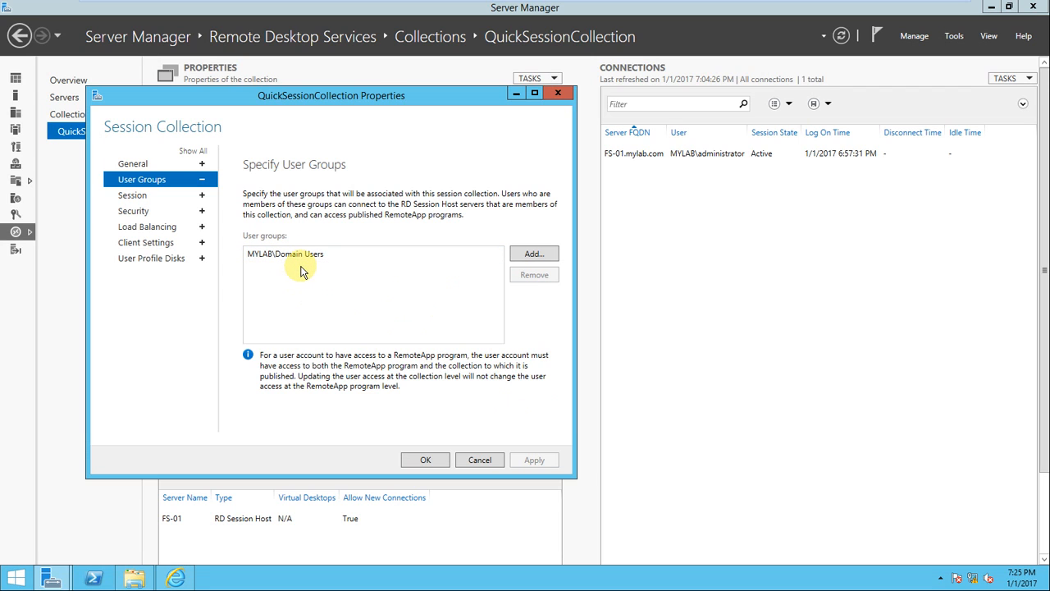
left_click(284, 254)
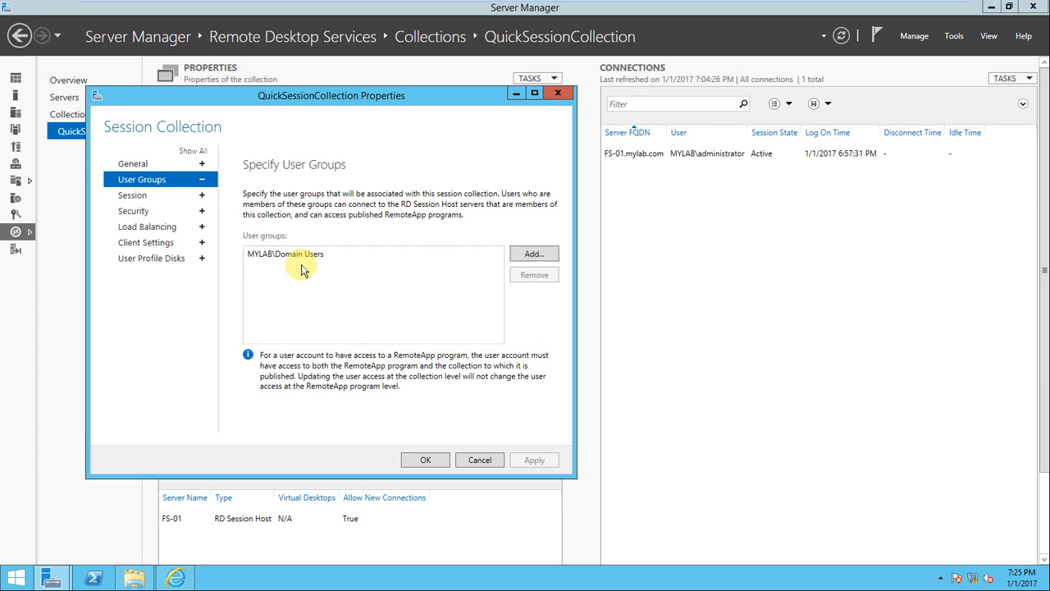
left_click(533, 253)
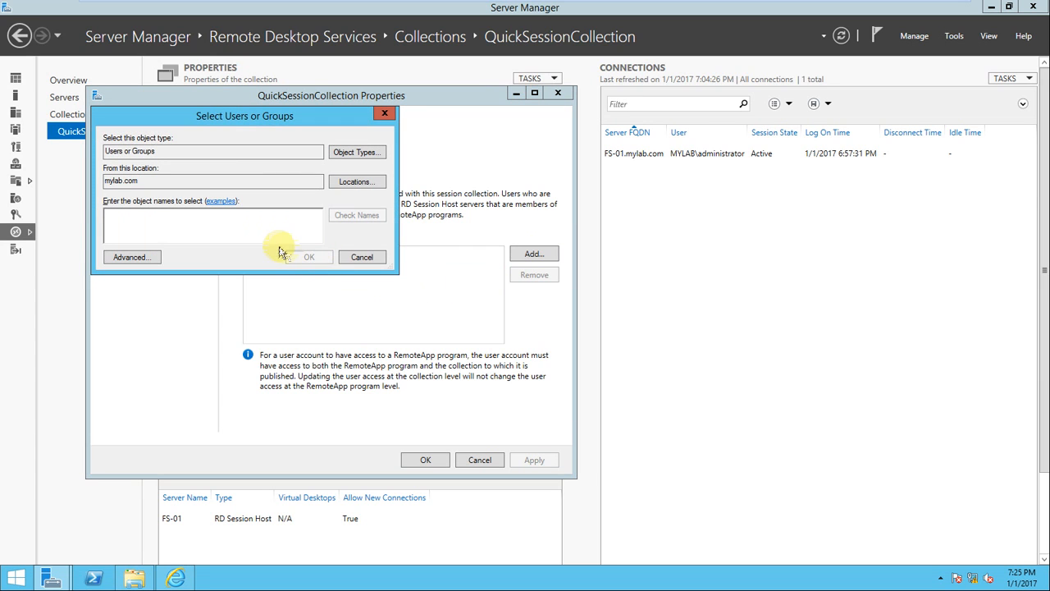
left_click(310, 257)
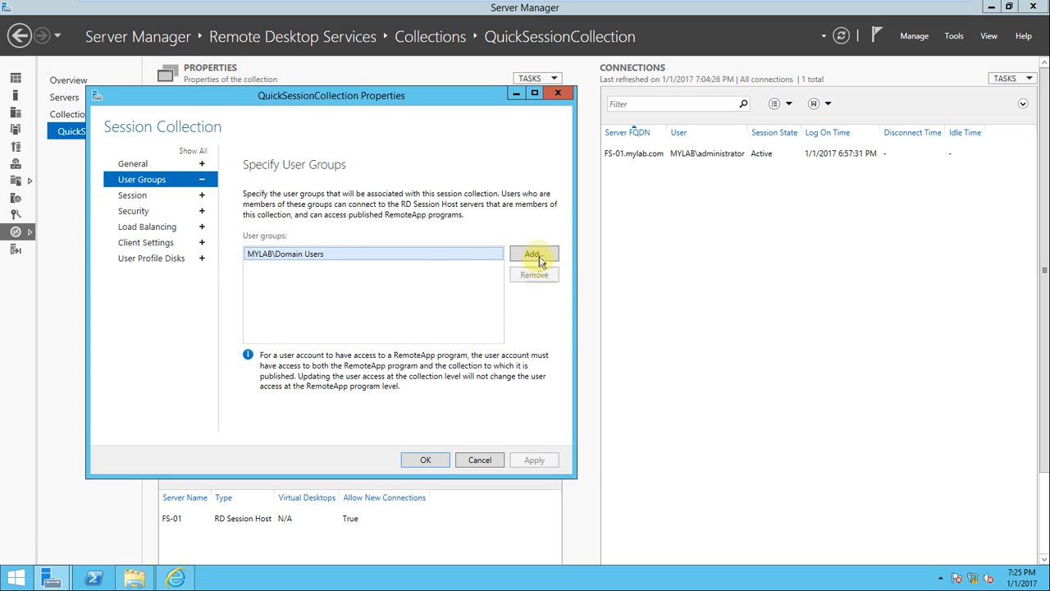
left_click(132, 195)
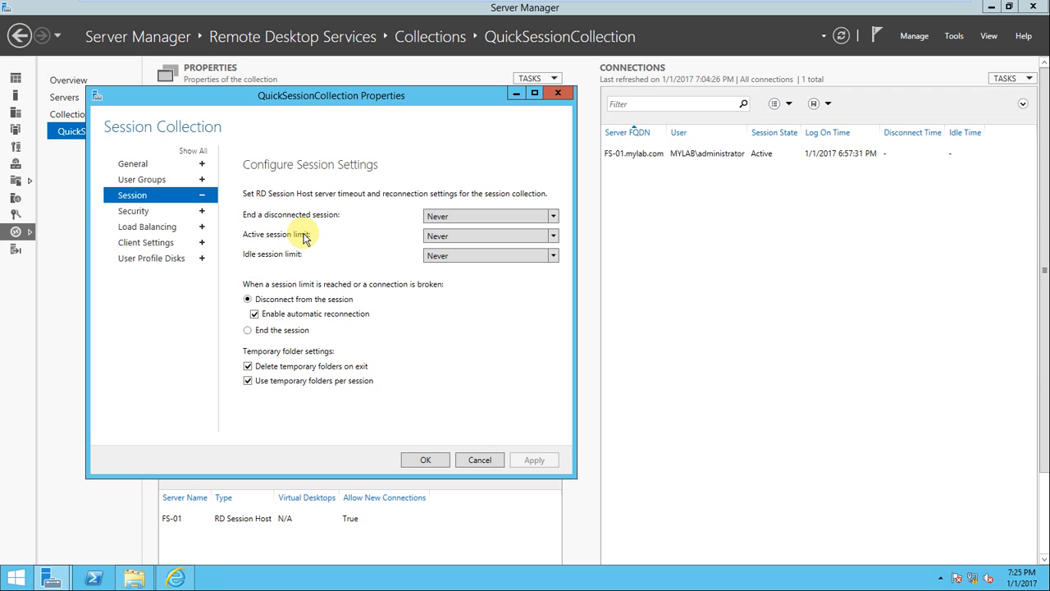
Set the disconnected, active and idle session limits to 1 minute
left_click(488, 215)
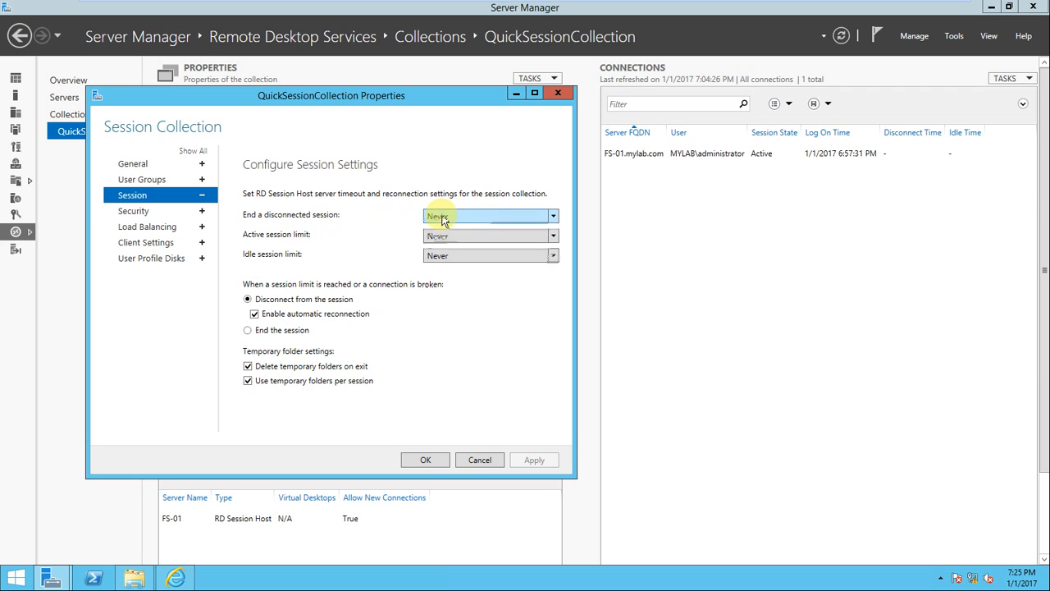
left_click(552, 215)
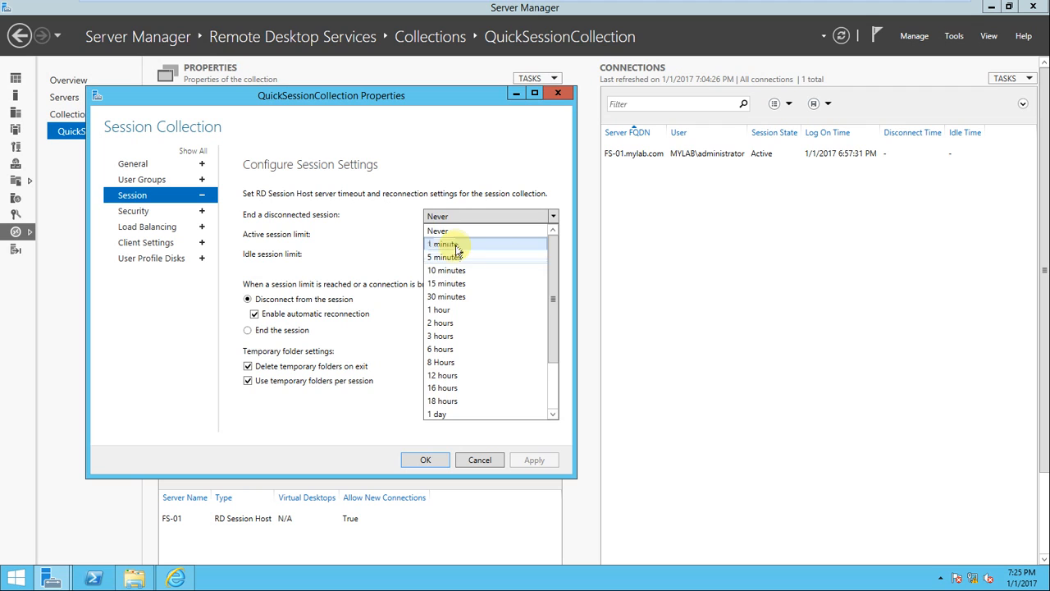
left_click(443, 244)
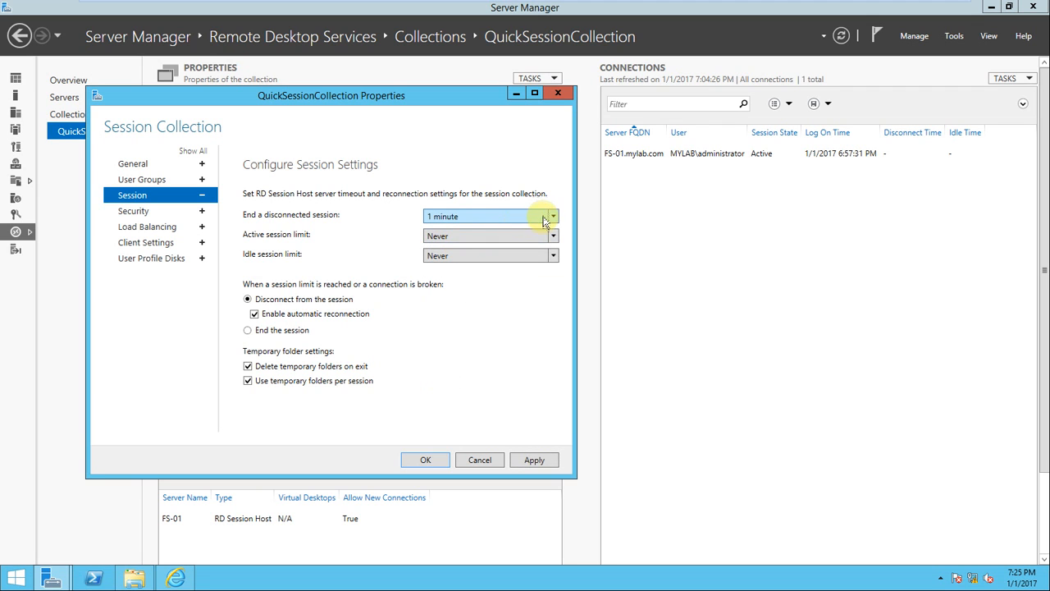
left_click(552, 215)
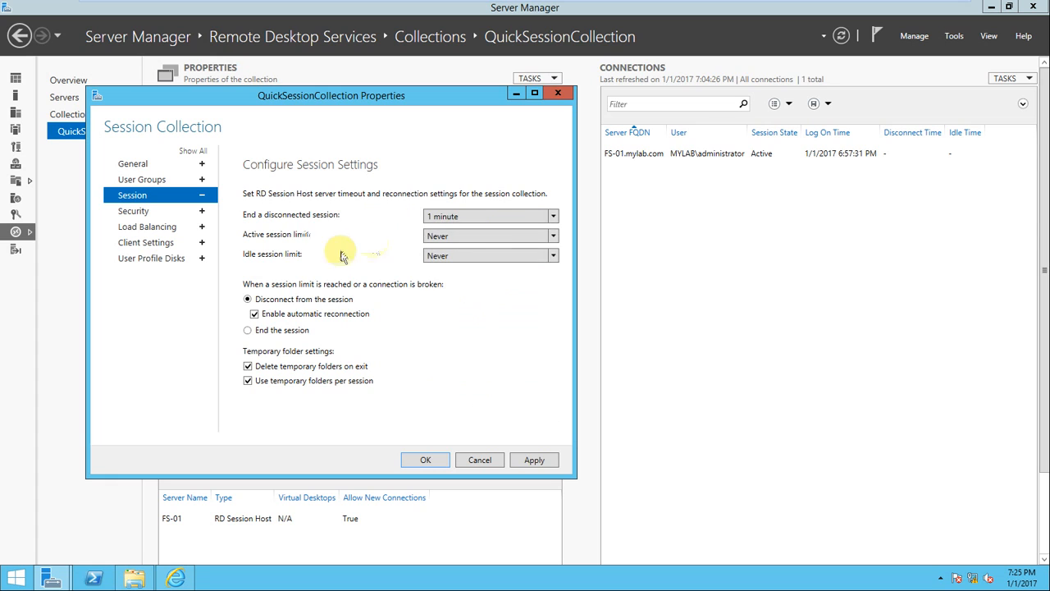
left_click(552, 235)
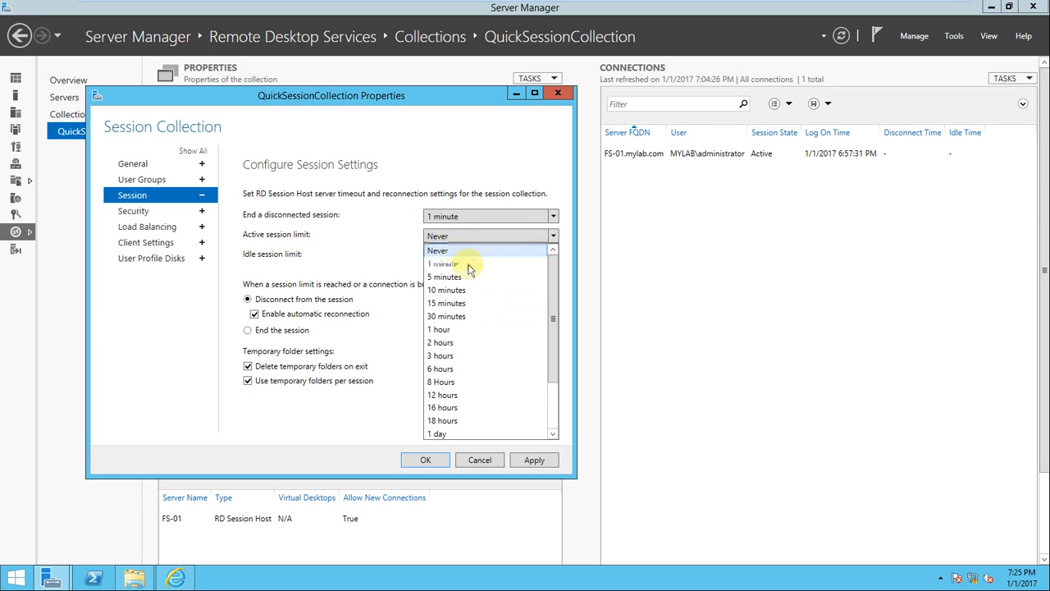
left_click(443, 263)
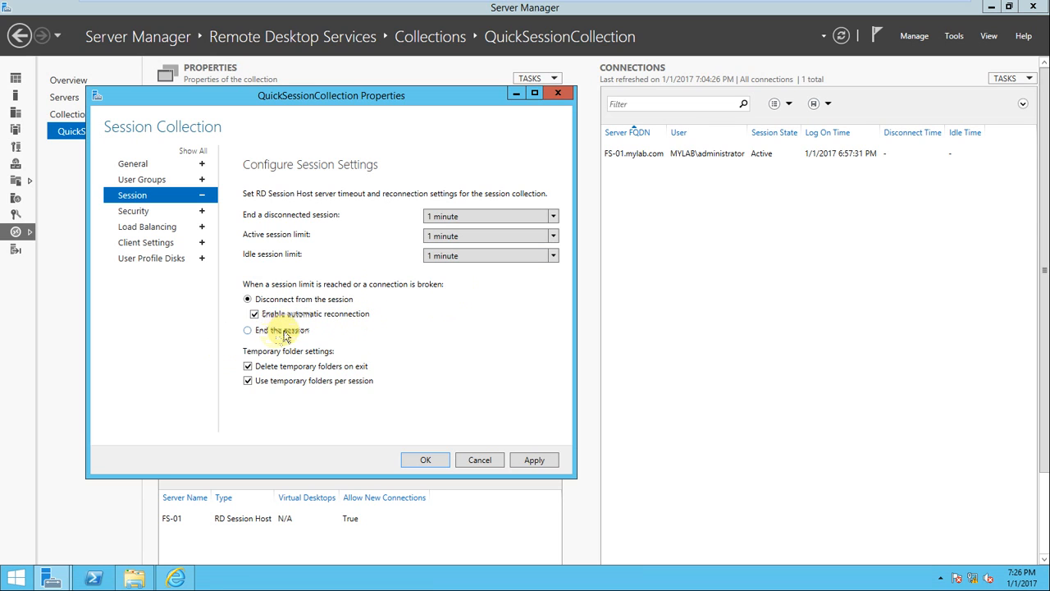
Choose End the session at the limit, keeping both temporary folder options checked
left_click(247, 330)
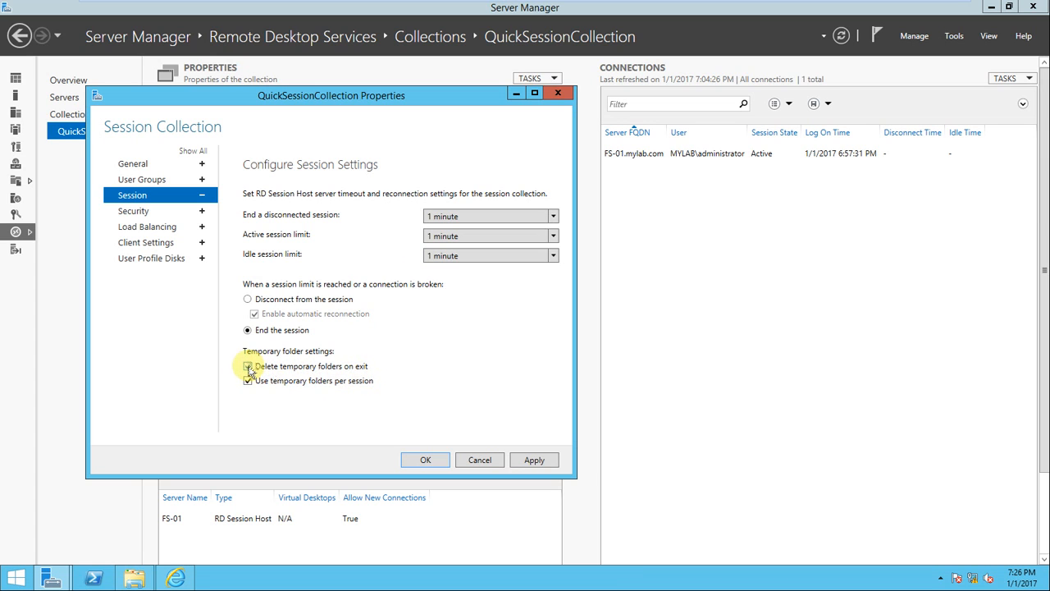
left_click(247, 366)
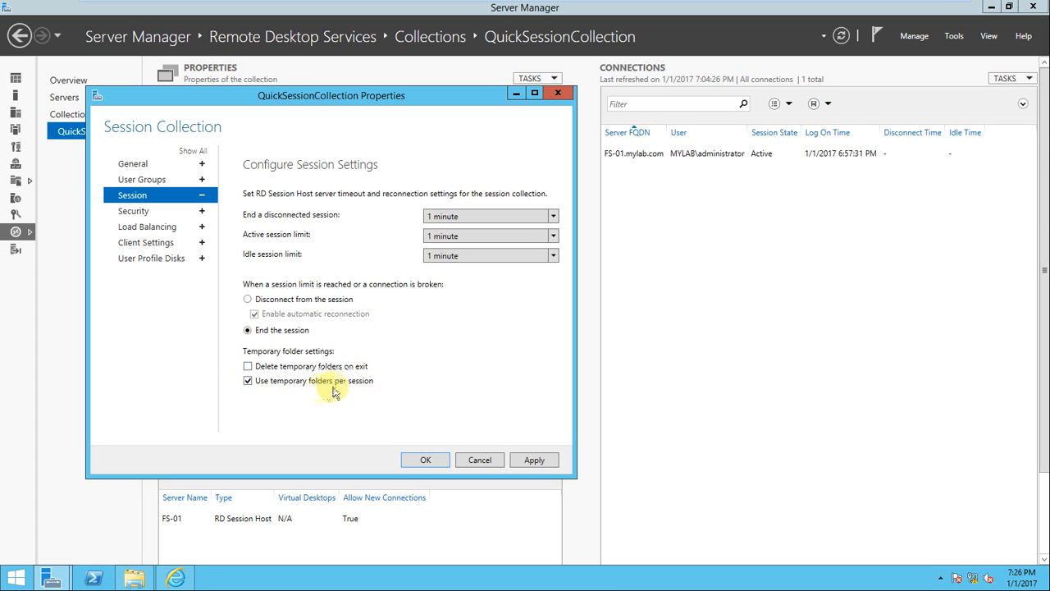
left_click(247, 380)
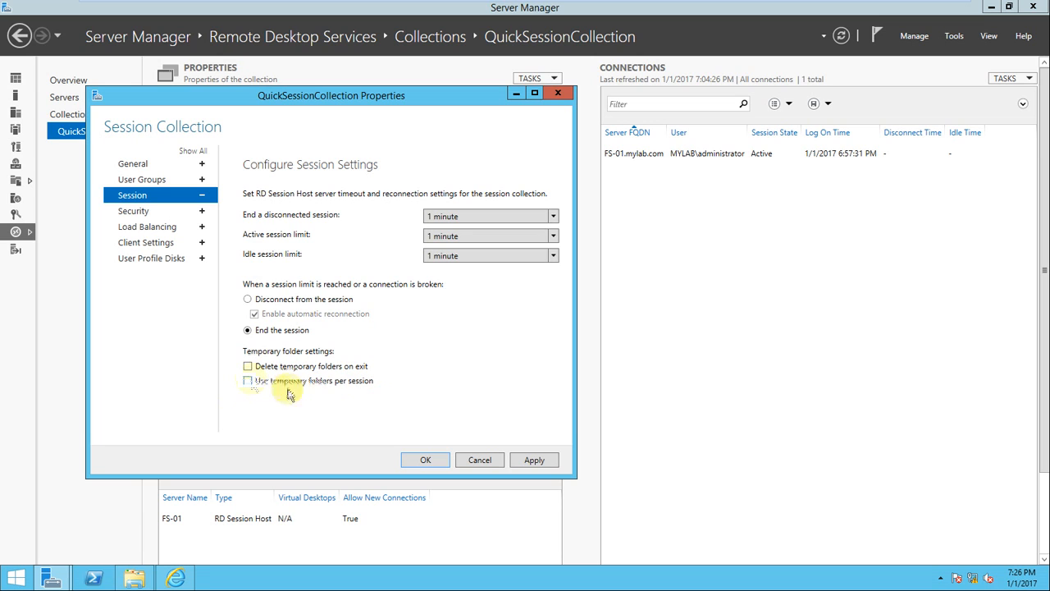
left_click(247, 380)
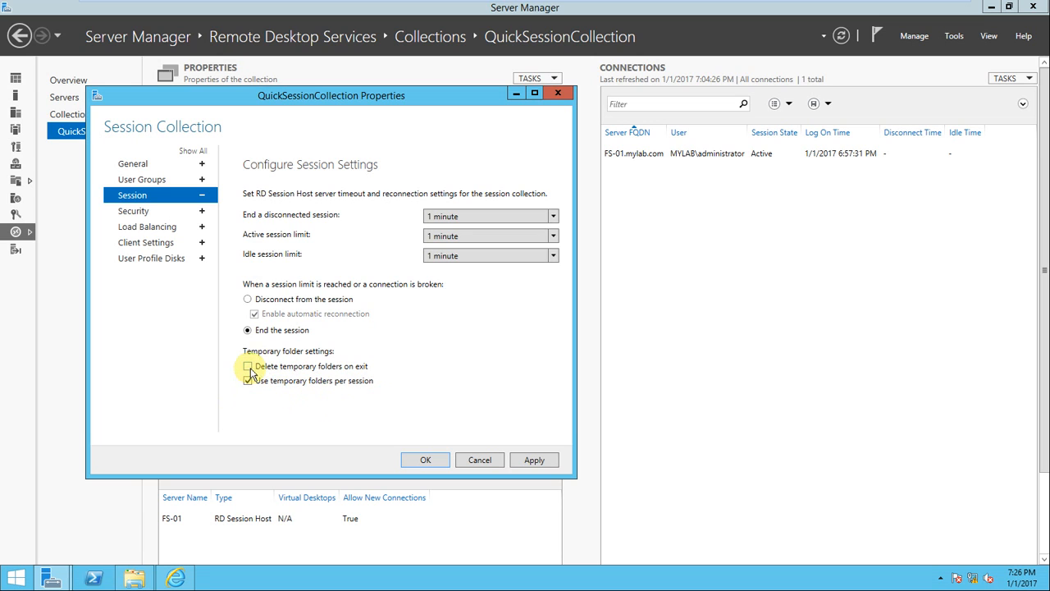
left_click(248, 366)
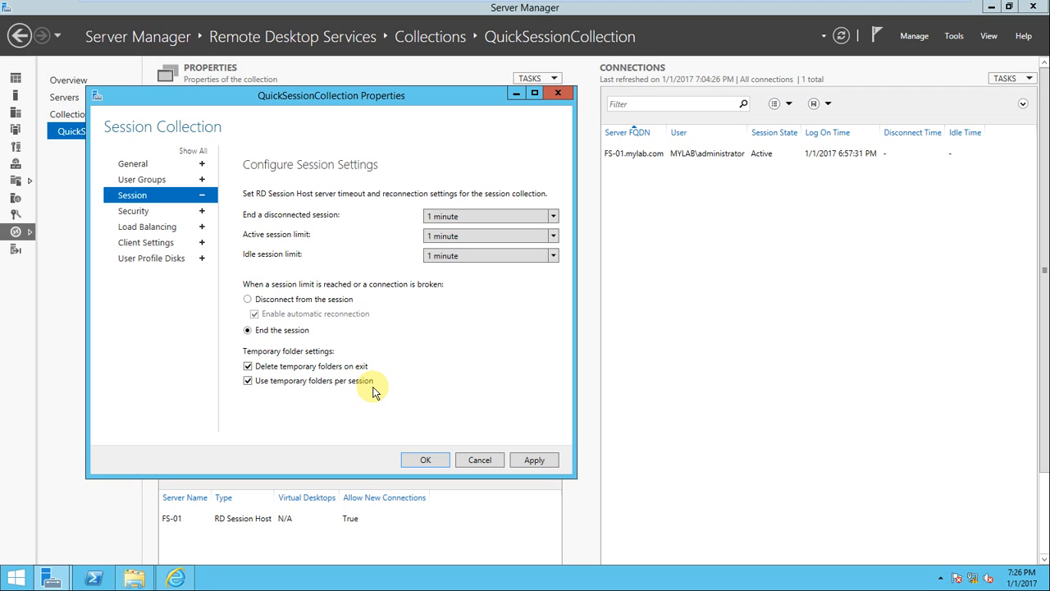
left_click(133, 211)
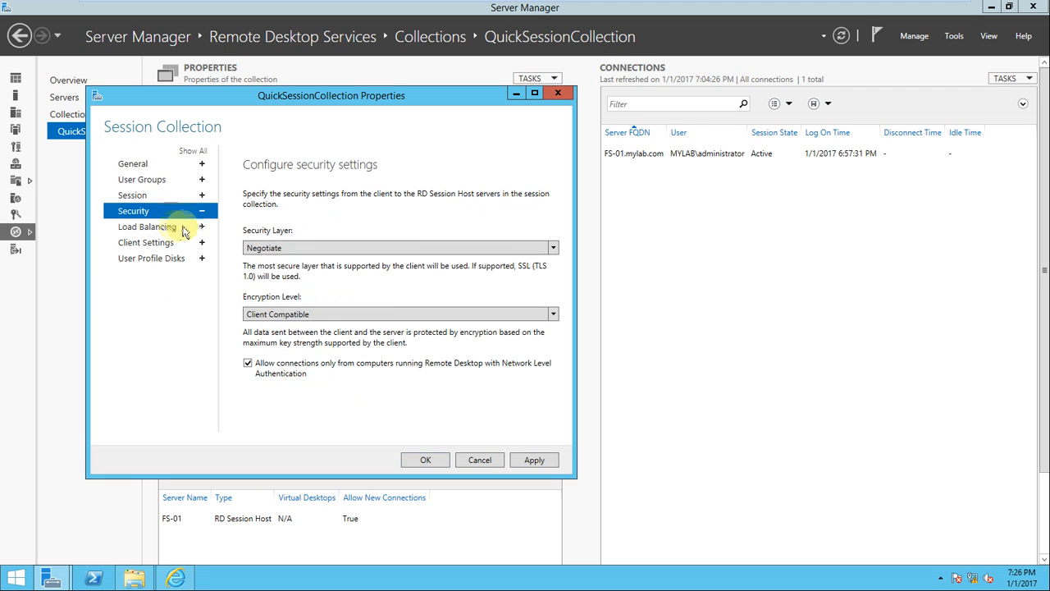
left_click(553, 247)
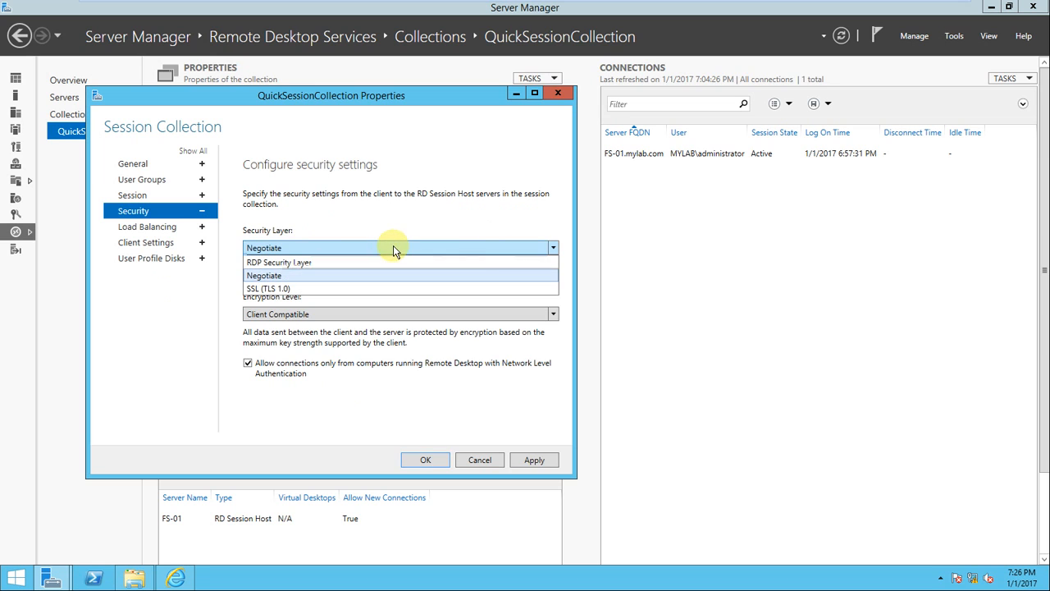
mouse_move(333, 288)
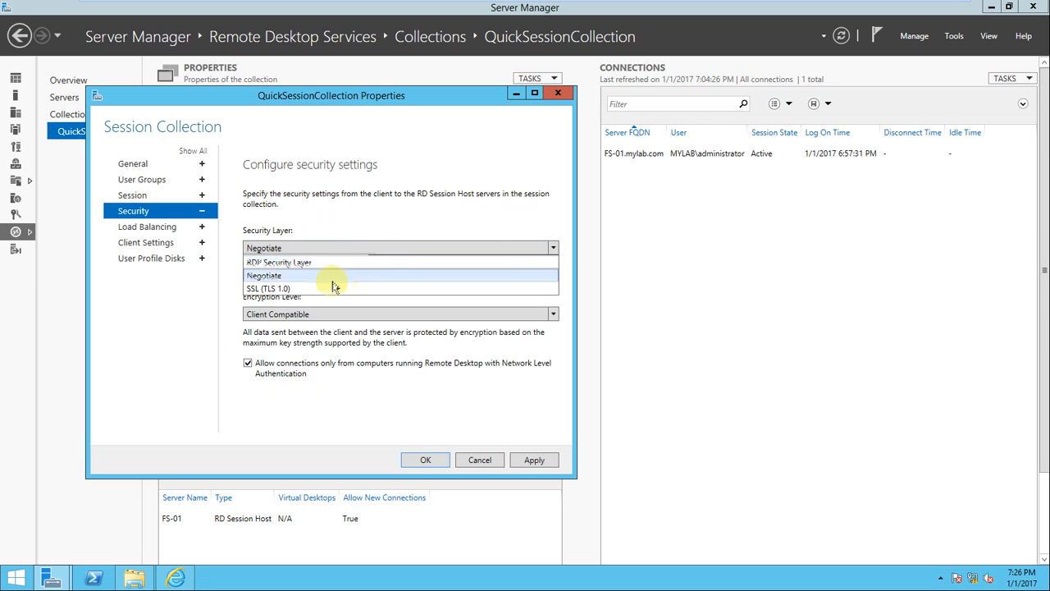
left_click(263, 275)
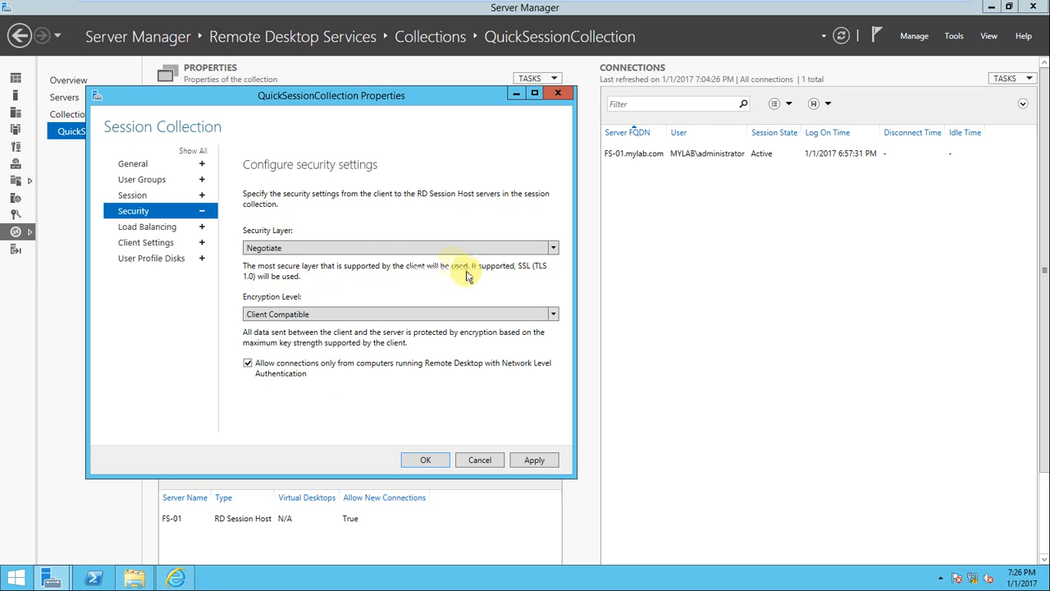
left_click(553, 247)
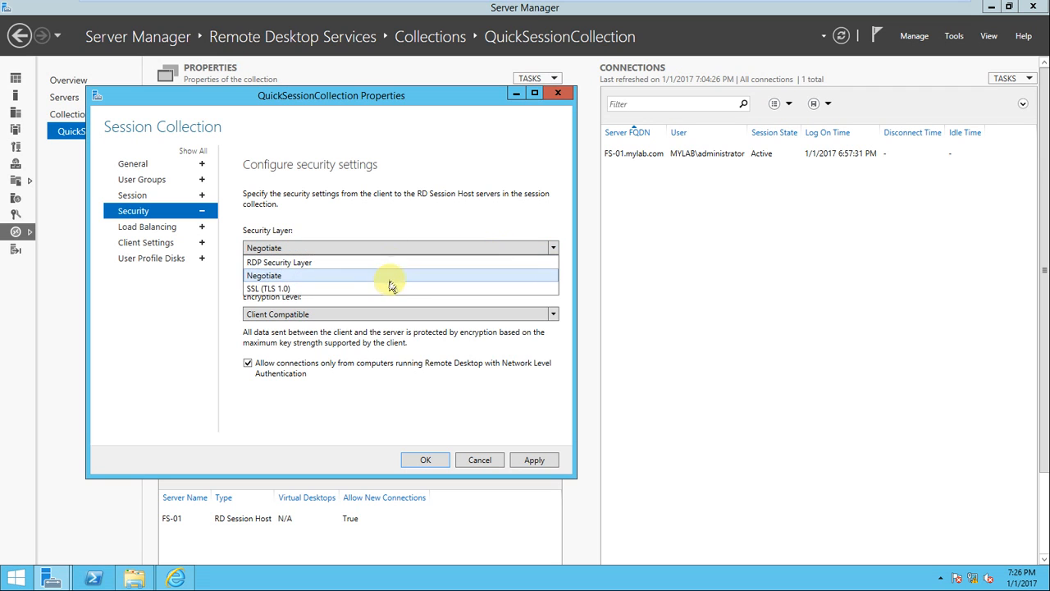
left_click(264, 275)
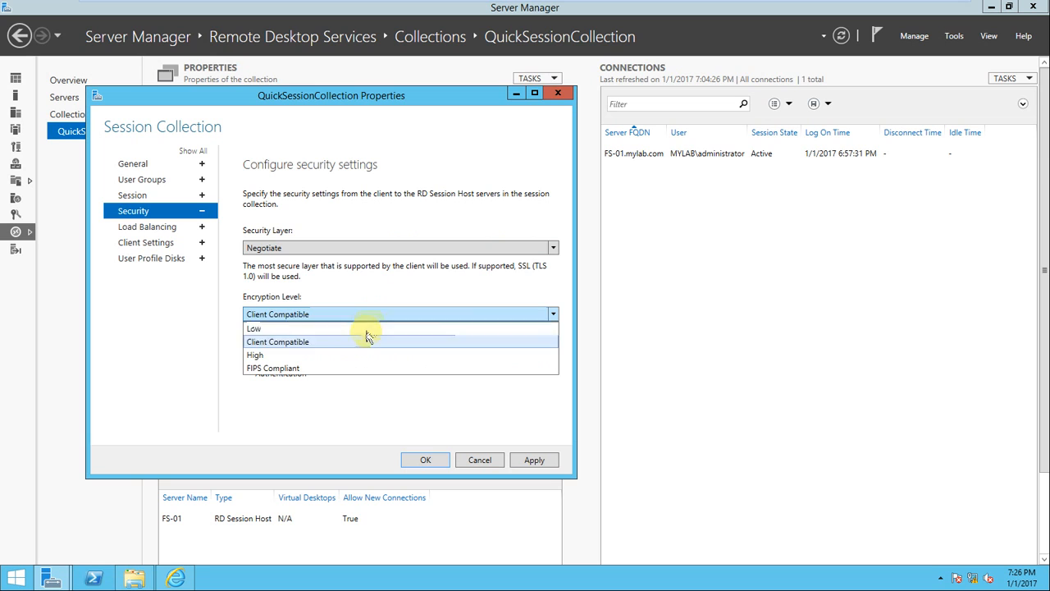
left_click(278, 342)
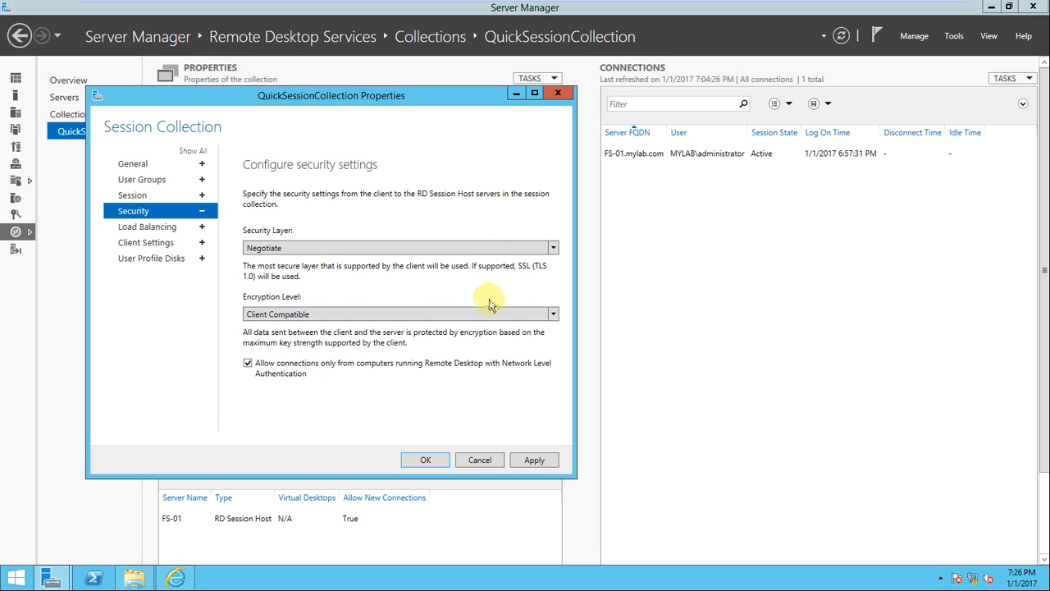
mouse_move(483, 310)
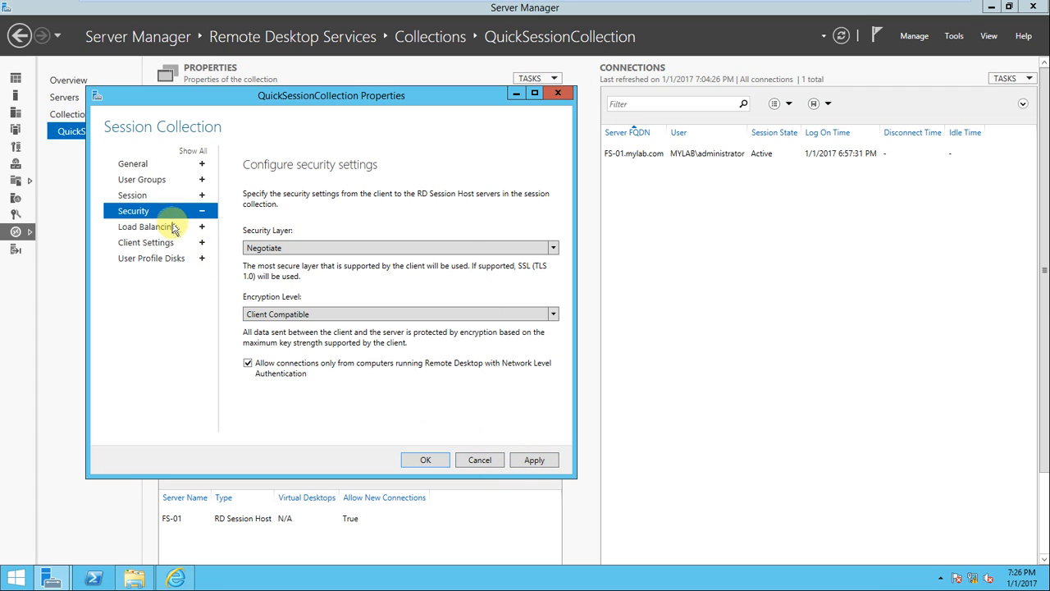
Review the Load Balancing page, then view the Client Settings redirection options
left_click(147, 227)
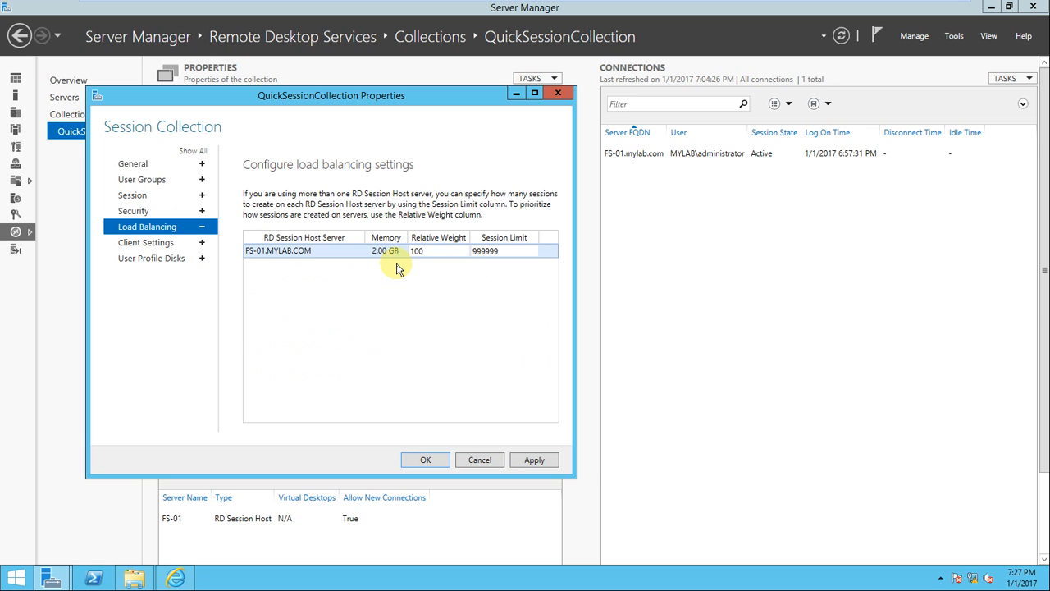
mouse_move(507, 272)
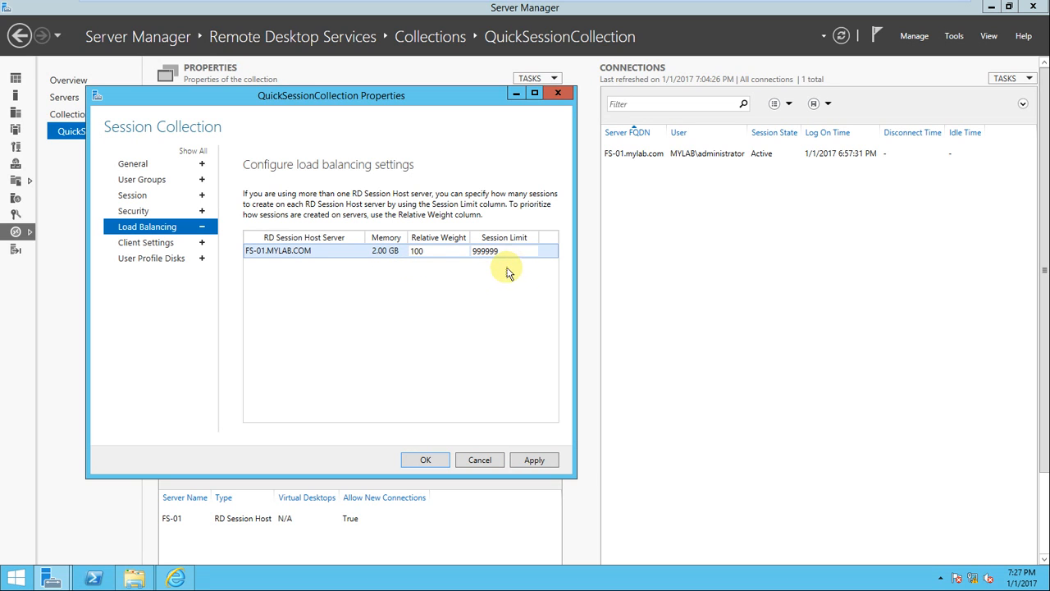
mouse_move(146, 215)
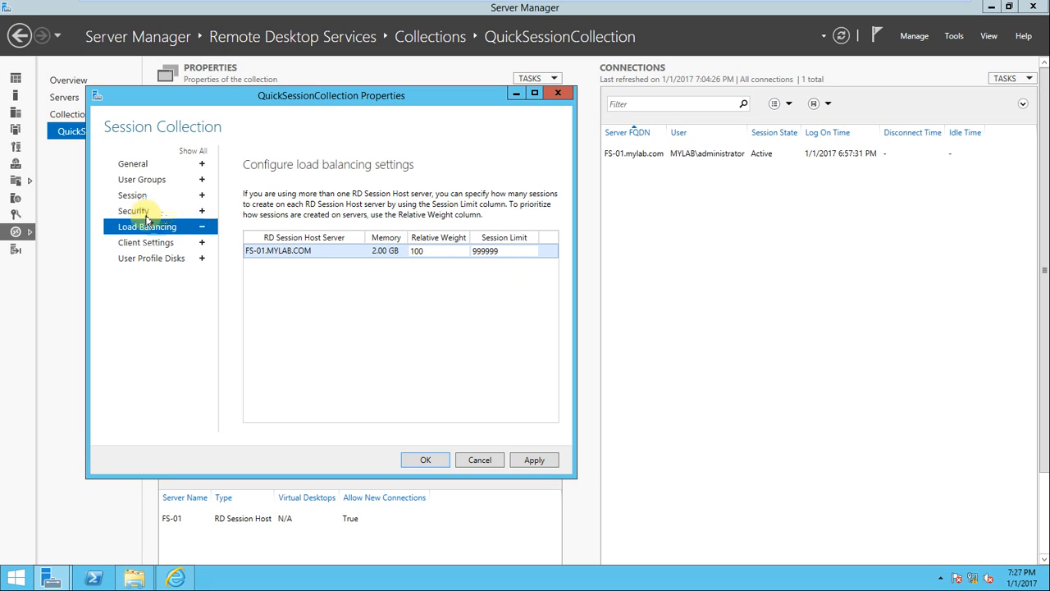
left_click(145, 242)
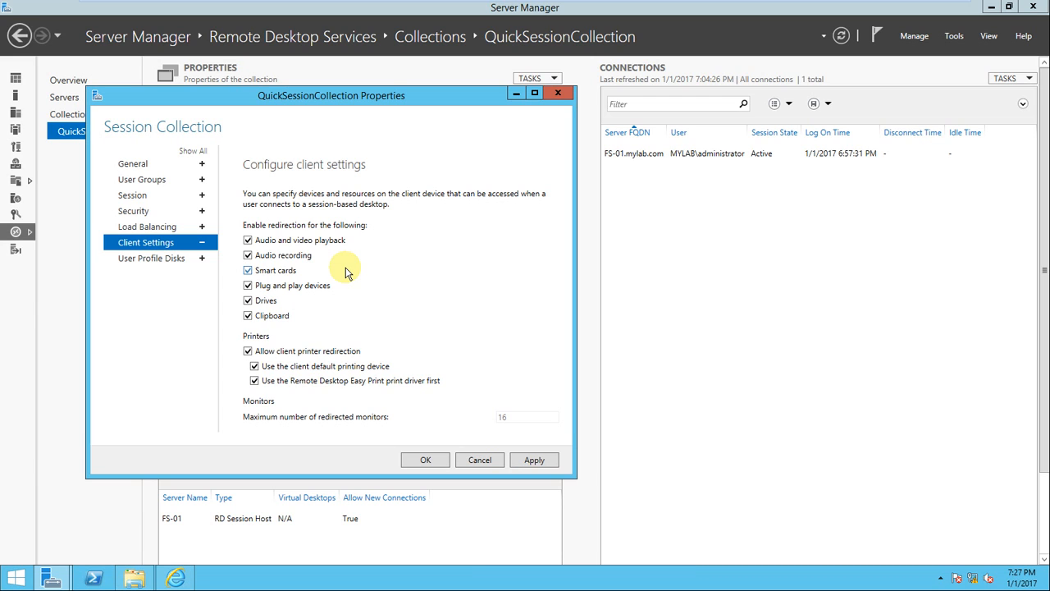
mouse_move(403, 253)
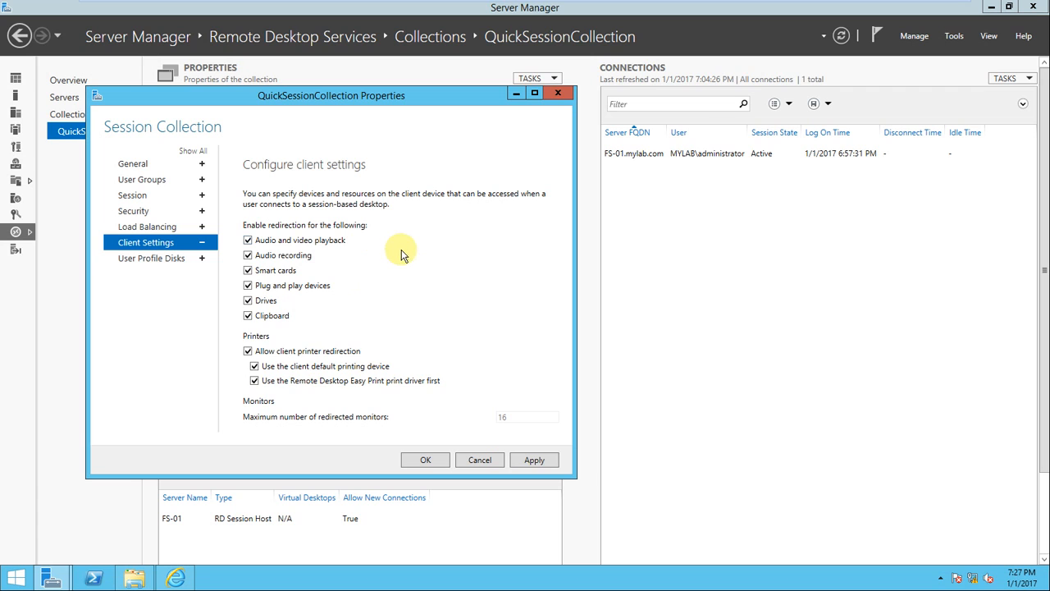
mouse_move(279, 254)
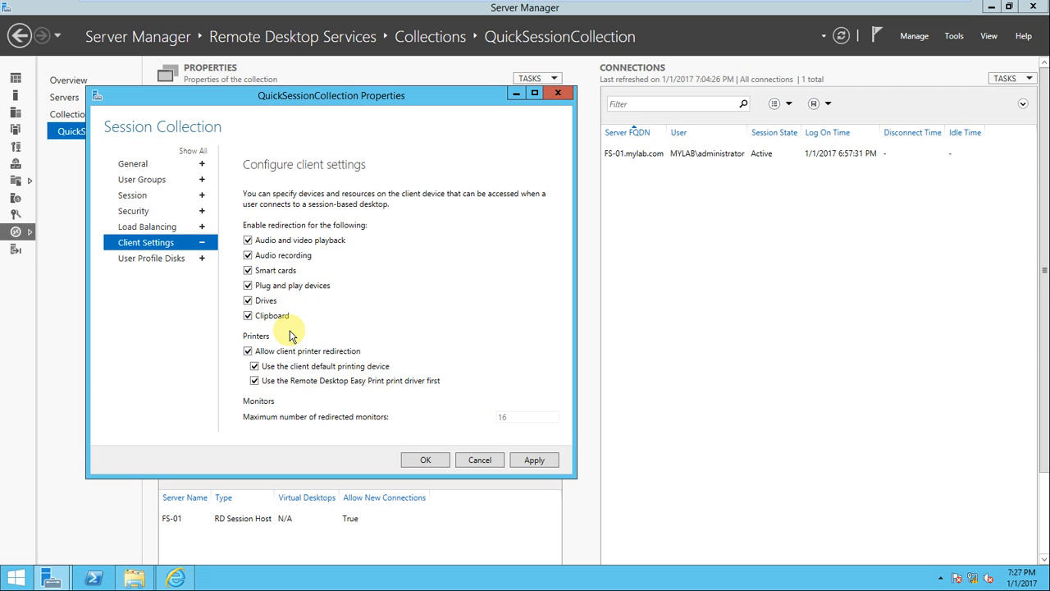
Enable user profile disks with location c:\userprofile and apply the change
left_click(151, 257)
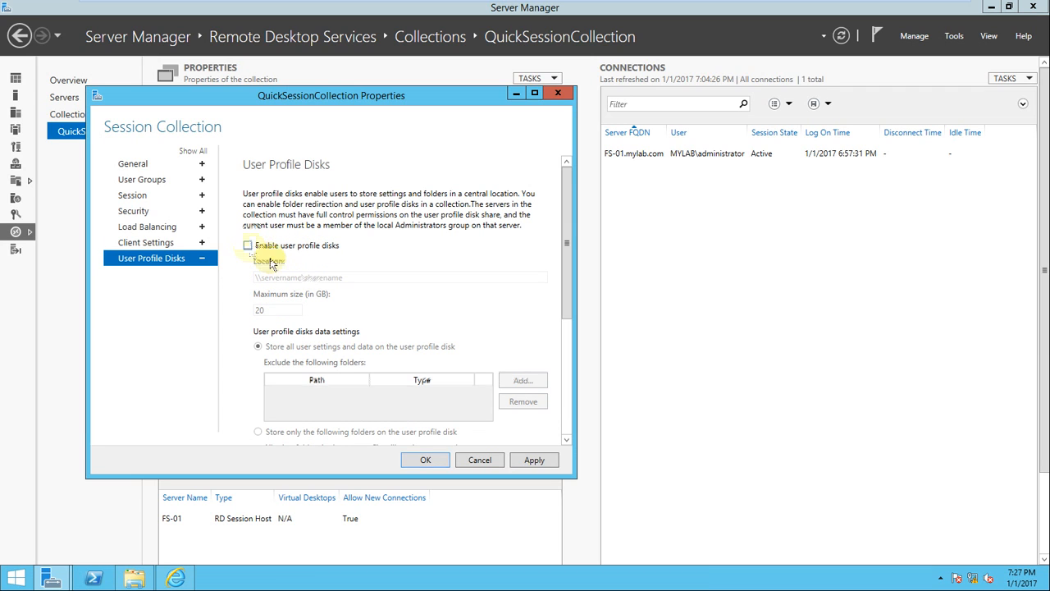
left_click(248, 245)
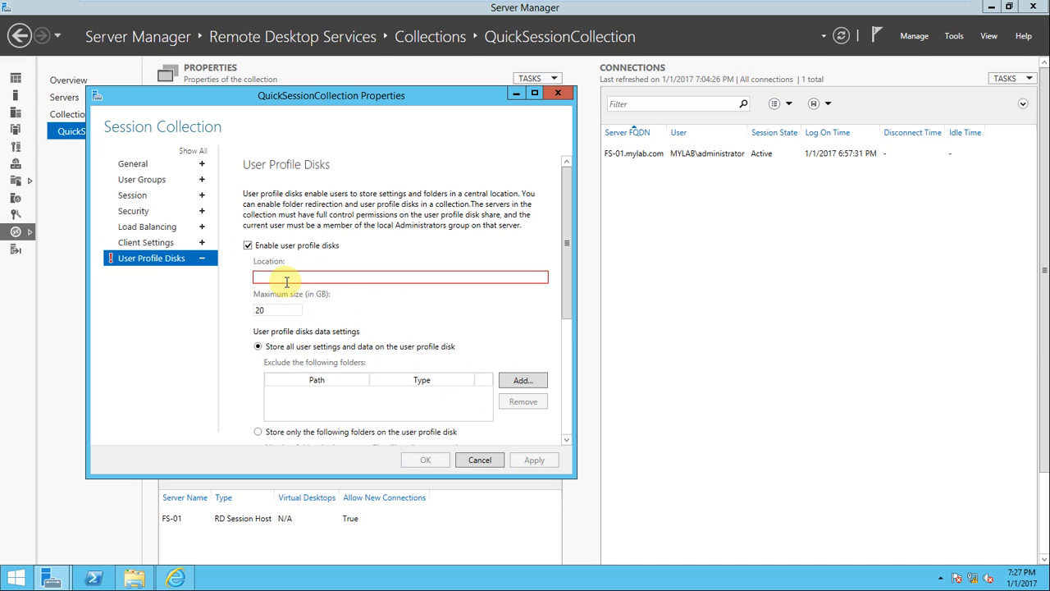
type("c:\\user")
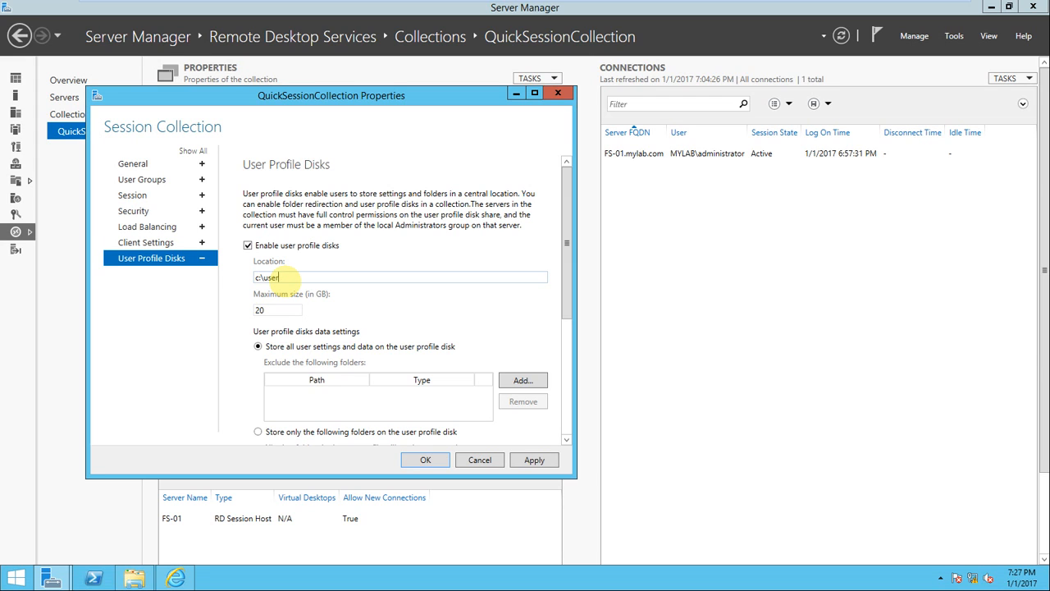
type("prof")
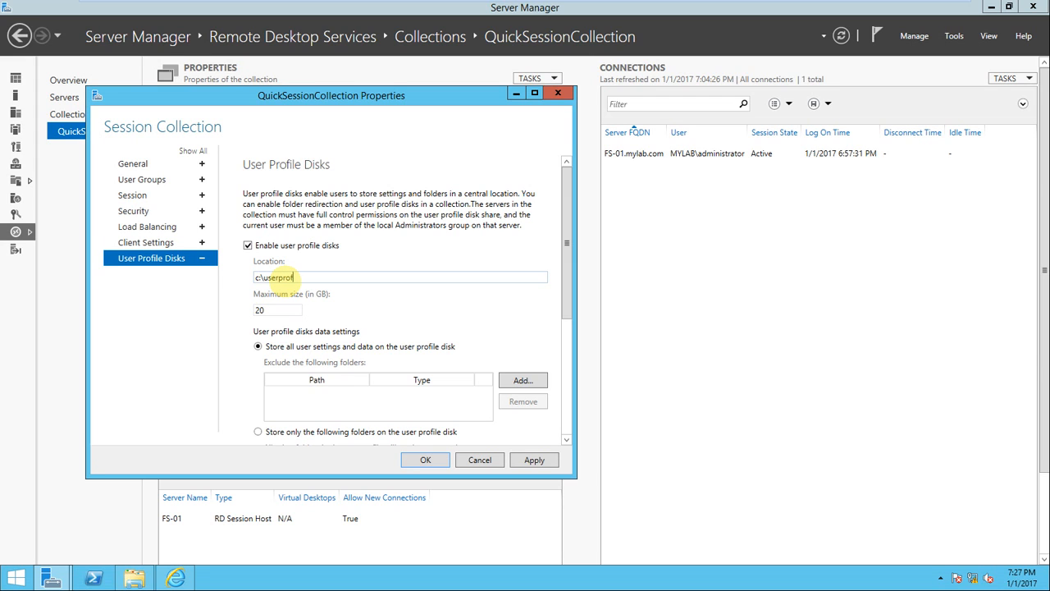
type("ile")
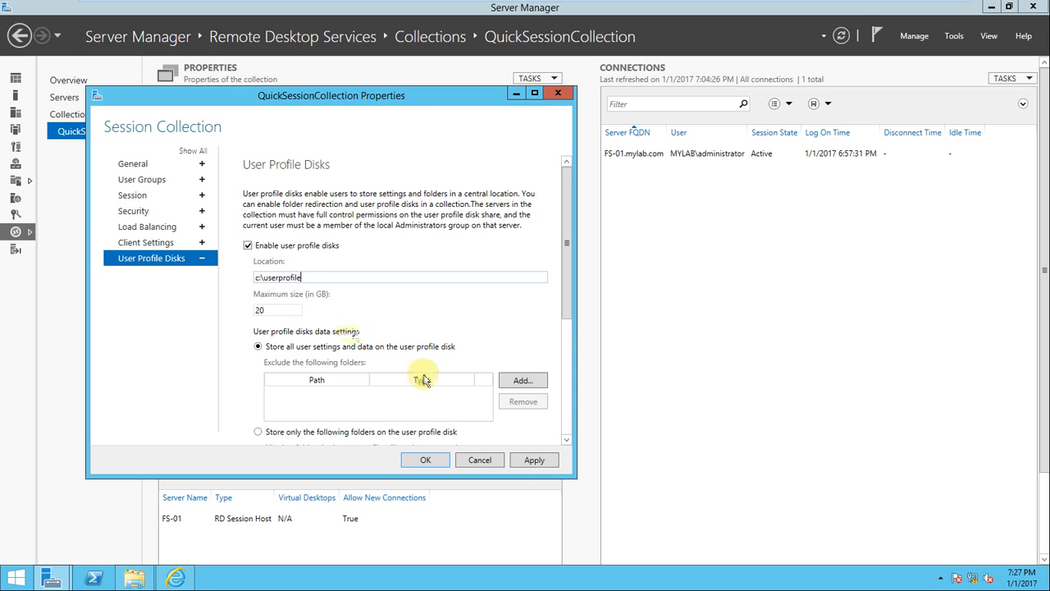
left_click(534, 460)
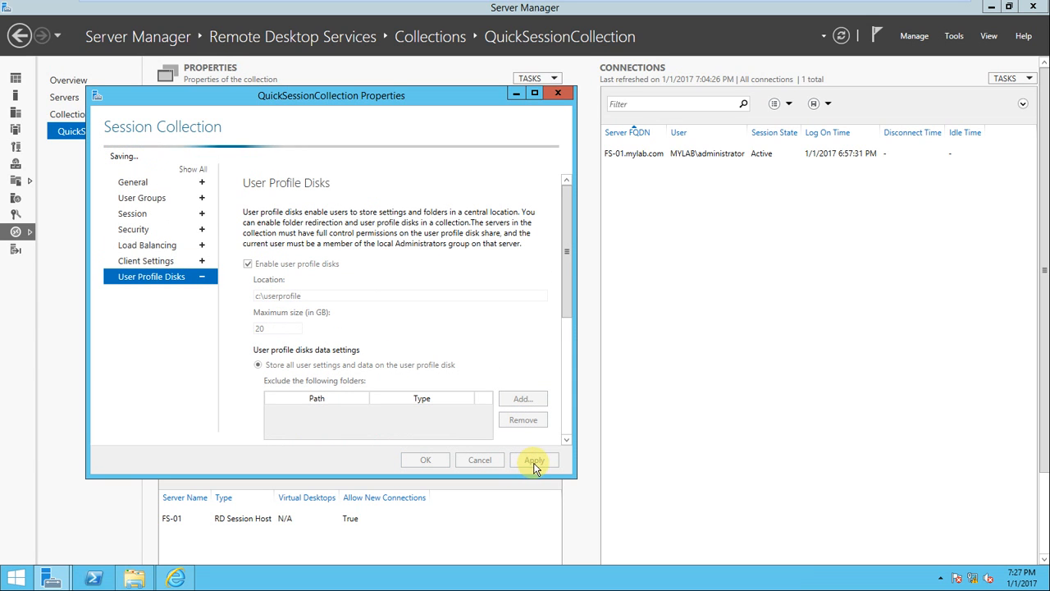
left_click(534, 460)
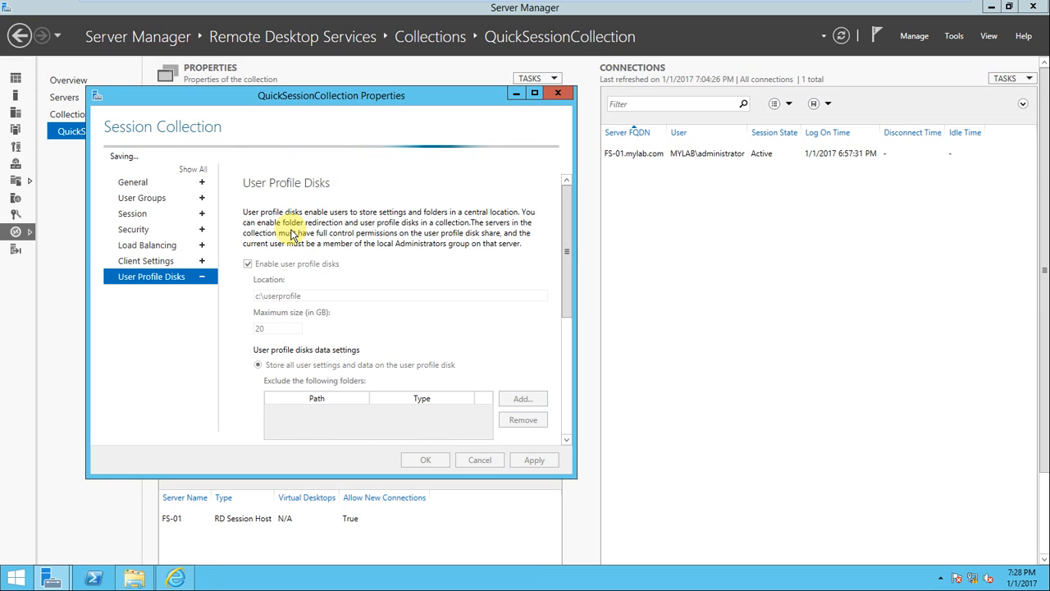
mouse_move(552, 273)
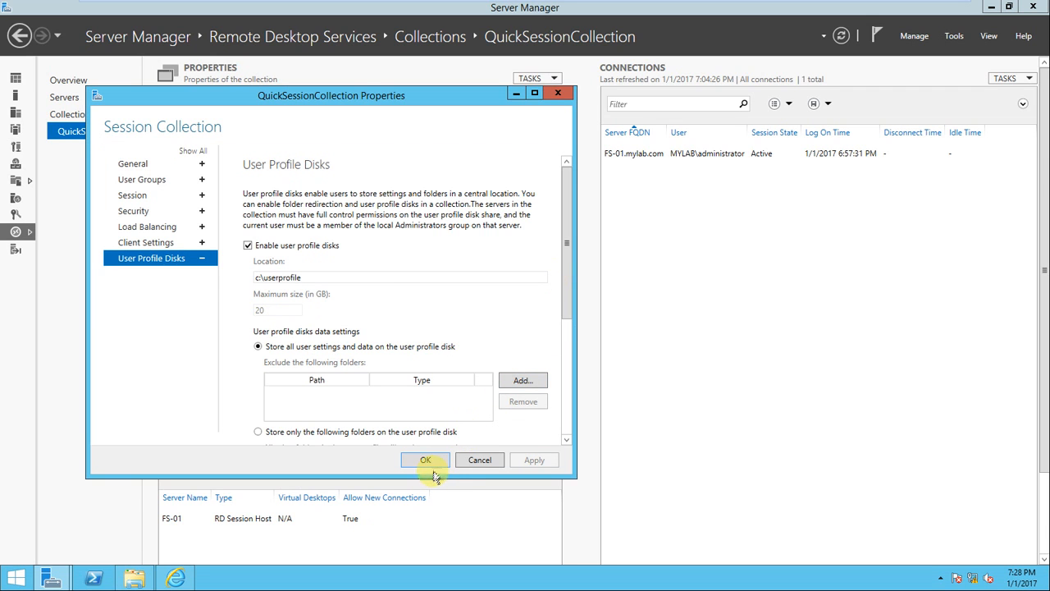
Close QuickSessionCollection's properties dialog with OK
left_click(425, 460)
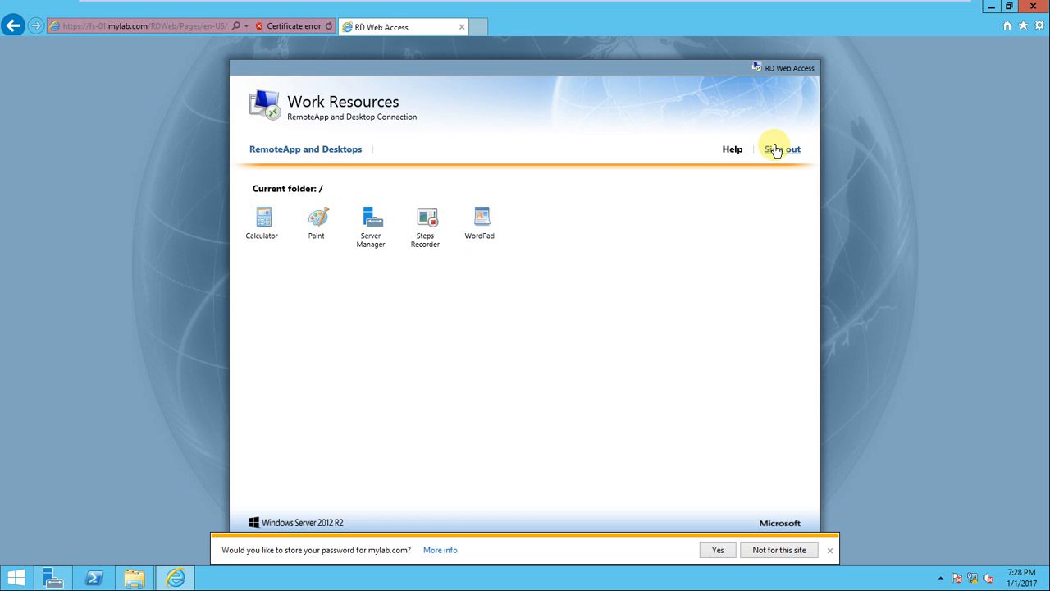
left_click(779, 148)
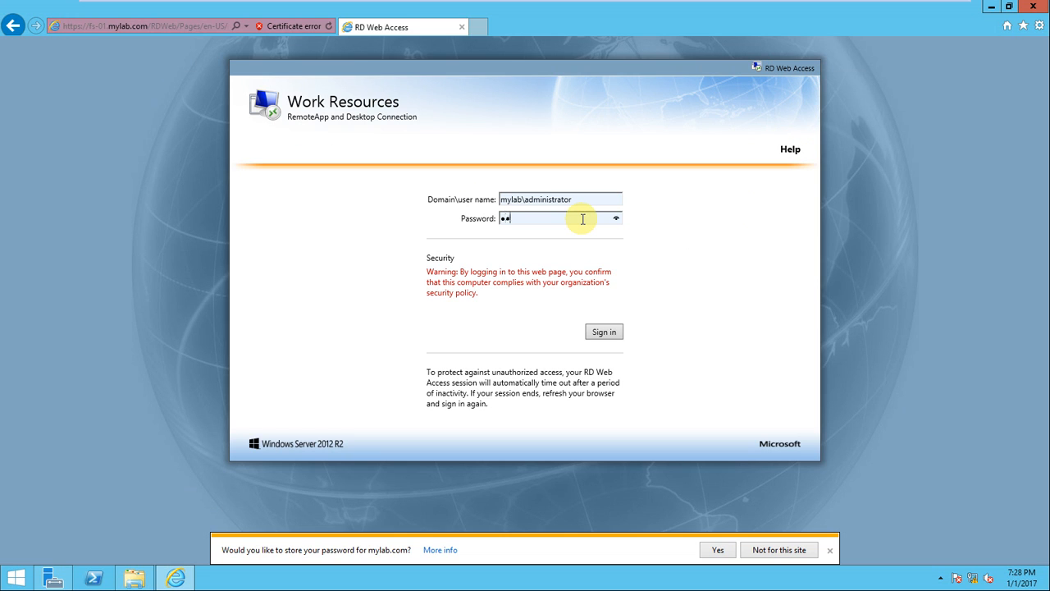
type("password")
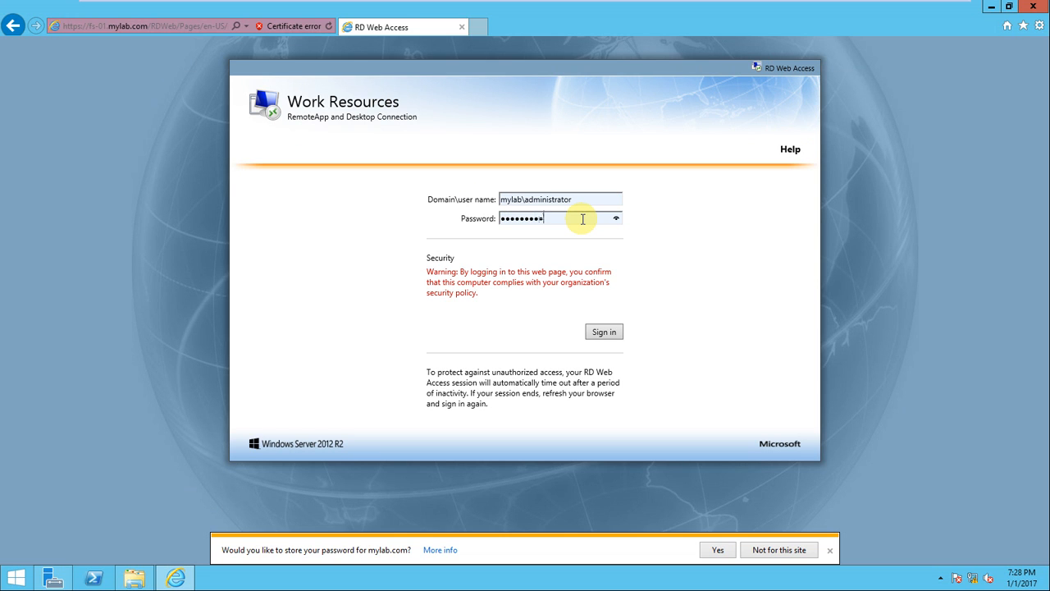
left_click(603, 331)
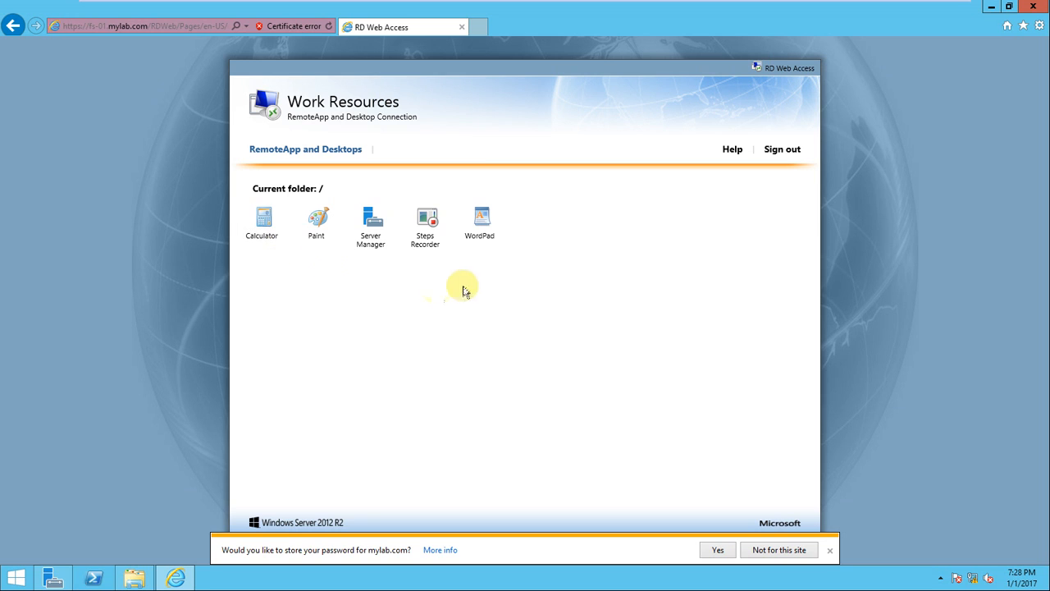
mouse_move(385, 314)
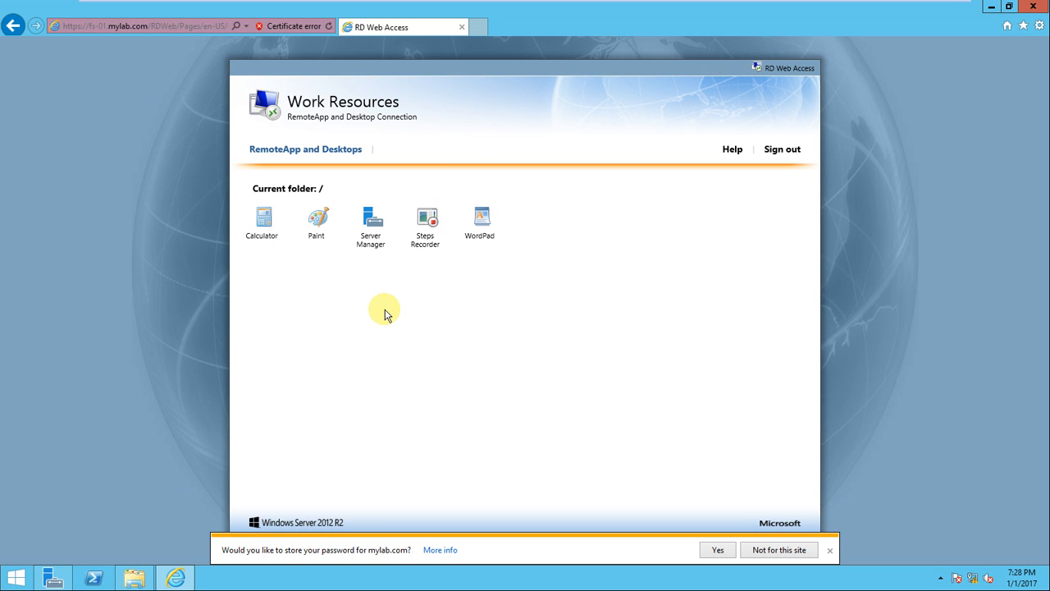
mouse_move(842, 287)
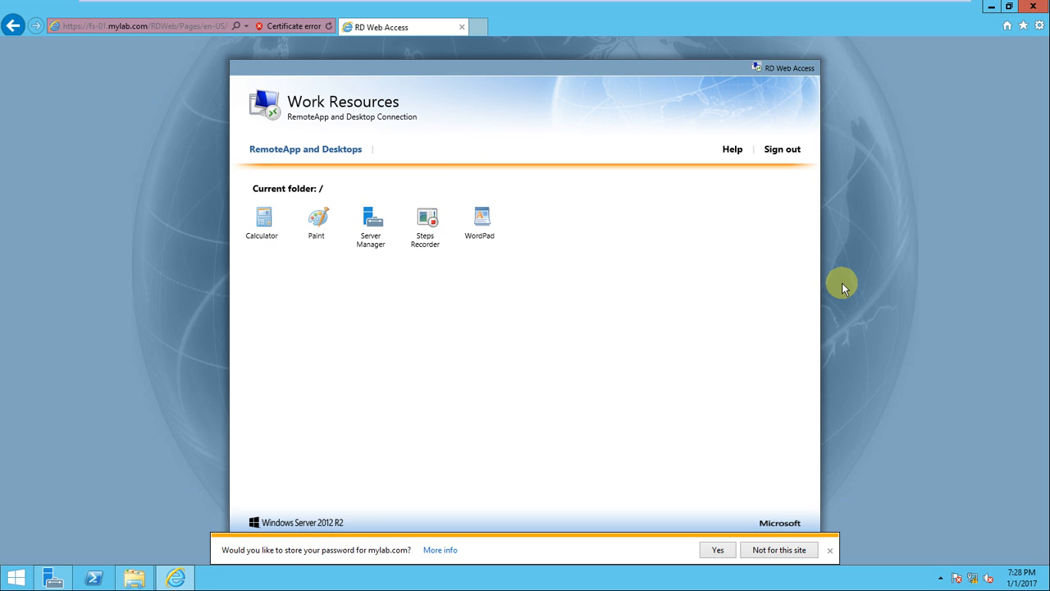